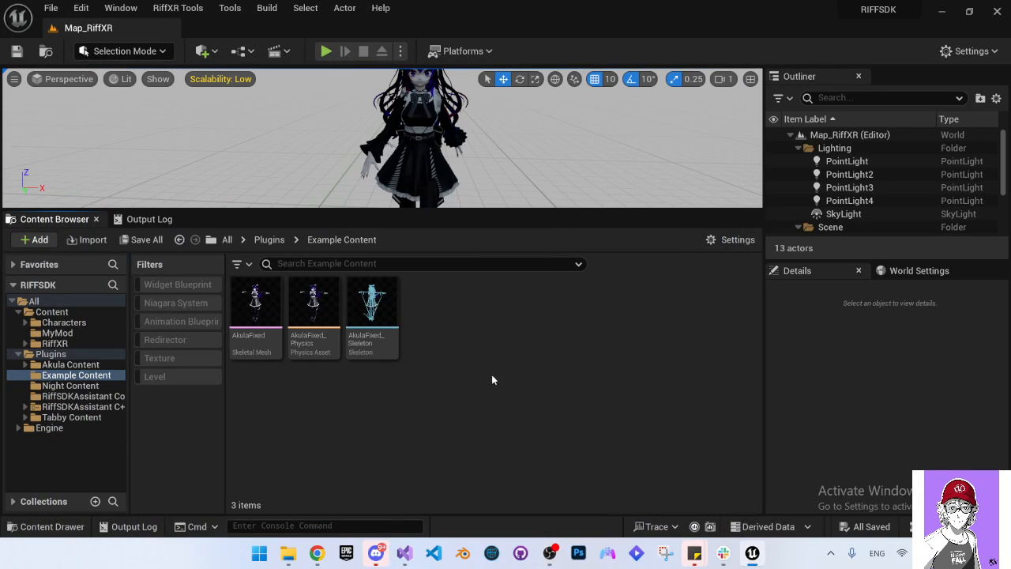
{"action": "mouse_move", "coordinate": [520, 348]}
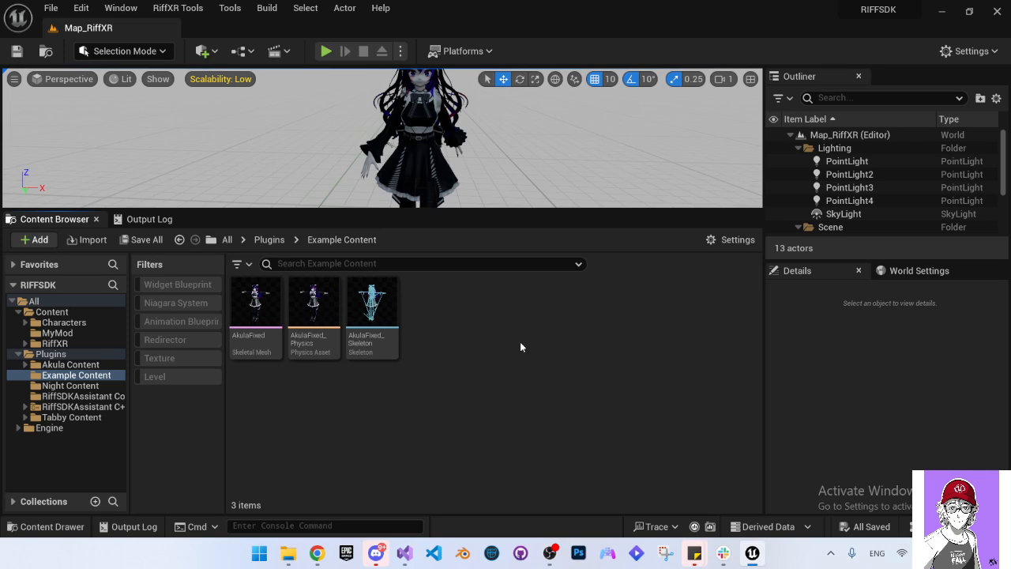
{"action": "mouse_move", "coordinate": [470, 318]}
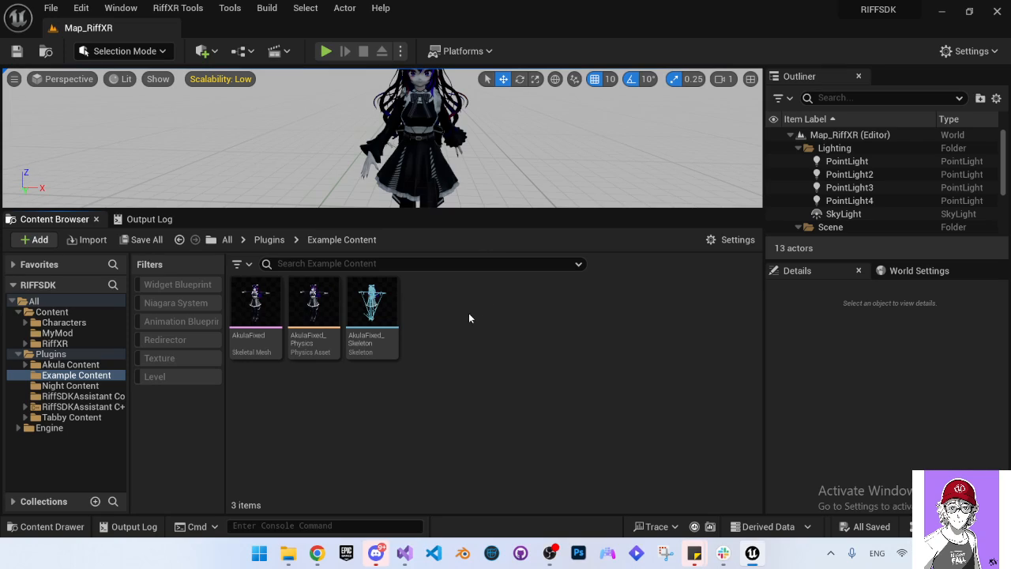
{"action": "mouse_move", "coordinate": [442, 369]}
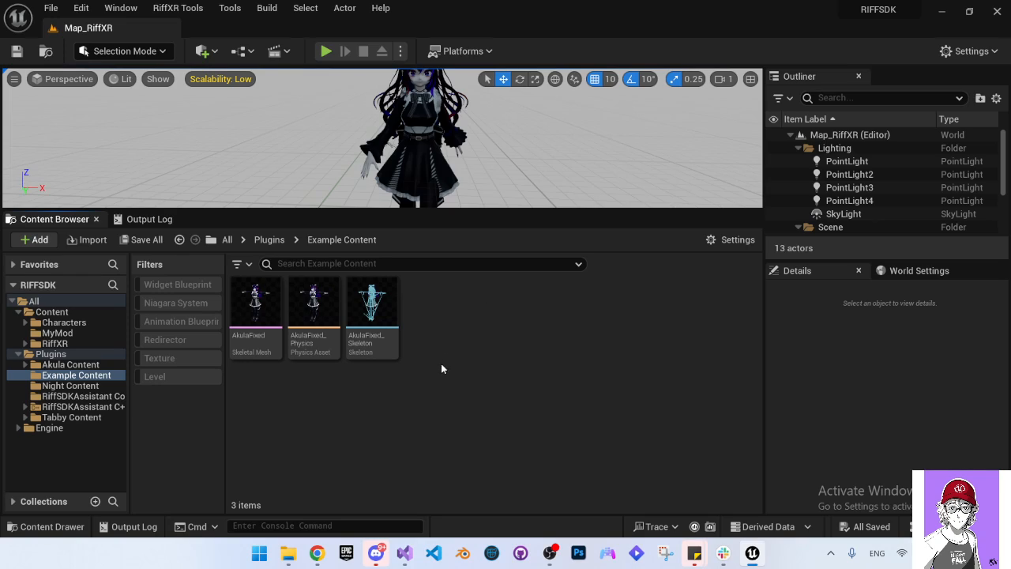
{"action": "mouse_move", "coordinate": [330, 454]}
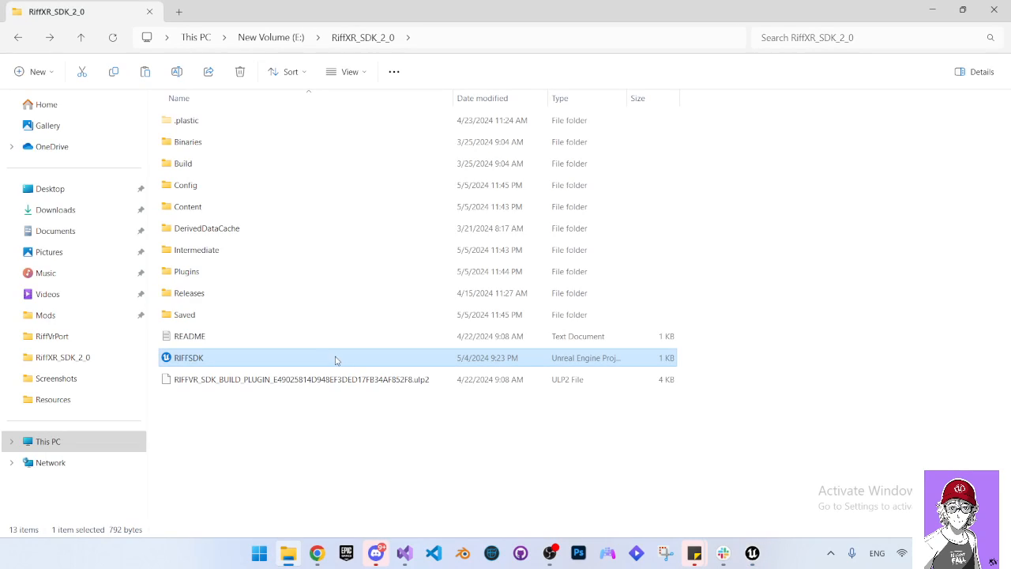
Inspect the Mod Validator folder's RiffModValidator plugin file, then return to the Plugins folder.
{"action": "double_click", "coordinate": [186, 271]}
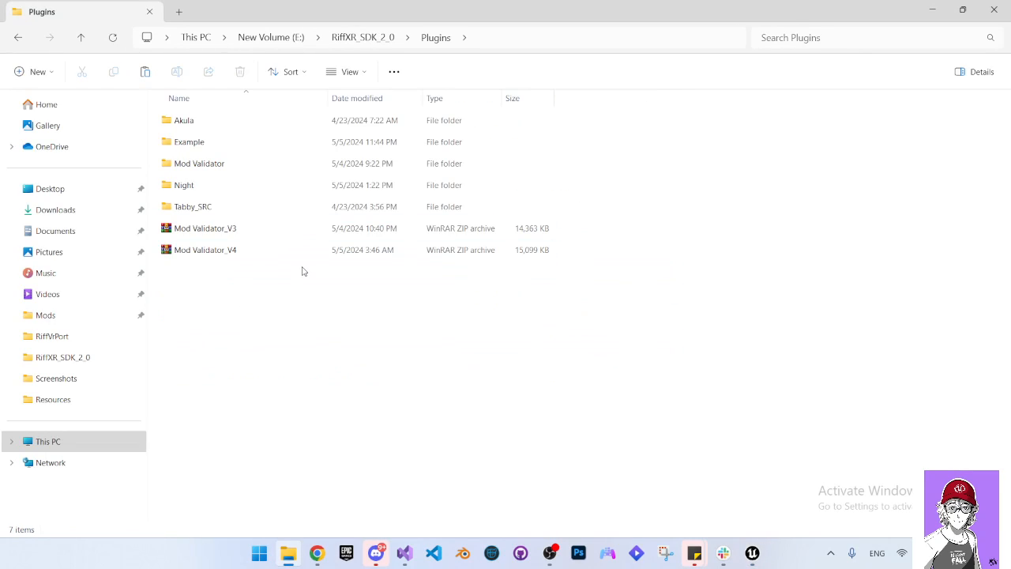
{"action": "mouse_move", "coordinate": [199, 162]}
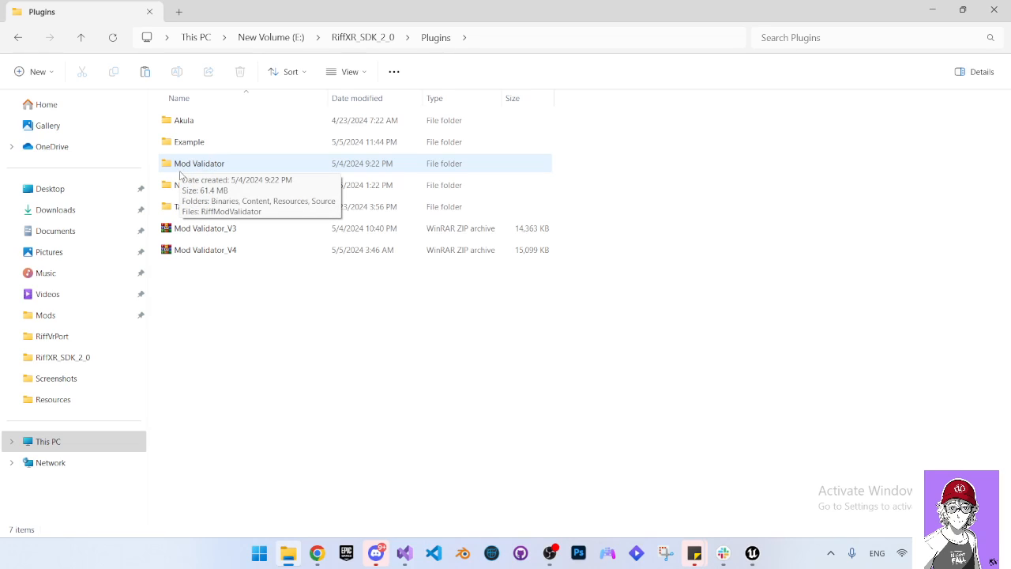
{"action": "double_click", "coordinate": [199, 162]}
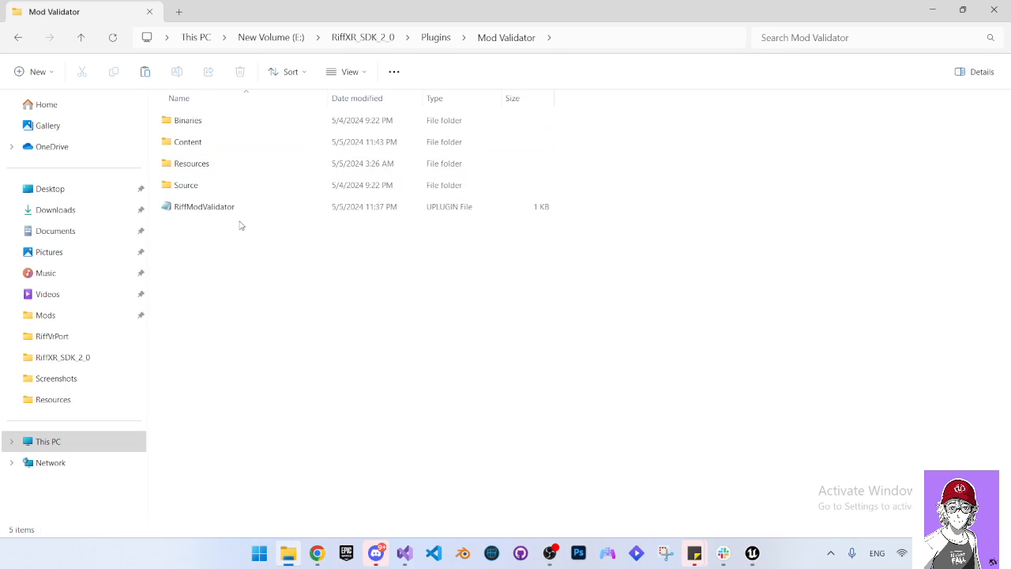
{"action": "left_click", "coordinate": [203, 206]}
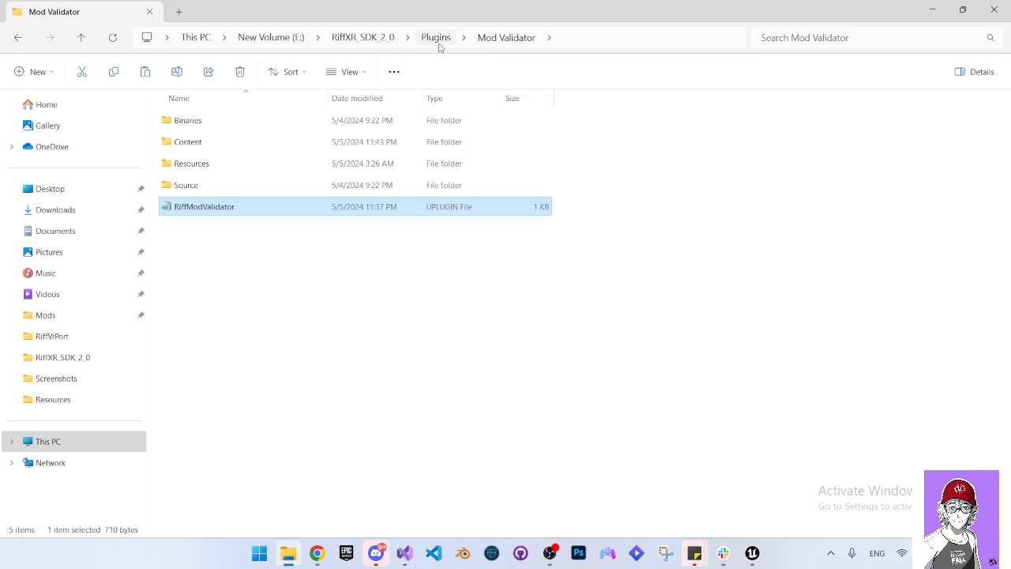
{"action": "left_click", "coordinate": [435, 37]}
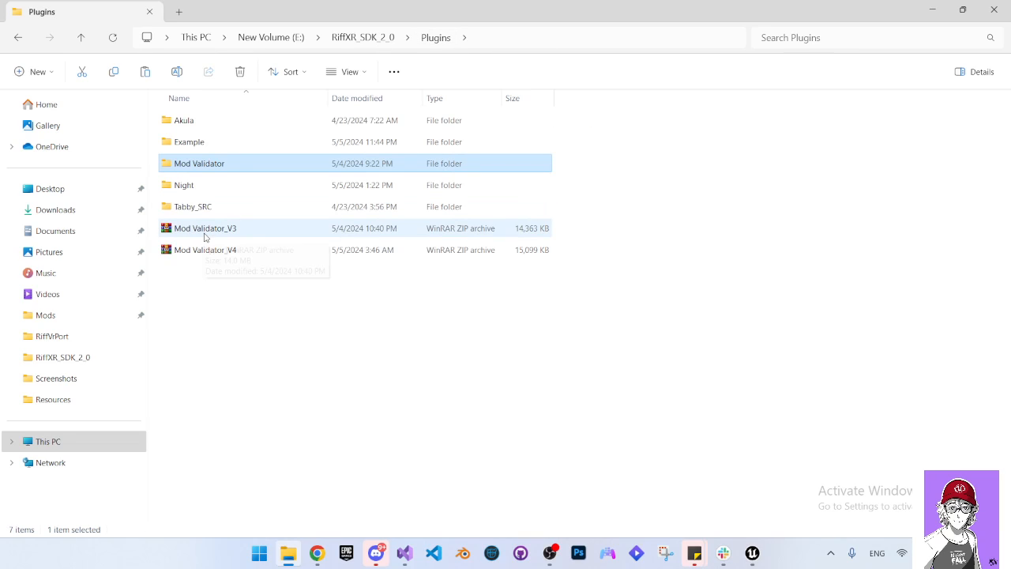
{"action": "mouse_move", "coordinate": [213, 195]}
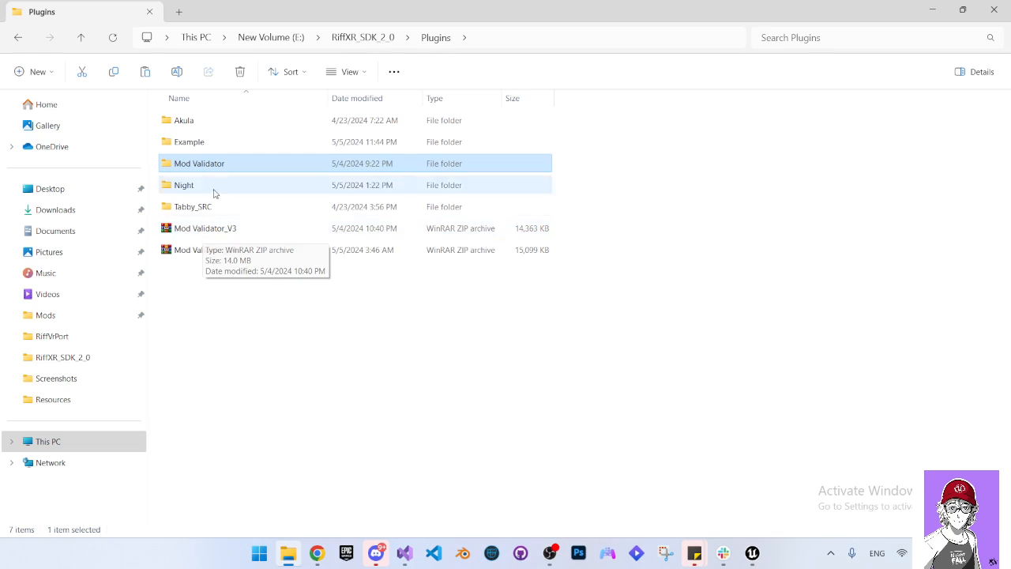
{"action": "double_click", "coordinate": [199, 163]}
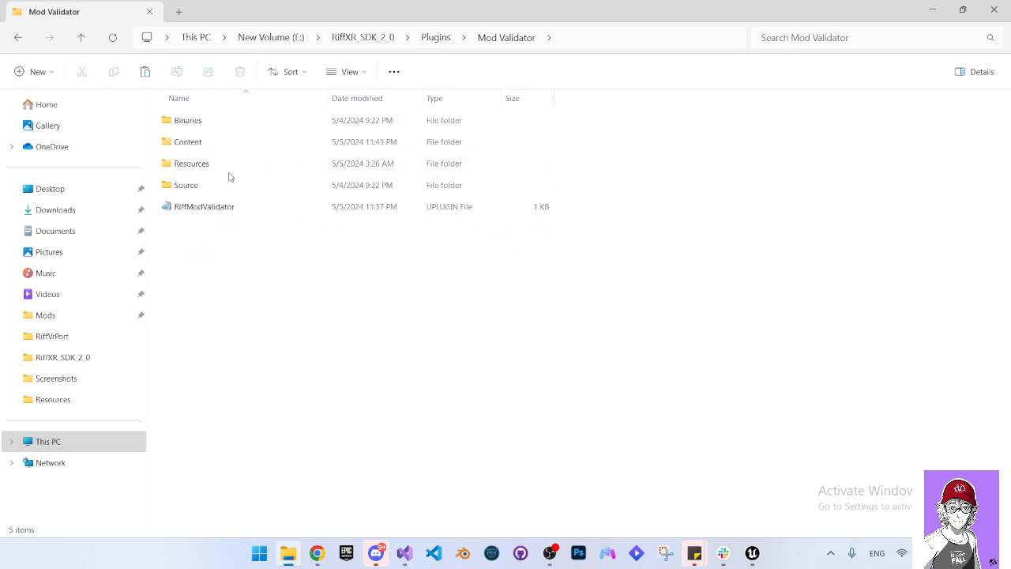
{"action": "mouse_move", "coordinate": [211, 135]}
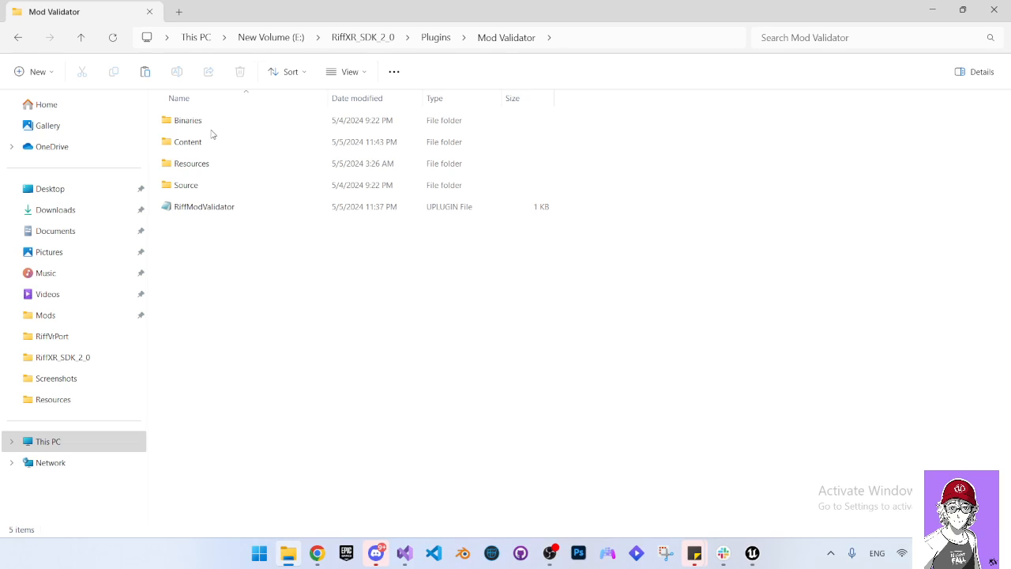
{"action": "key", "text": "ctrl+a"}
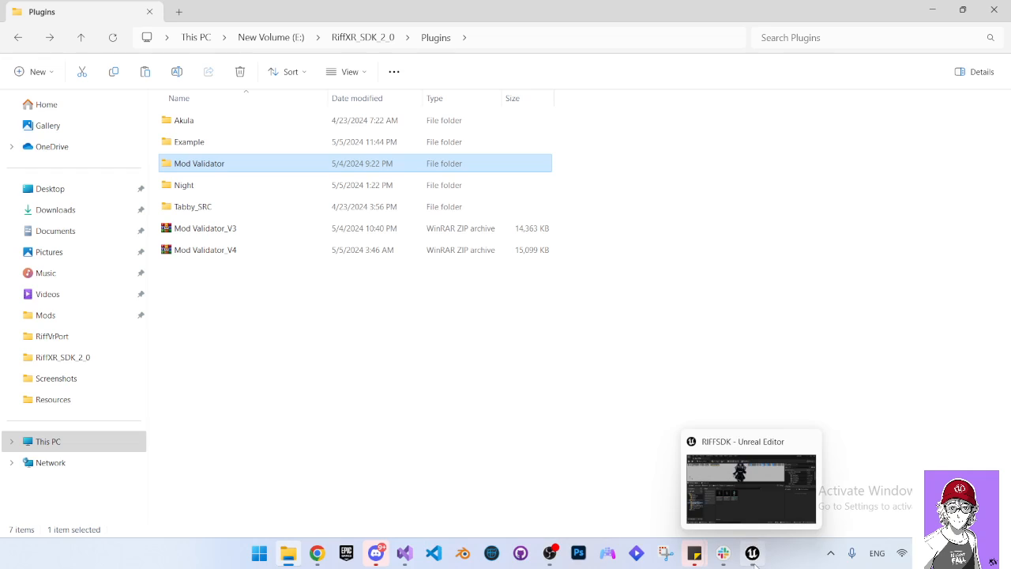
Switch back to Unreal Editor showing the Example Content folder's Akula assets.
{"action": "left_click", "coordinate": [750, 487]}
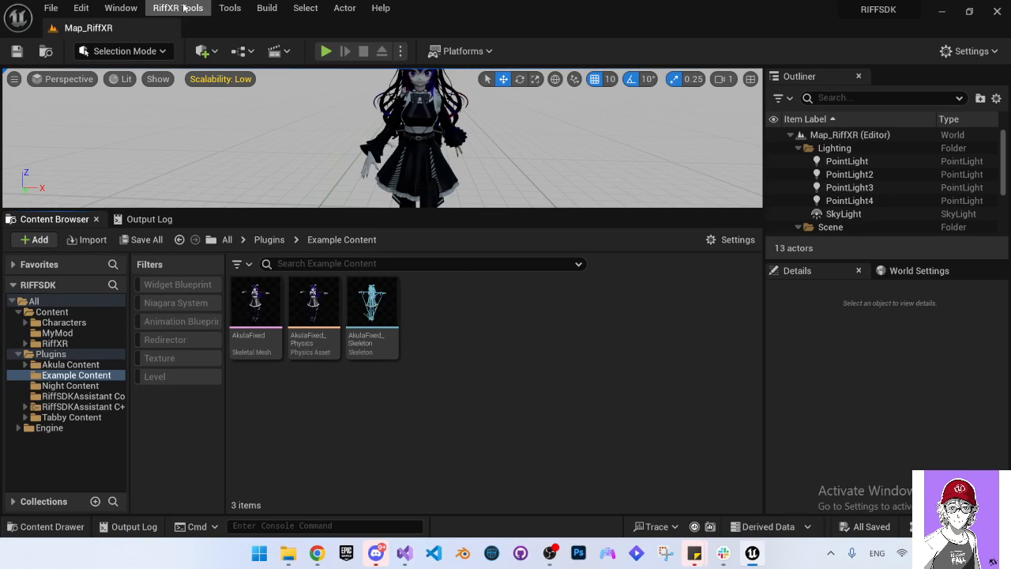
{"action": "mouse_move", "coordinate": [178, 8]}
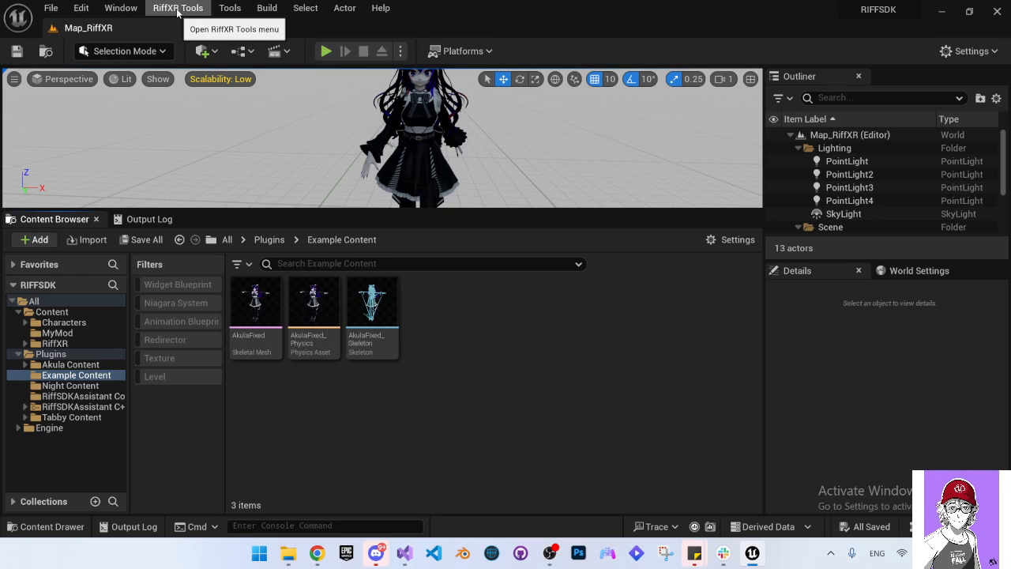
{"action": "mouse_move", "coordinate": [472, 359]}
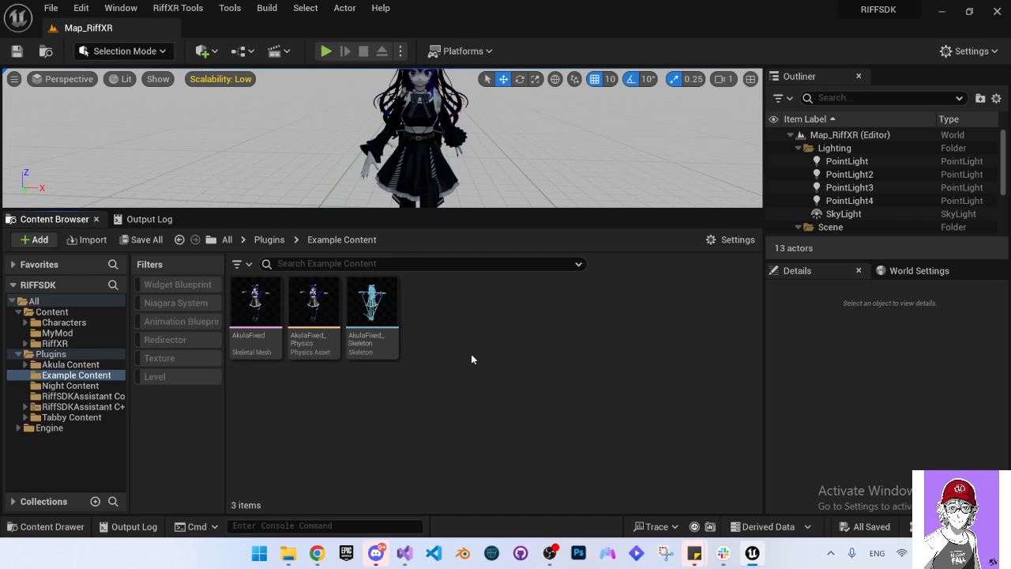
{"action": "mouse_move", "coordinate": [483, 329]}
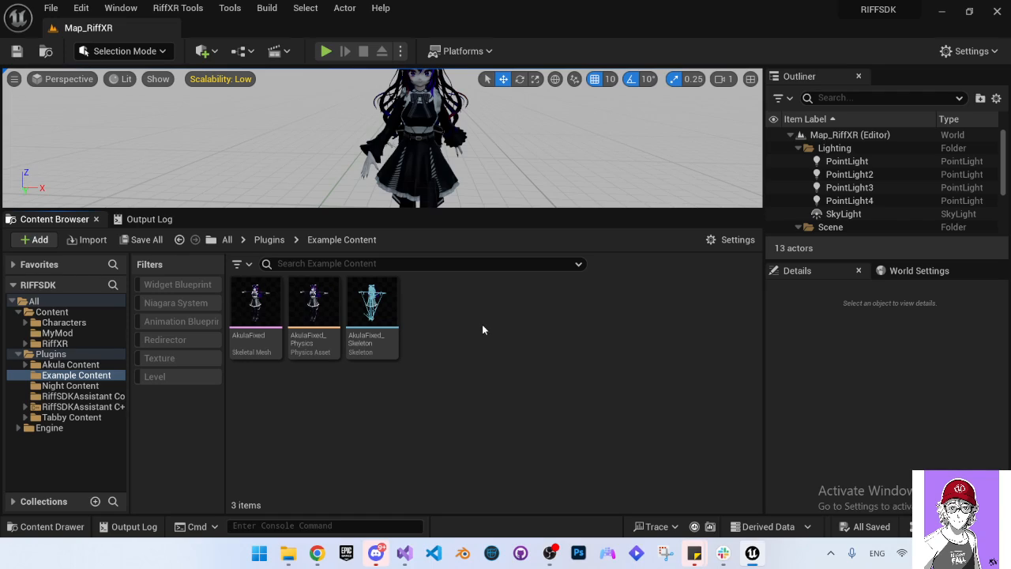
{"action": "mouse_move", "coordinate": [438, 303]}
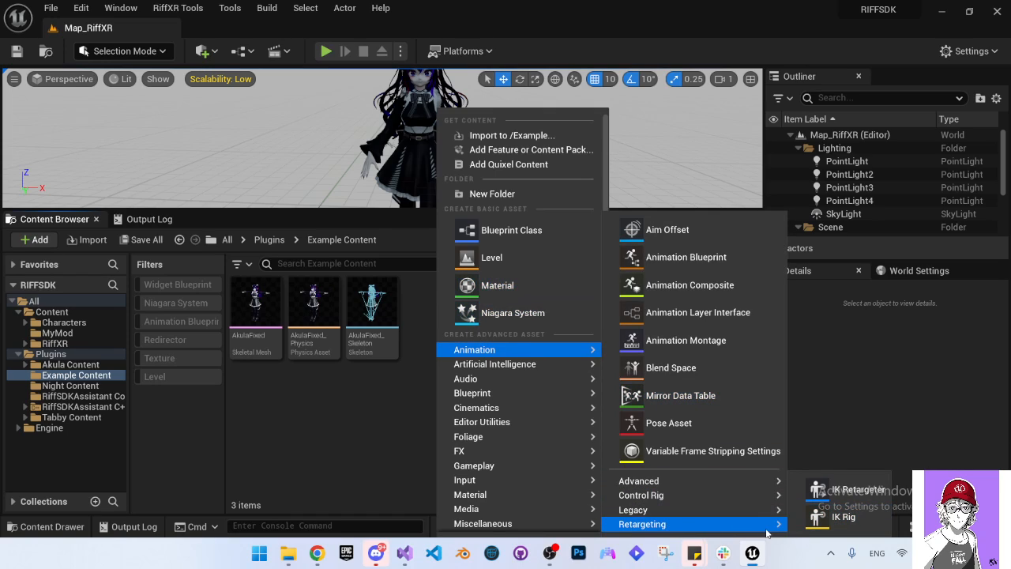
{"action": "mouse_move", "coordinate": [835, 521]}
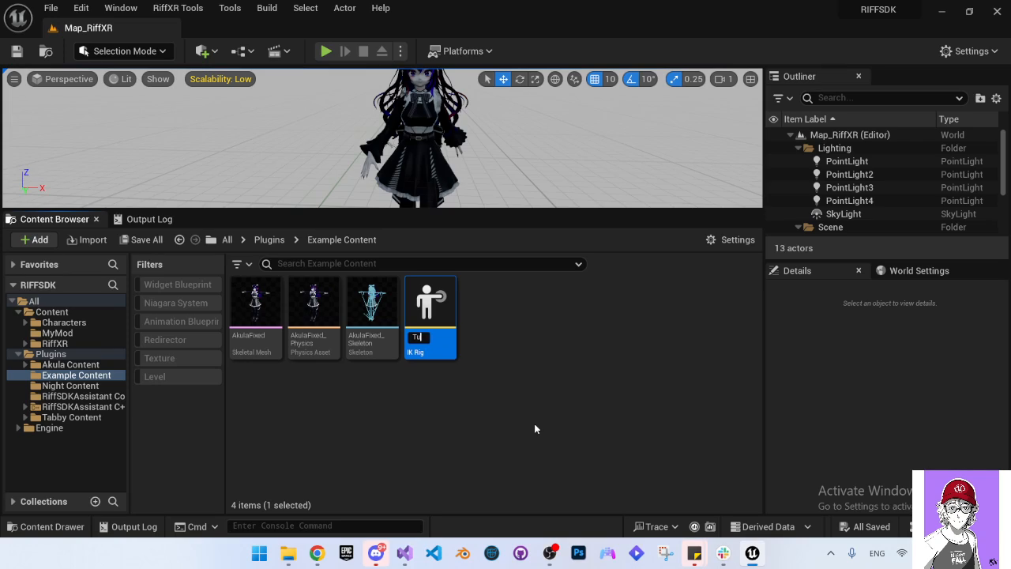
Name the new IK Rig asset TutorialIKRig.
{"action": "type", "text": "TutorialIKRig"}
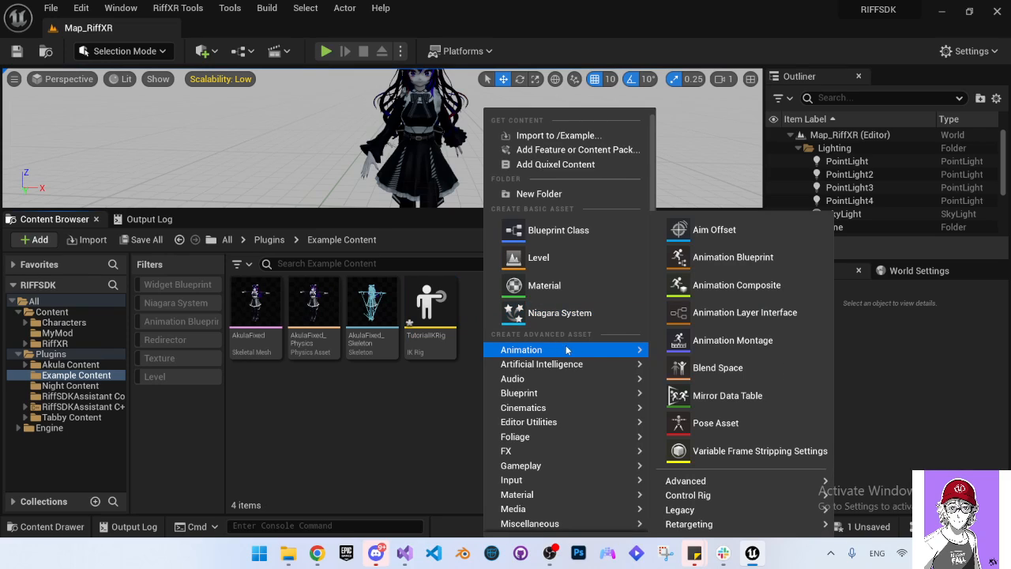
{"action": "mouse_move", "coordinate": [688, 524]}
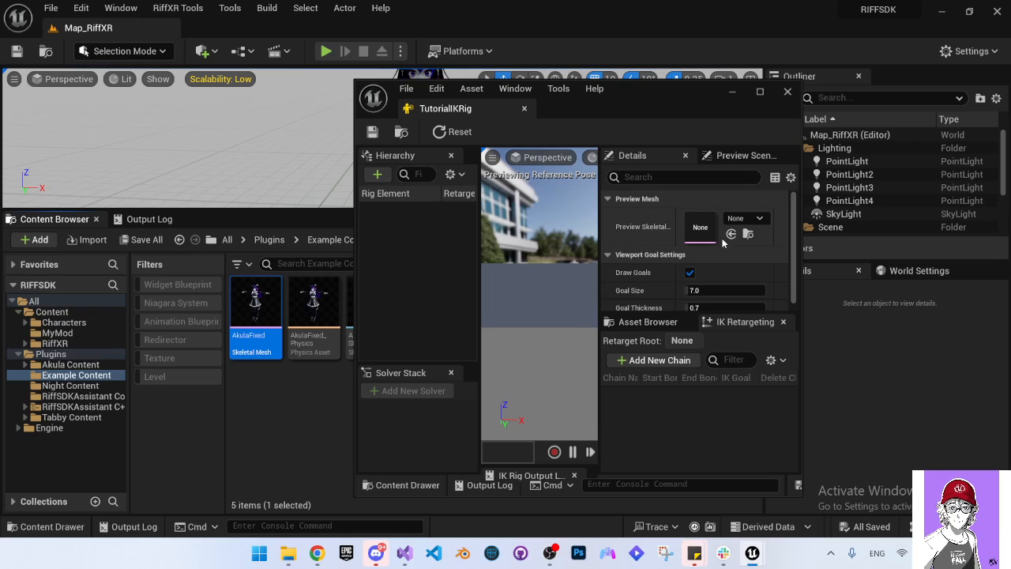
Set AkulaFixed as TutorialIKRig's preview skeletal mesh.
{"action": "left_click", "coordinate": [373, 132]}
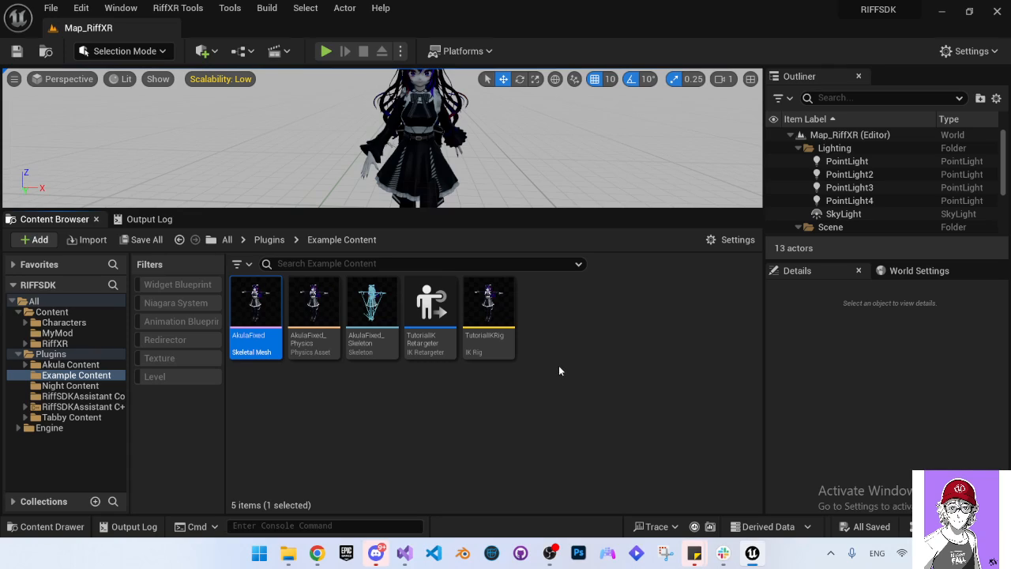
{"action": "mouse_move", "coordinate": [430, 301]}
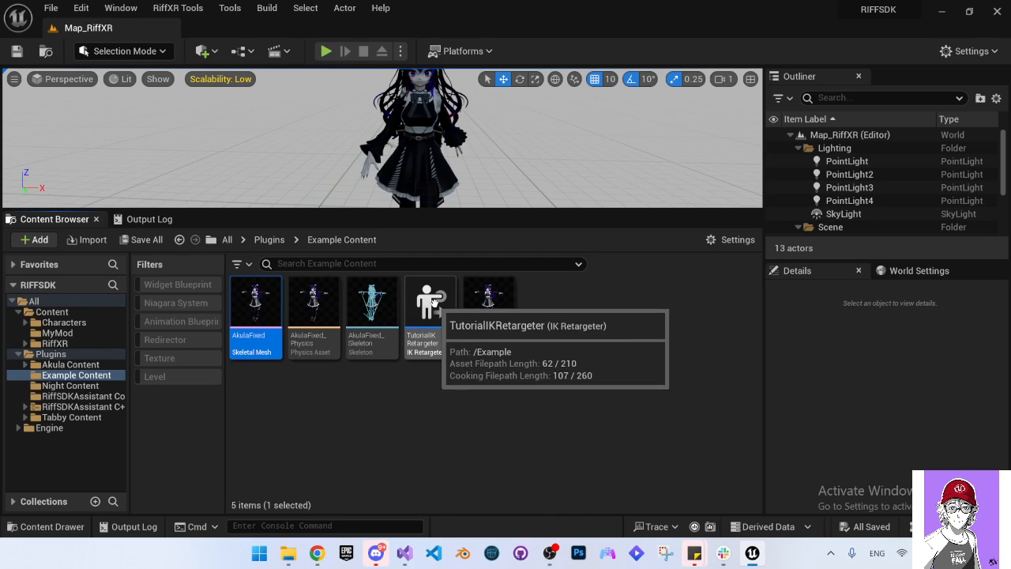
{"action": "mouse_move", "coordinate": [443, 310]}
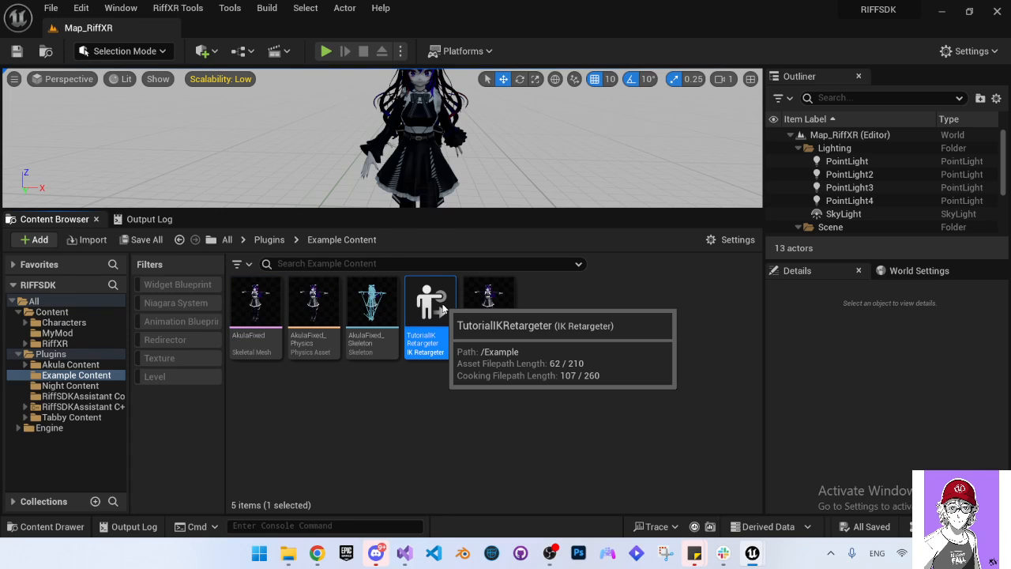
Set TutorialIKRetargeter's source rig to IK_RIFFXR_UE5_FB and target rig to TutorialIKRig.
{"action": "double_click", "coordinate": [429, 301]}
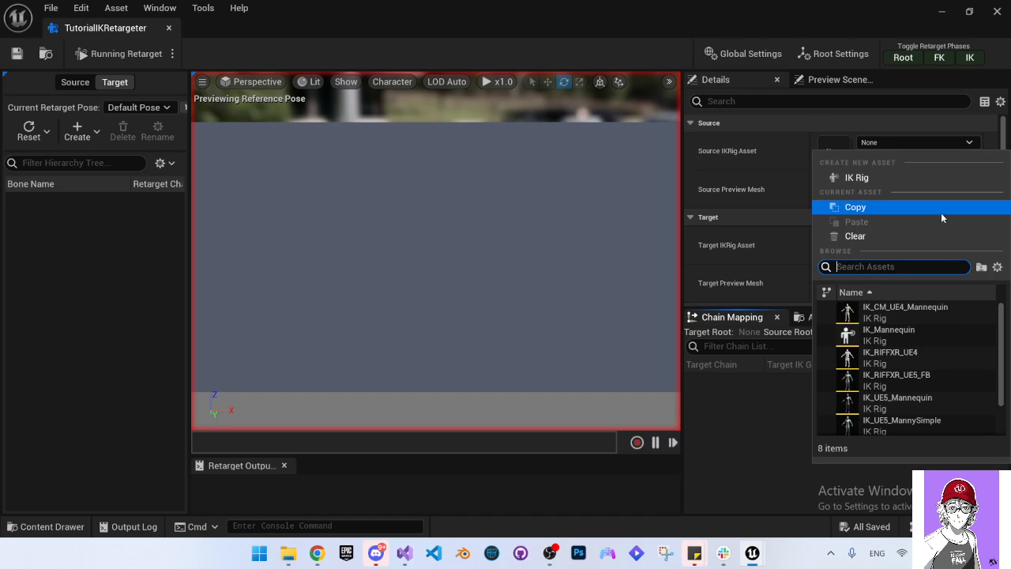
{"action": "mouse_move", "coordinate": [898, 380]}
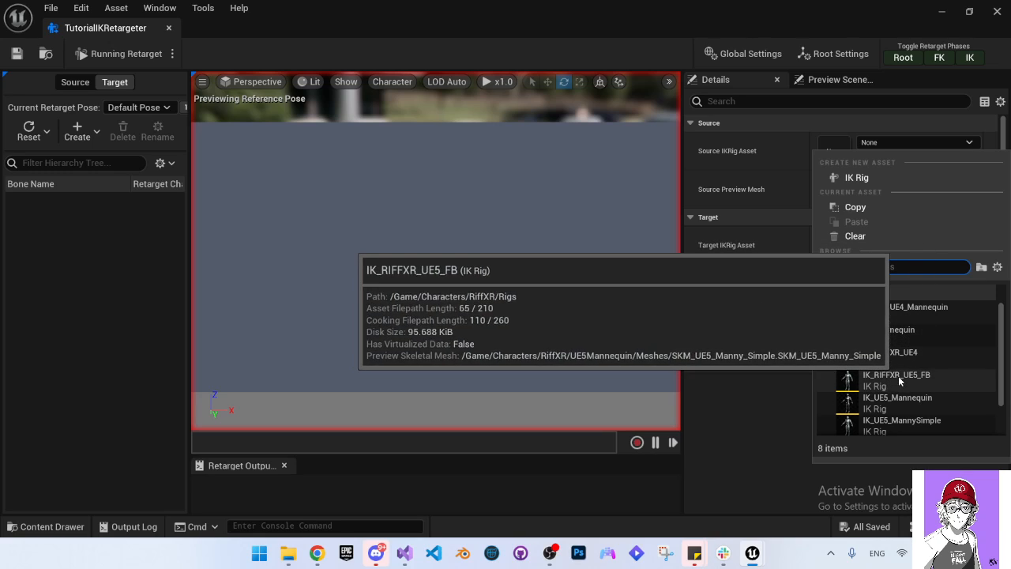
{"action": "left_click", "coordinate": [896, 374]}
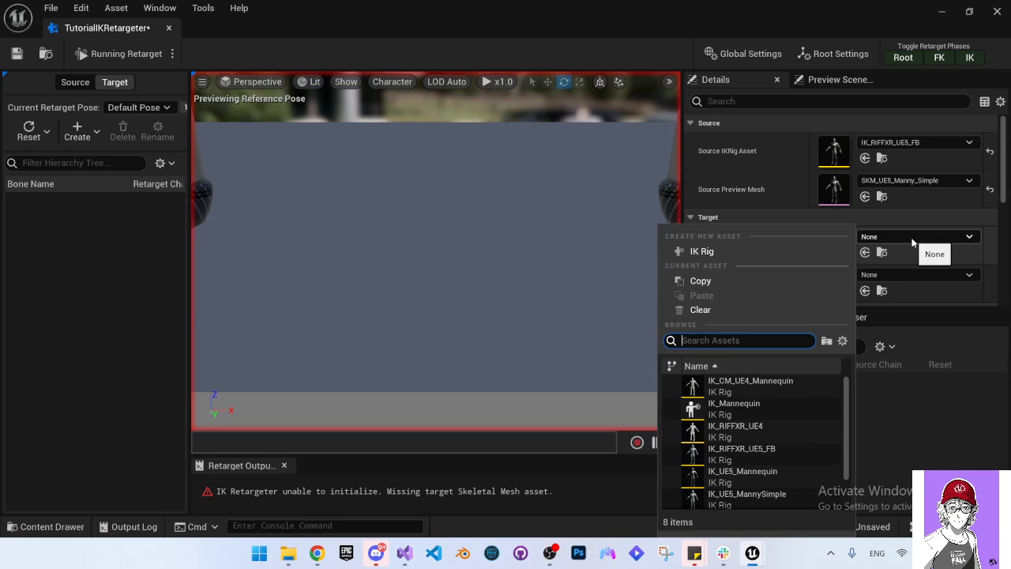
{"action": "type", "text": "tutori"}
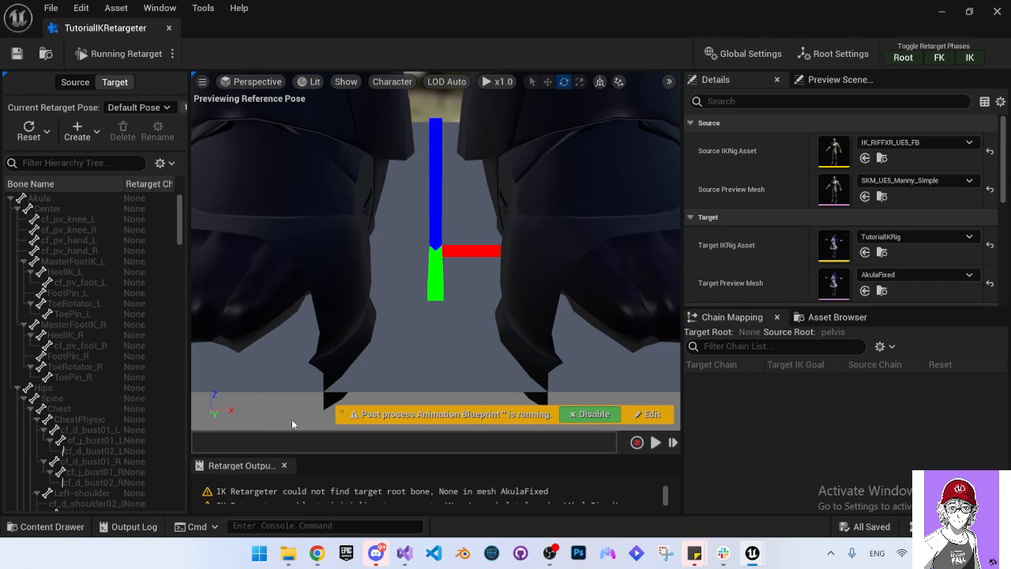
{"action": "mouse_move", "coordinate": [607, 175]}
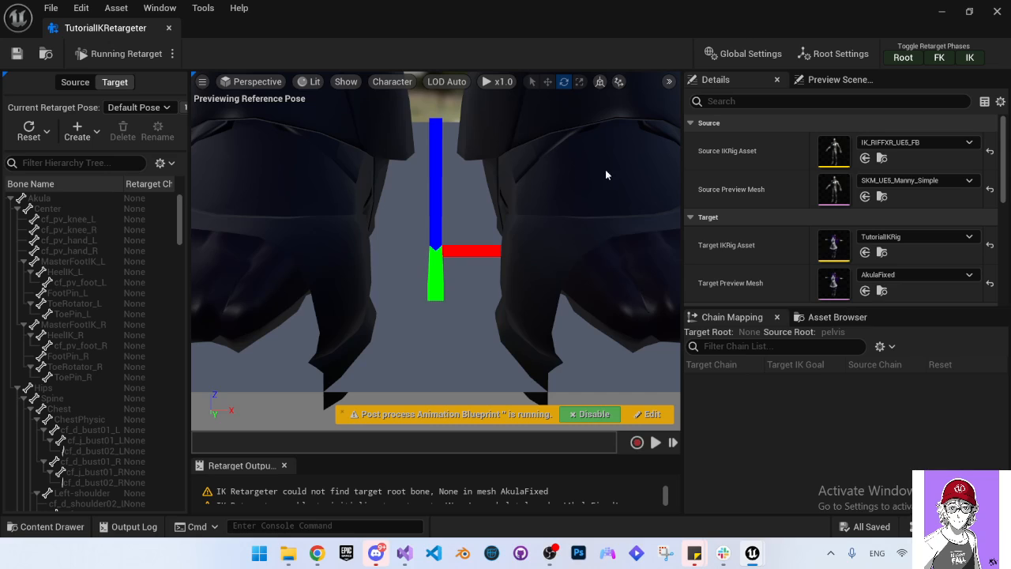
{"action": "mouse_move", "coordinate": [1000, 31]}
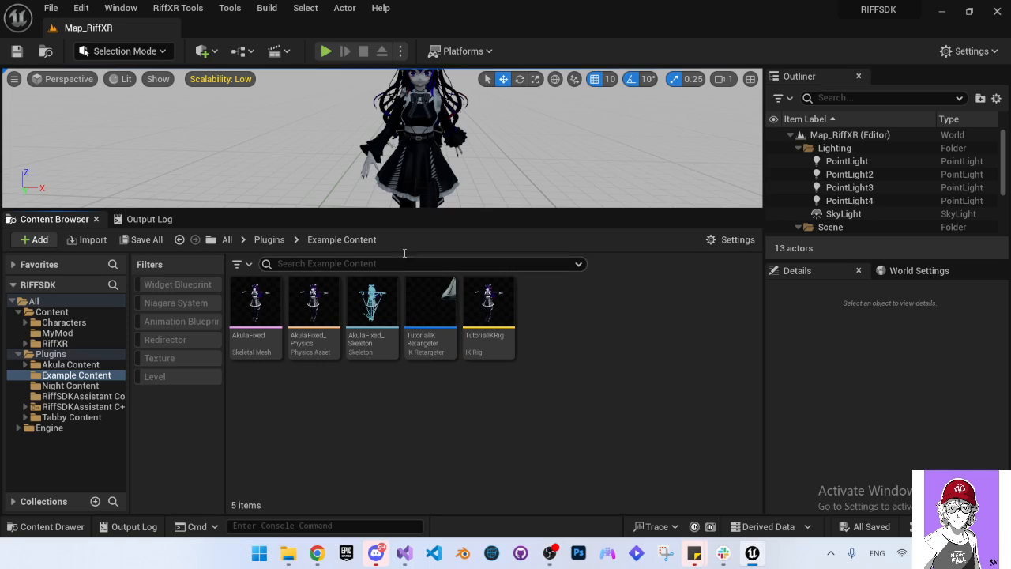
{"action": "mouse_move", "coordinate": [178, 9]}
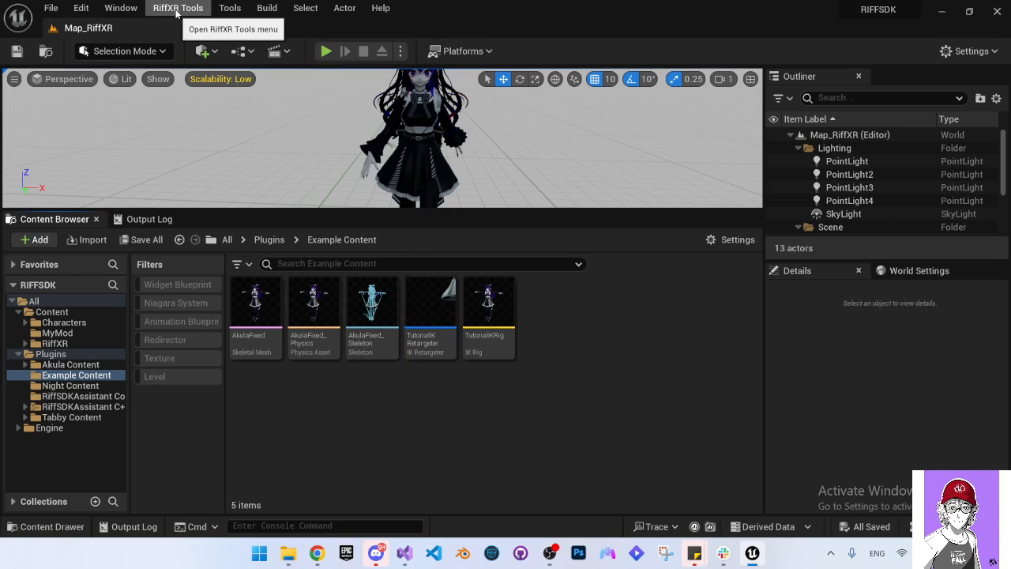
{"action": "left_click", "coordinate": [178, 9]}
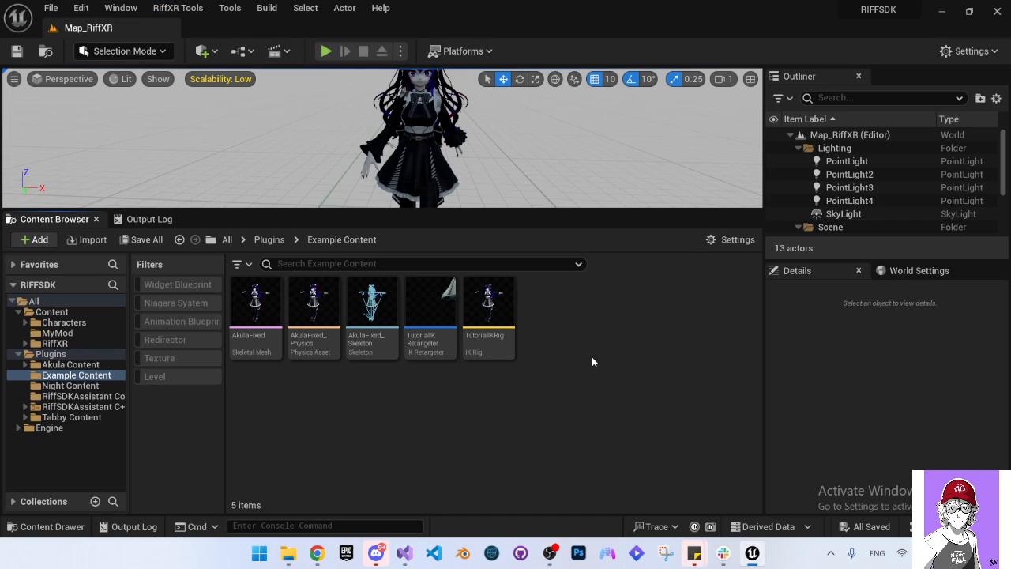
{"action": "mouse_move", "coordinate": [288, 393]}
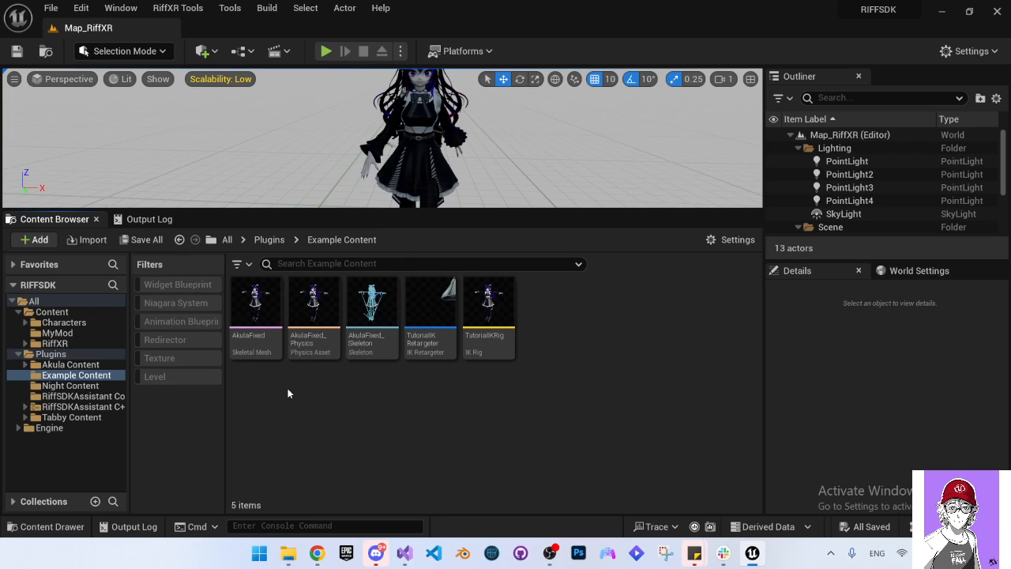
{"action": "left_click", "coordinate": [255, 303]}
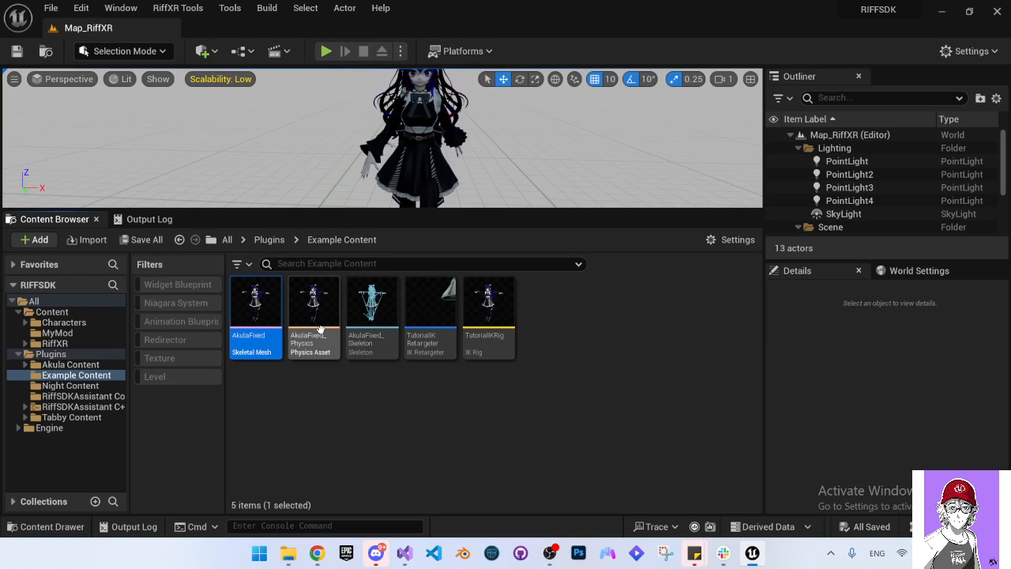
{"action": "left_click", "coordinate": [371, 301]}
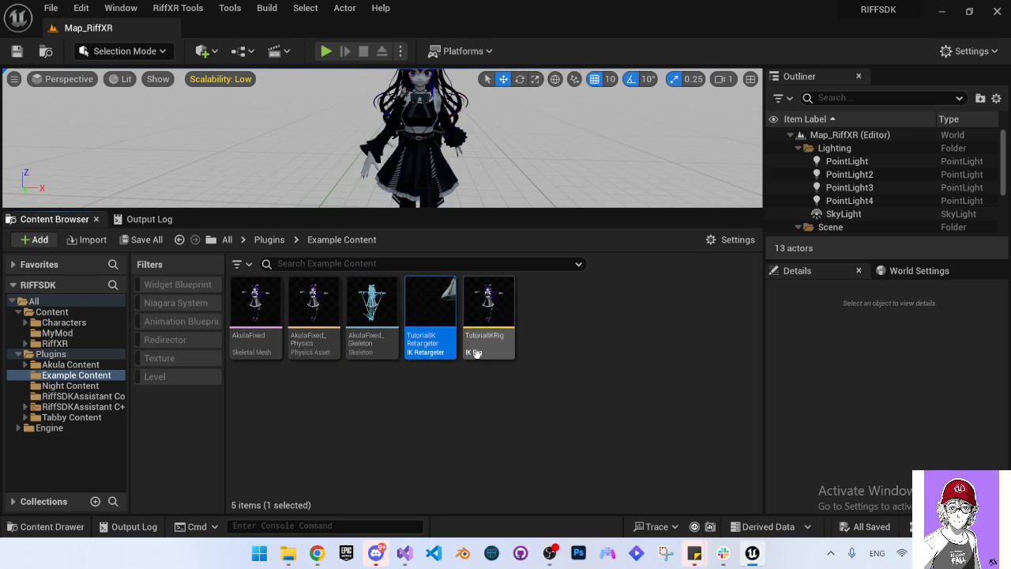
{"action": "left_click", "coordinate": [488, 302]}
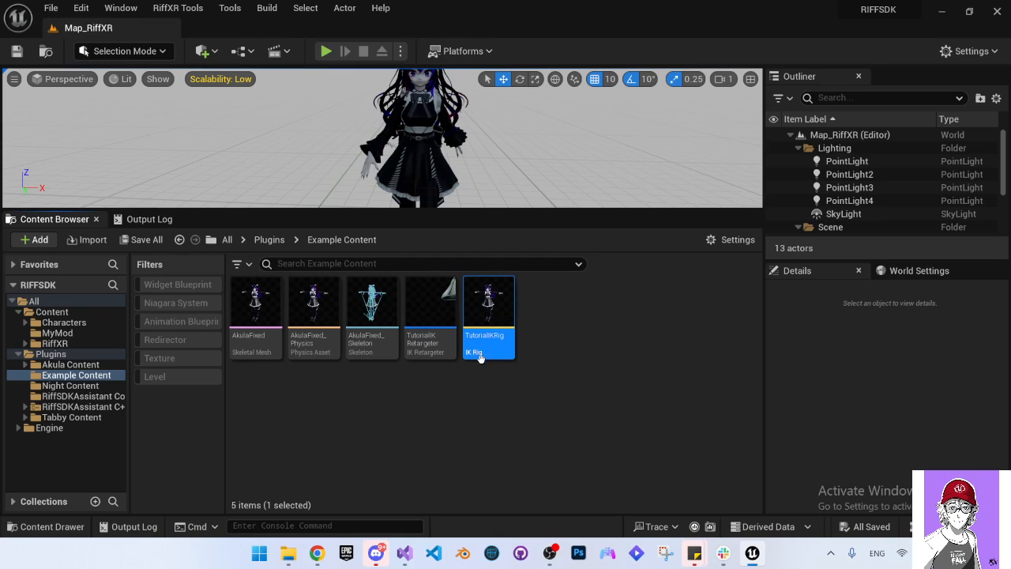
{"action": "mouse_move", "coordinate": [488, 316]}
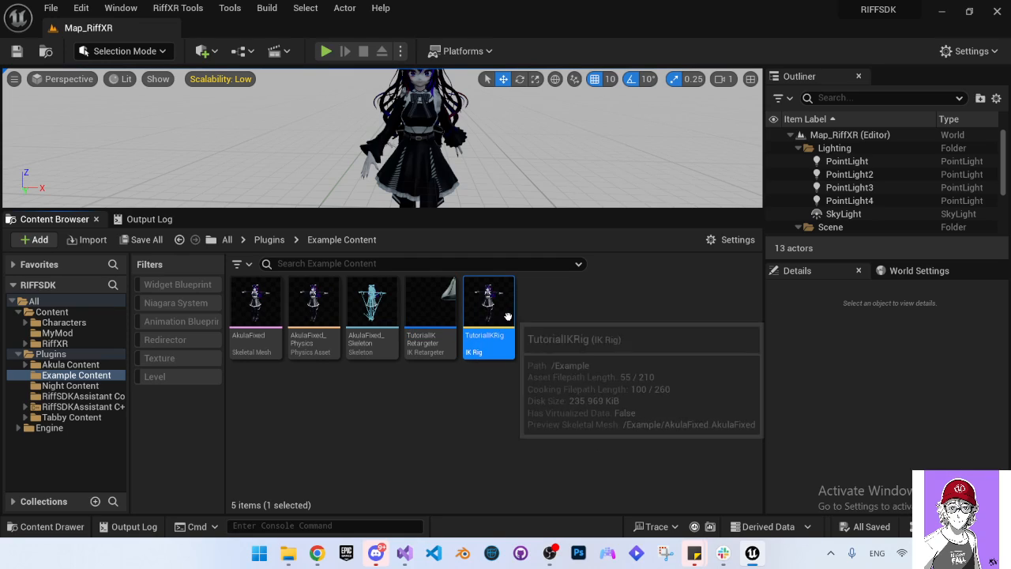
{"action": "mouse_move", "coordinate": [387, 225]}
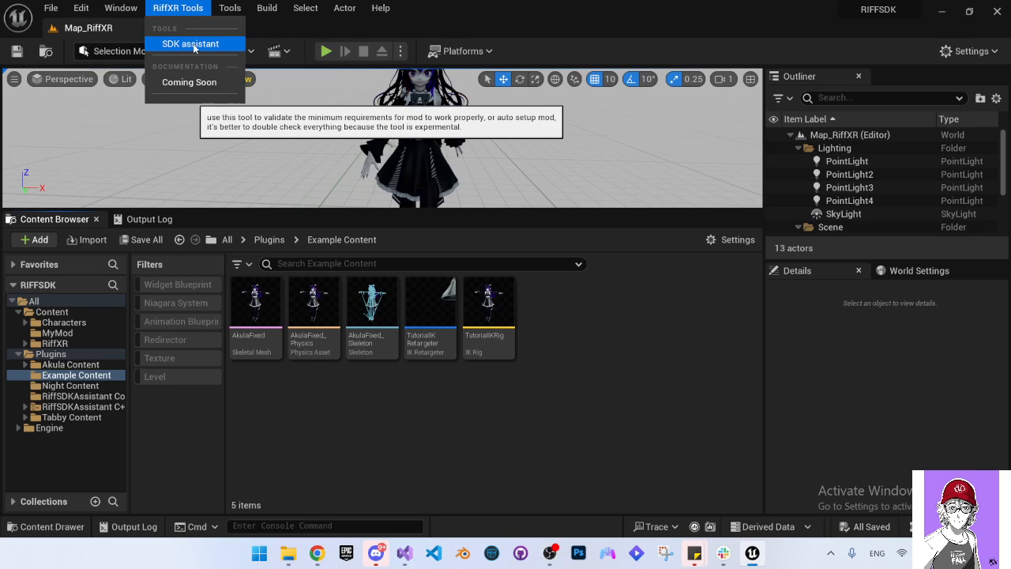
Launch the SDK assistant from the RiffXR Tools menu.
{"action": "left_click", "coordinate": [190, 43]}
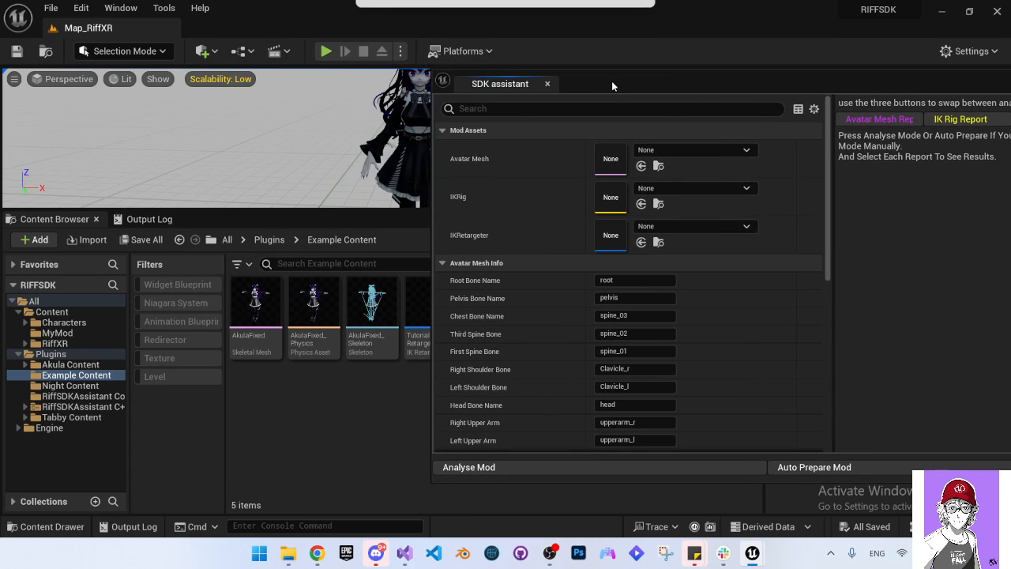
Assign the selected AkulaFixed mesh as Avatar Mesh and review the auto-filled bone names.
{"action": "left_click", "coordinate": [256, 303]}
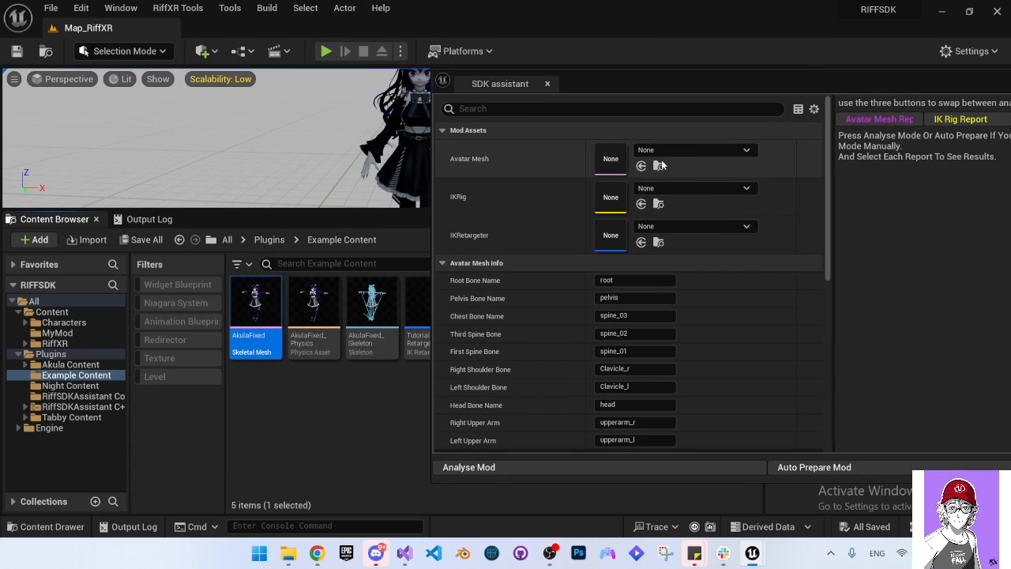
{"action": "left_click", "coordinate": [657, 165]}
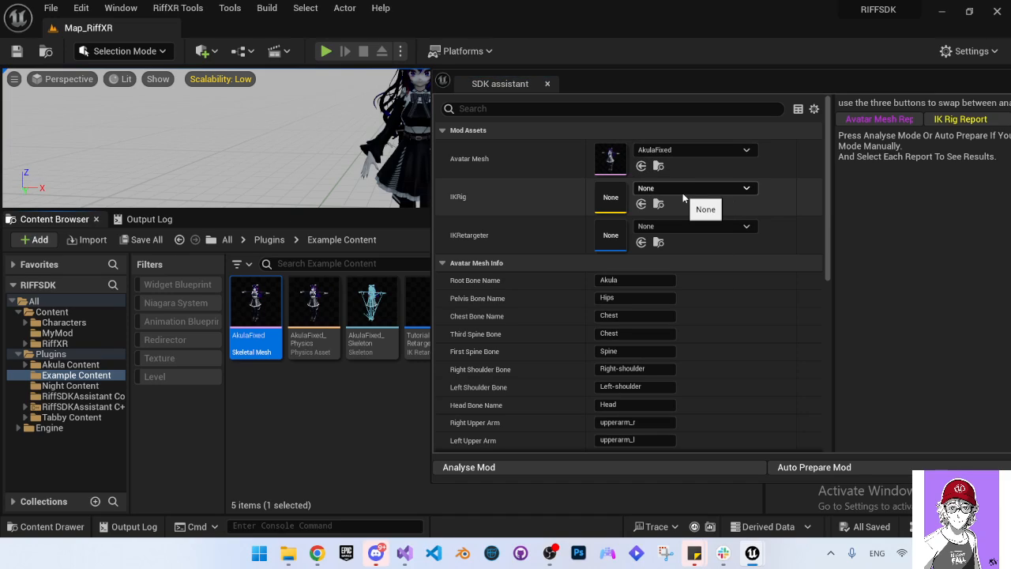
{"action": "mouse_move", "coordinate": [661, 223]}
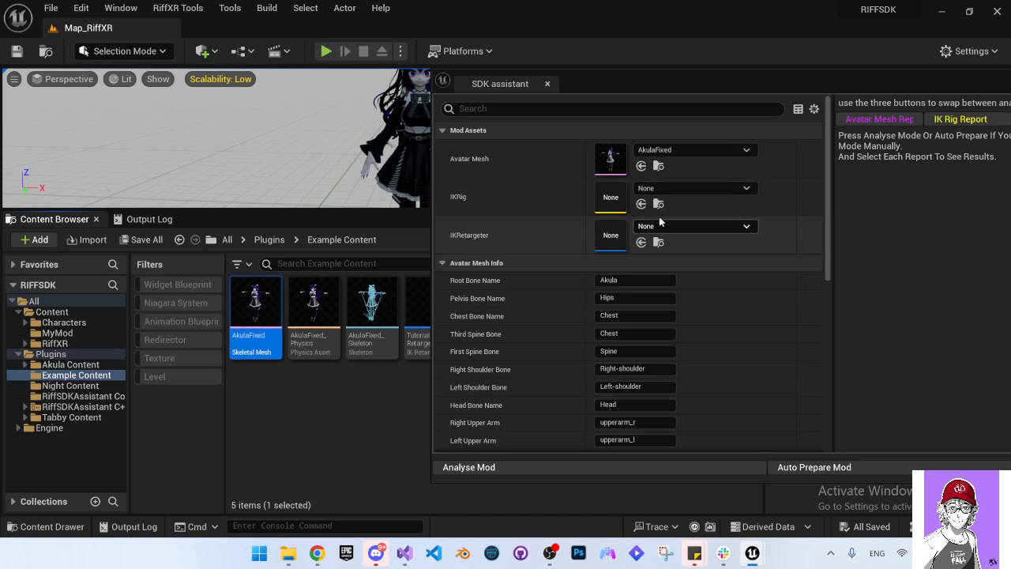
{"action": "scroll", "scroll_direction": "down", "scroll_amount": 3}
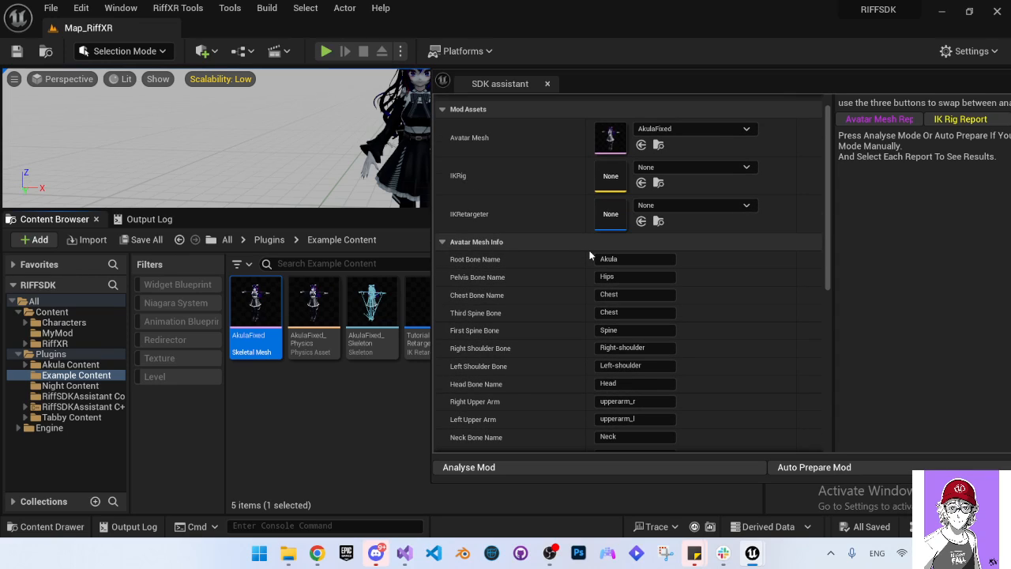
{"action": "mouse_move", "coordinate": [612, 239]}
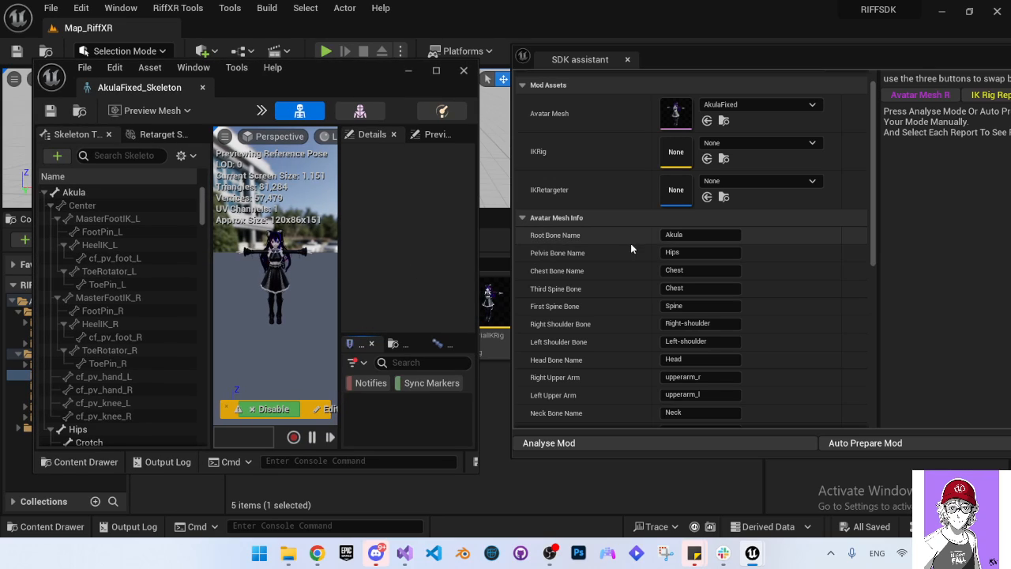
Browse the AkulaFixed skeleton and enter Right-arm and Left-arm as upper arm bone names.
{"action": "scroll", "scroll_direction": "down", "scroll_amount": 3}
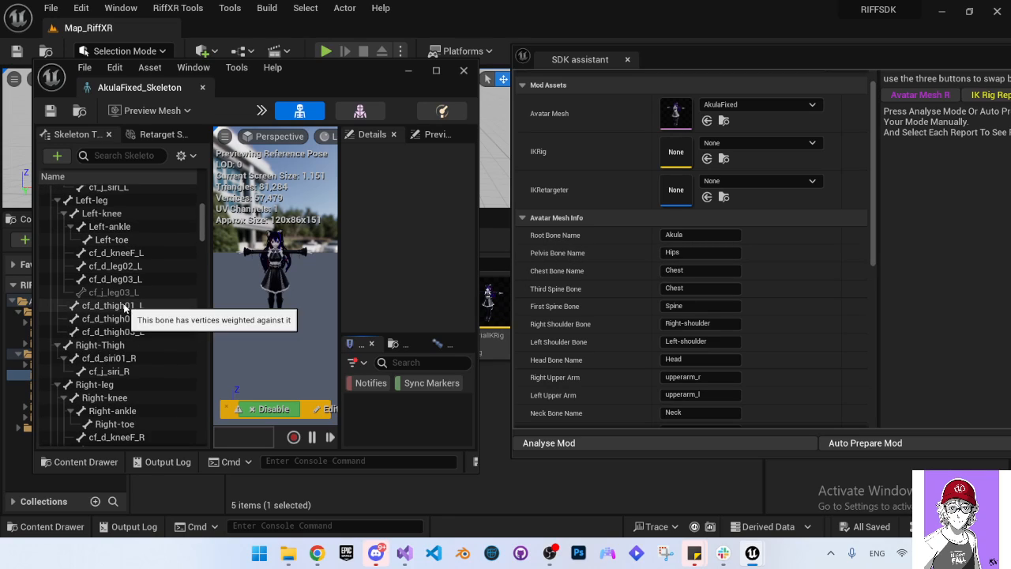
{"action": "scroll", "scroll_direction": "down", "scroll_amount": 3}
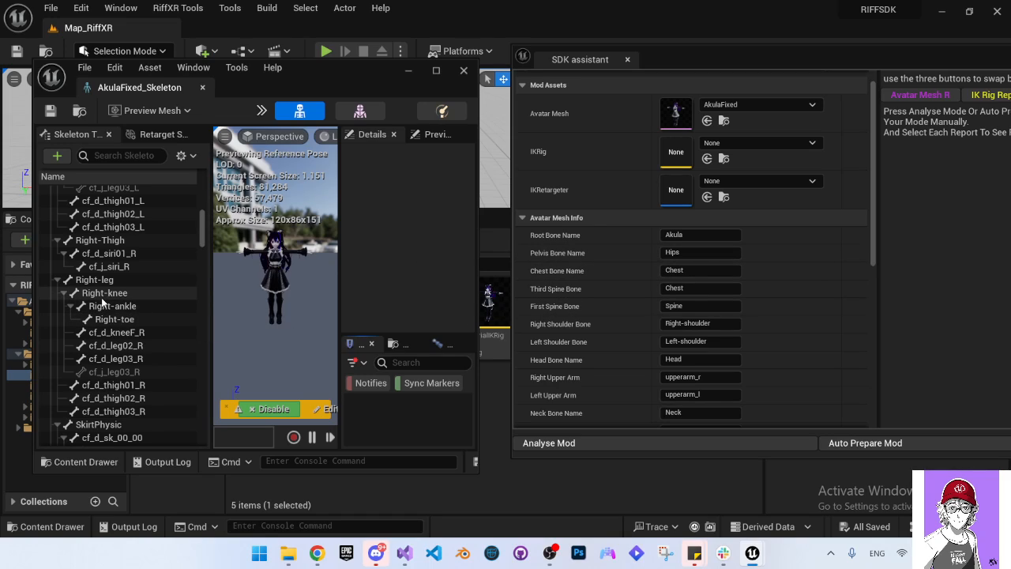
{"action": "mouse_move", "coordinate": [156, 318]}
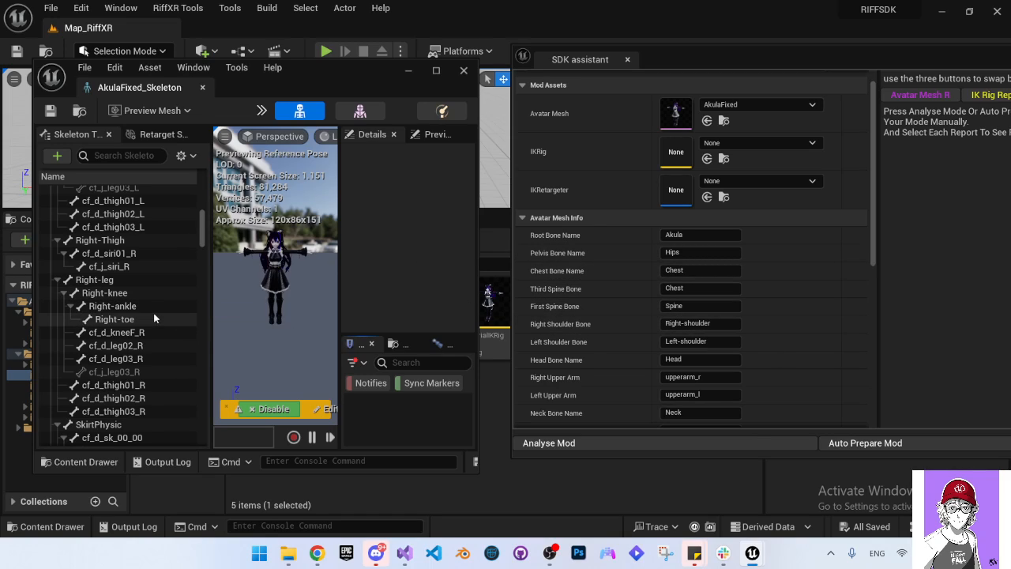
{"action": "scroll", "scroll_direction": "down", "scroll_amount": 3}
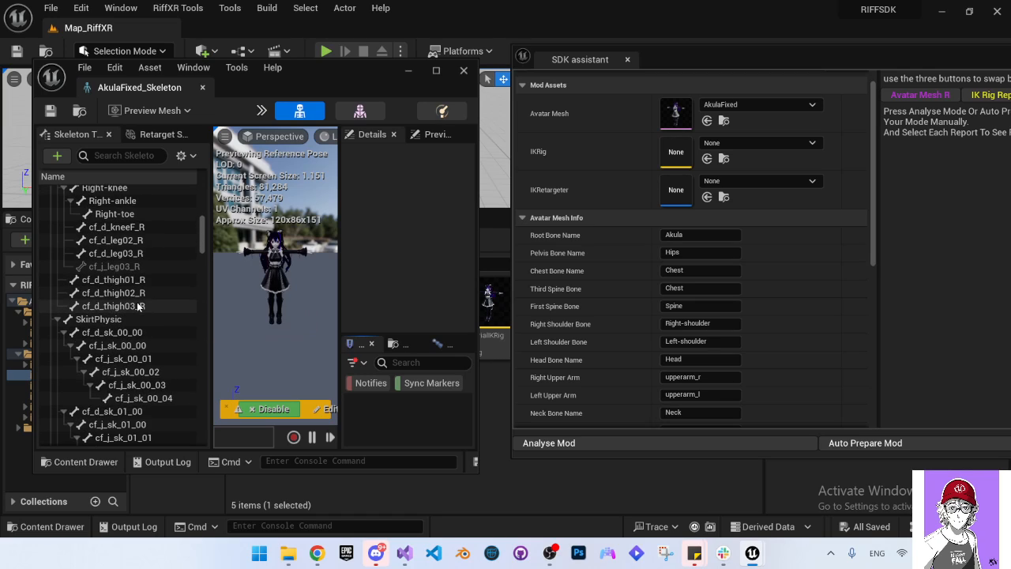
{"action": "scroll", "scroll_direction": "down", "scroll_amount": 3}
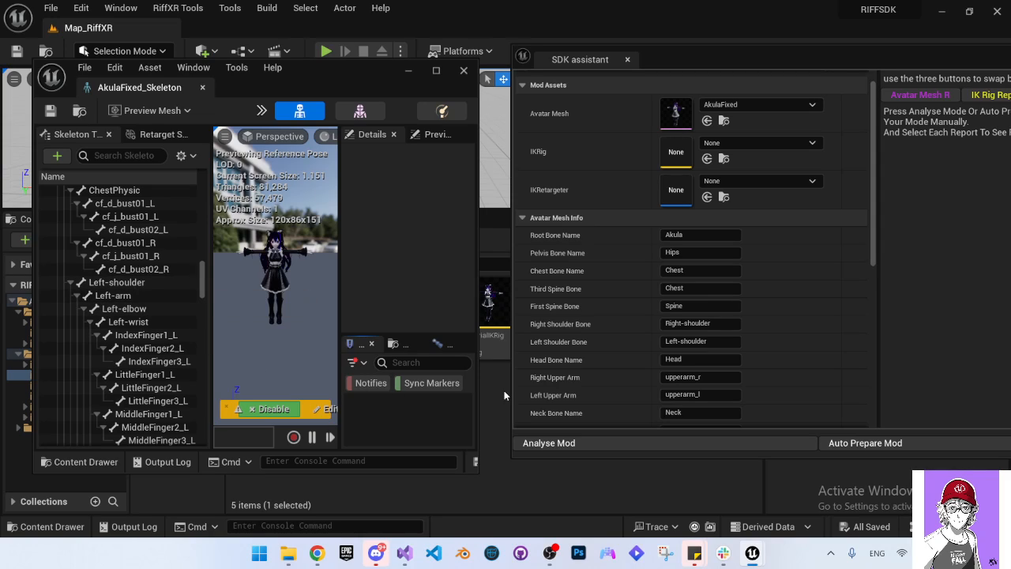
{"action": "scroll", "scroll_direction": "down", "scroll_amount": 3}
{"action": "type", "text": "Right-arm"}
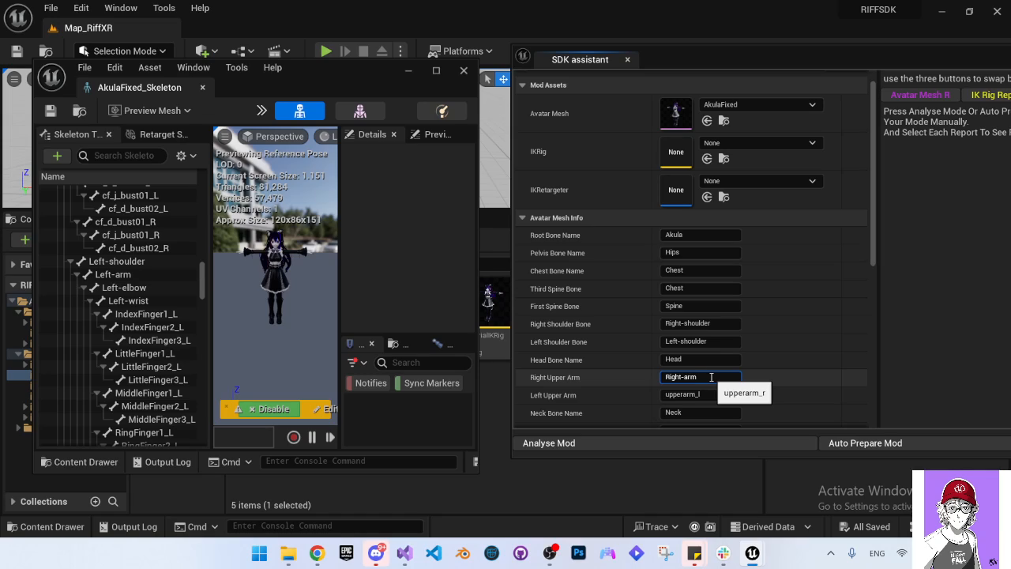
{"action": "left_click", "coordinate": [699, 393]}
{"action": "type", "text": "Left-arm"}
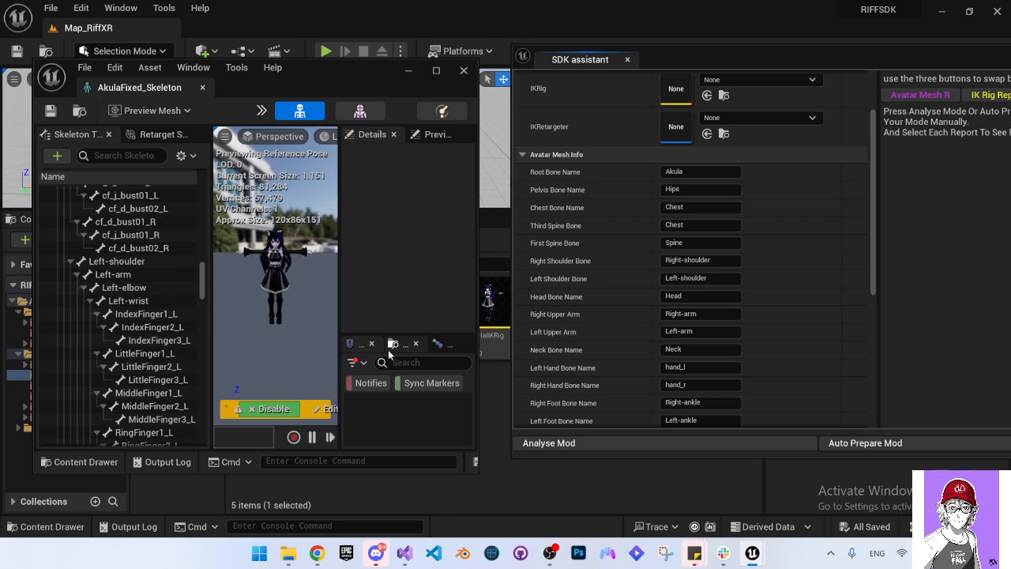
{"action": "scroll", "scroll_direction": "down", "scroll_amount": 3}
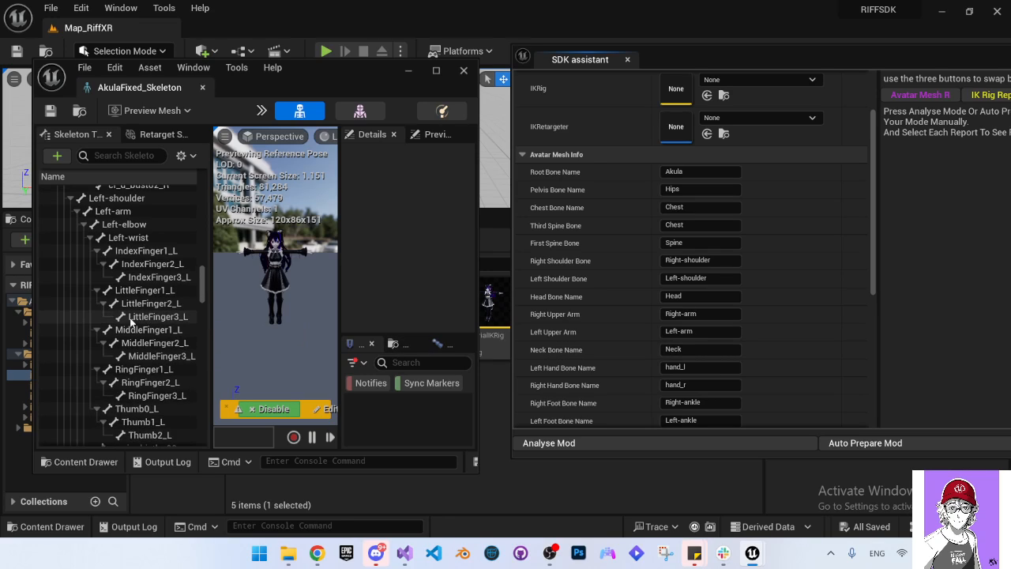
{"action": "scroll", "scroll_direction": "down", "scroll_amount": 3}
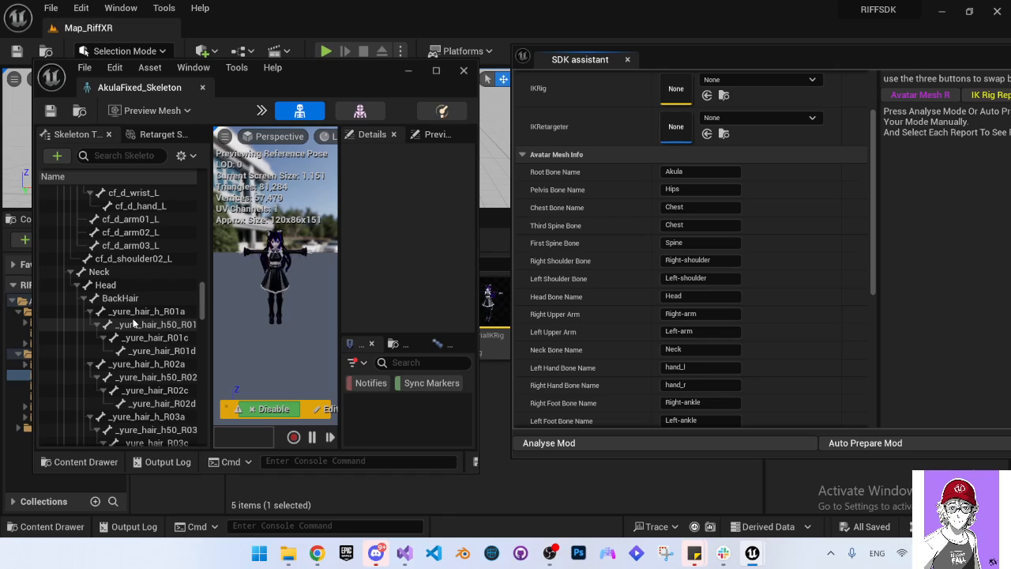
{"action": "scroll", "scroll_direction": "down", "scroll_amount": 3}
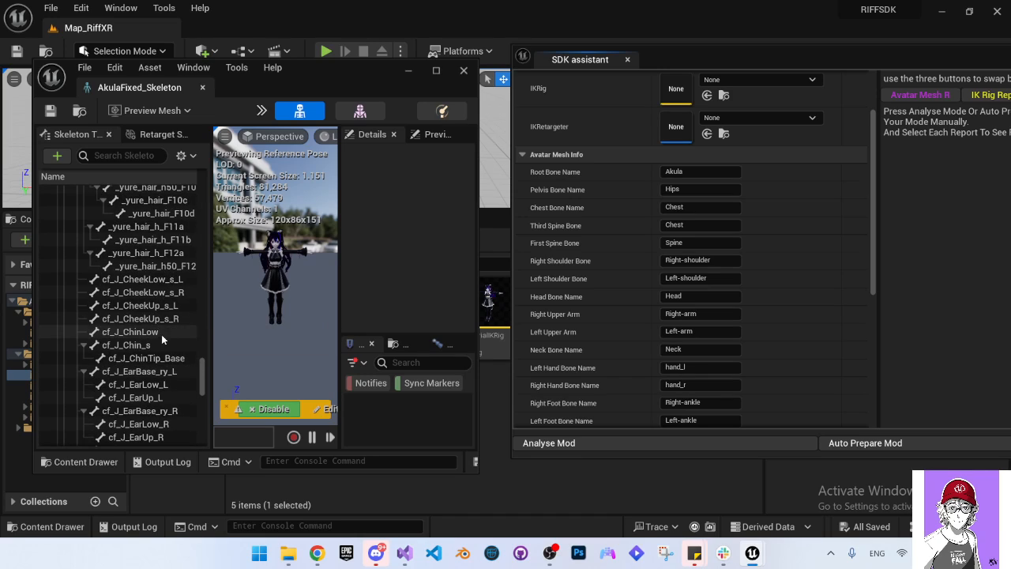
{"action": "scroll", "scroll_direction": "down", "scroll_amount": 3}
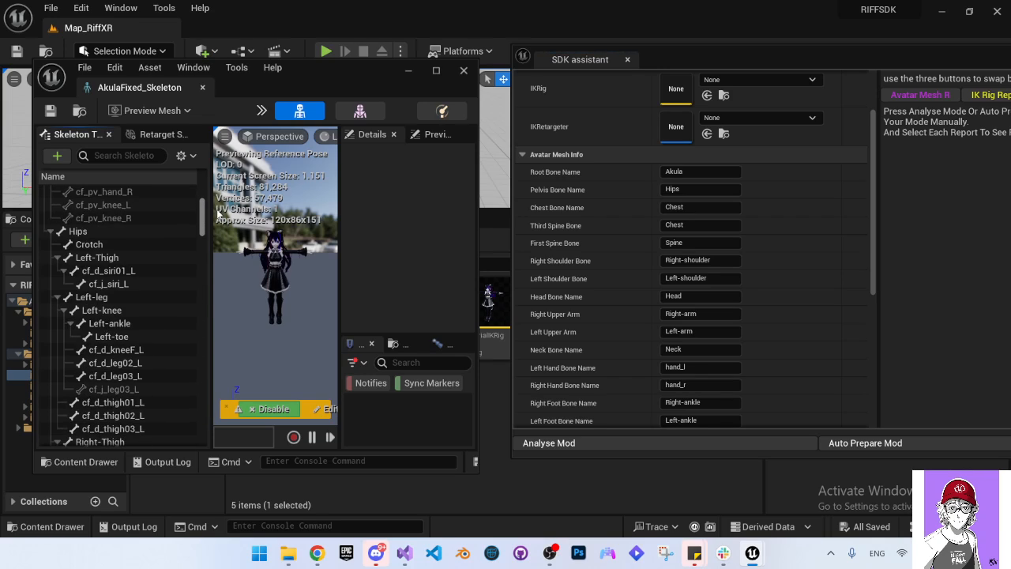
Search the skeleton for wrist bones and enter Left-wrist and Right-wrist as hand bones.
{"action": "type", "text": "wrist"}
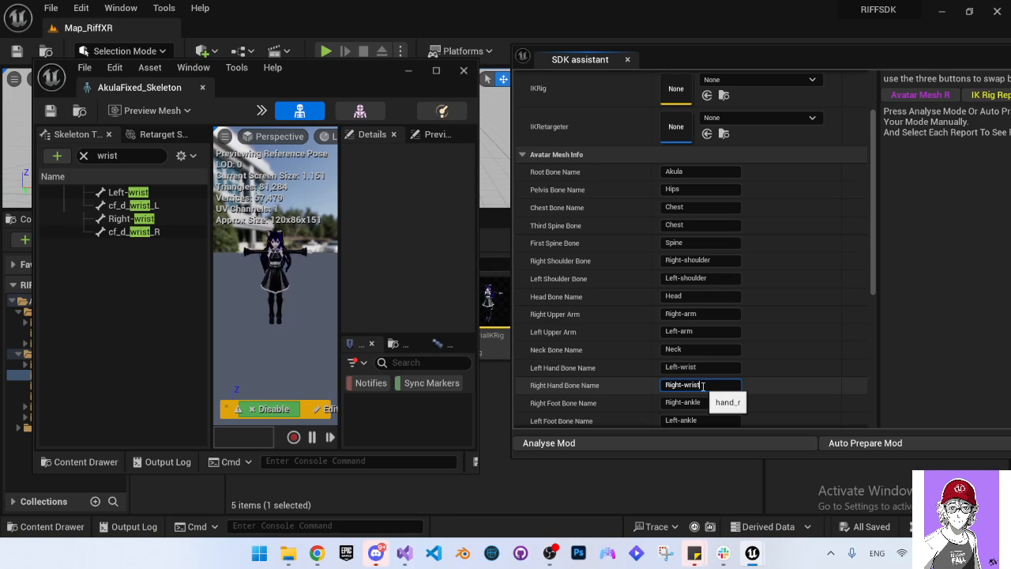
{"action": "left_click", "coordinate": [701, 385]}
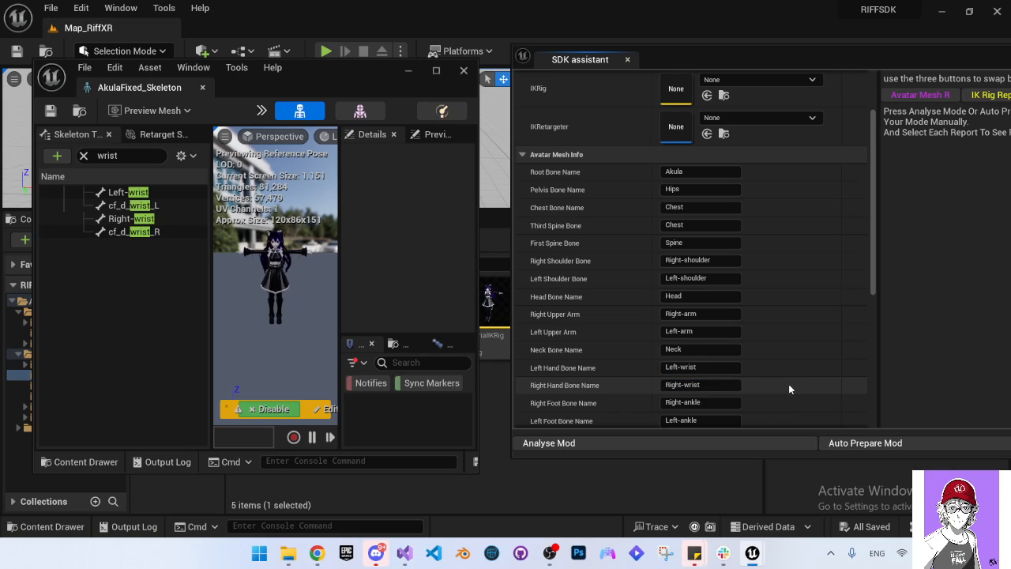
{"action": "scroll", "scroll_direction": "down", "scroll_amount": 3}
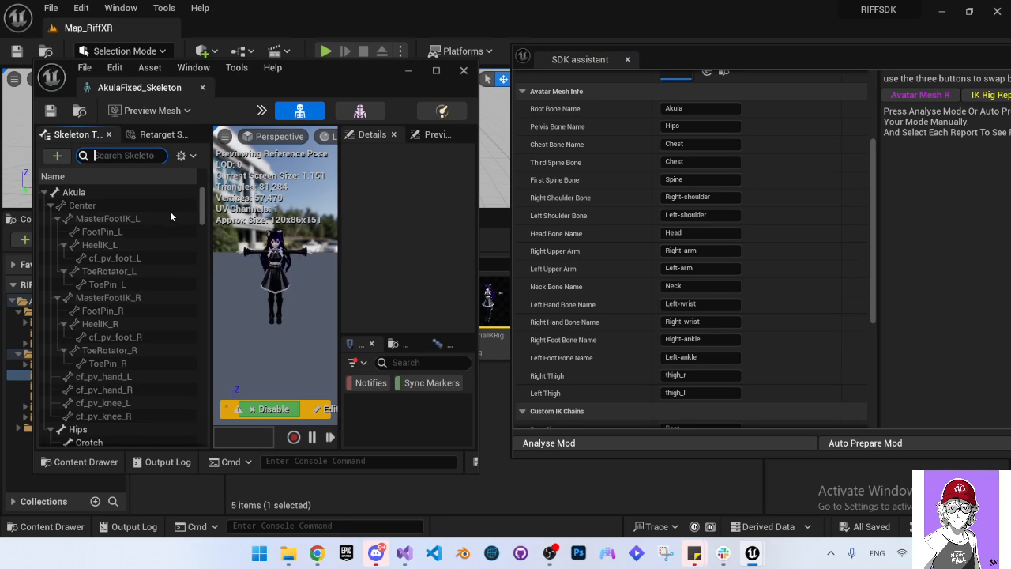
Enter Right-leg and Left-leg in the Right Thigh and Left Thigh fields.
{"action": "scroll", "scroll_direction": "down", "scroll_amount": 3}
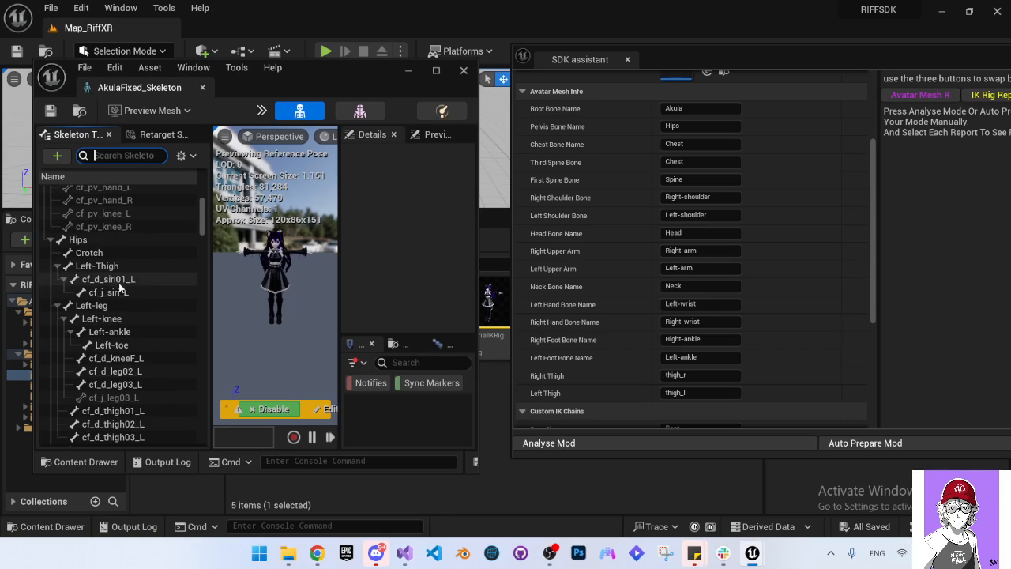
{"action": "left_click", "coordinate": [93, 305]}
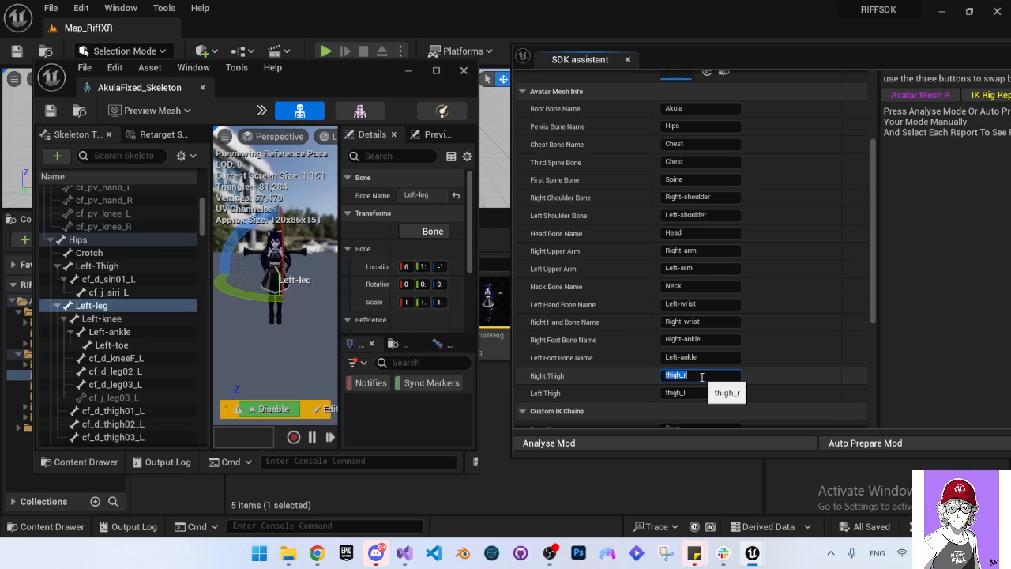
{"action": "type", "text": "Left-leg"}
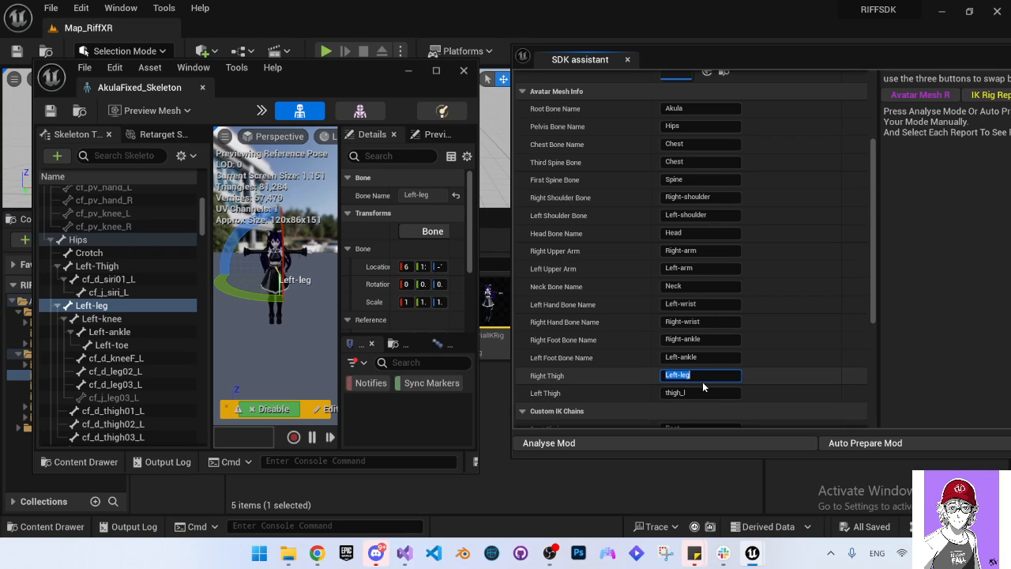
{"action": "type", "text": "Right-leg"}
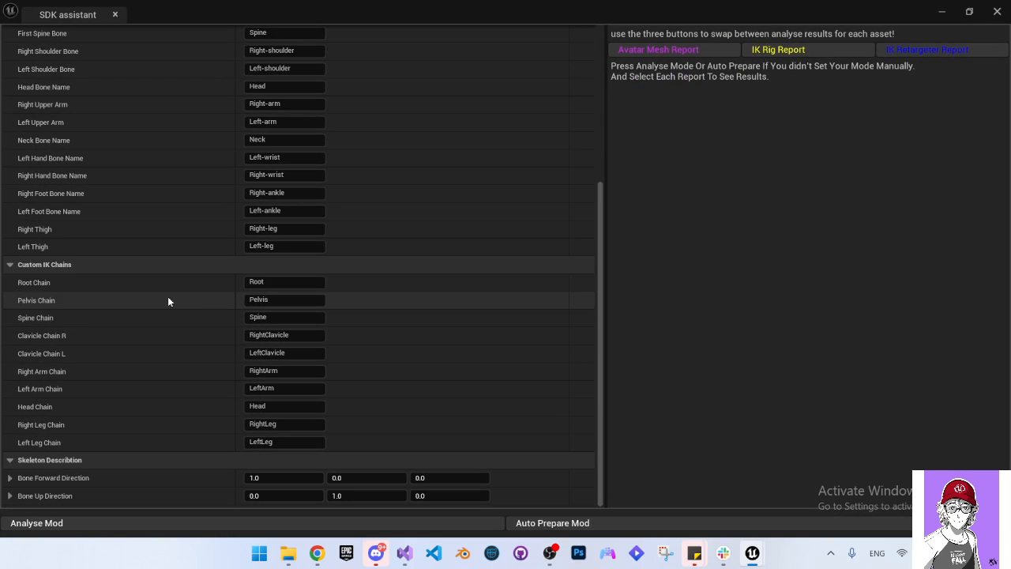
Inspect the left clavicle entry among the SDK assistant's Custom IK Chains.
{"action": "left_click", "coordinate": [284, 353]}
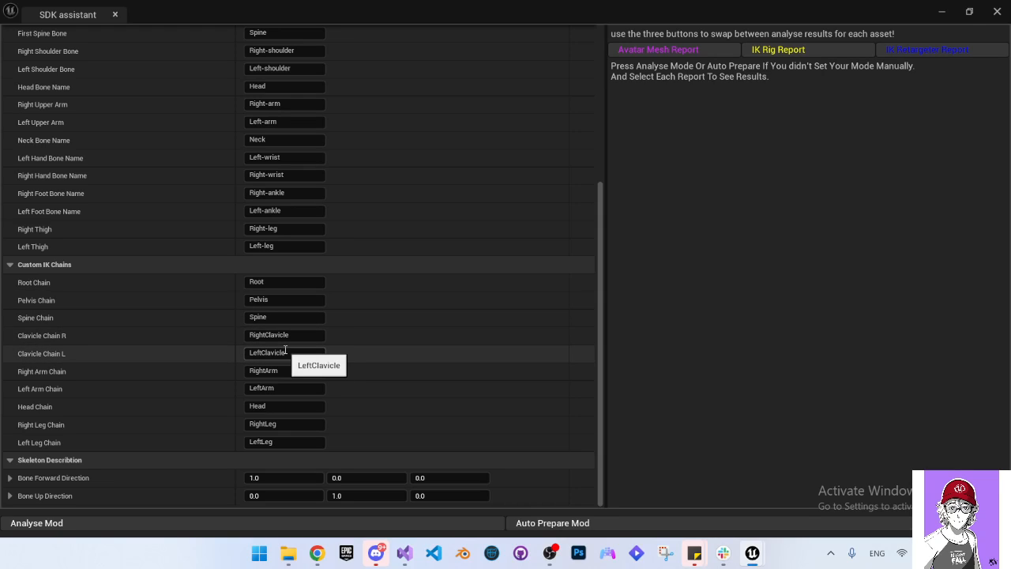
{"action": "mouse_move", "coordinate": [193, 394]}
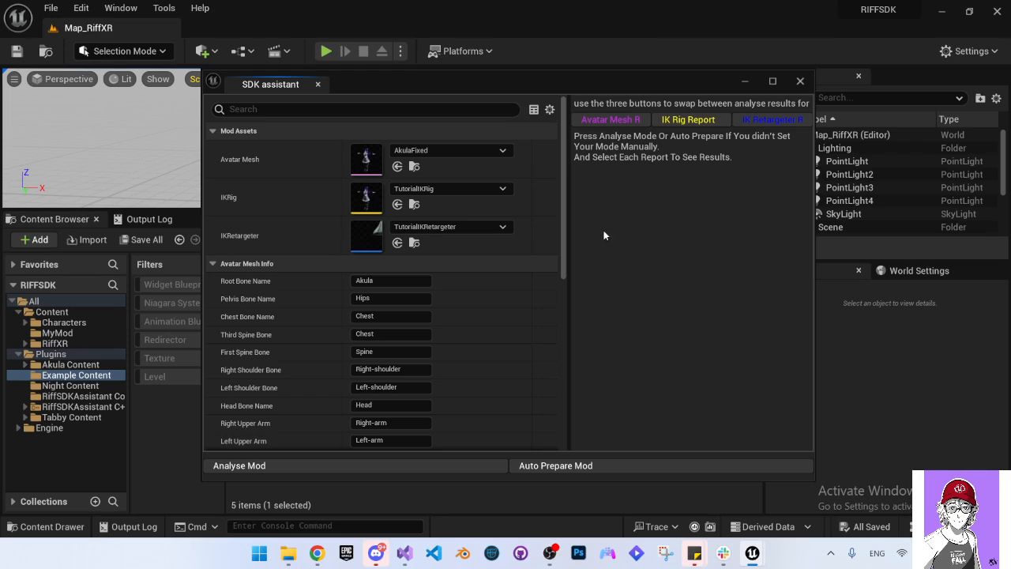
Run Auto Prepare Mod on the Akula assets to generate the analysis reports.
{"action": "left_click", "coordinate": [555, 465]}
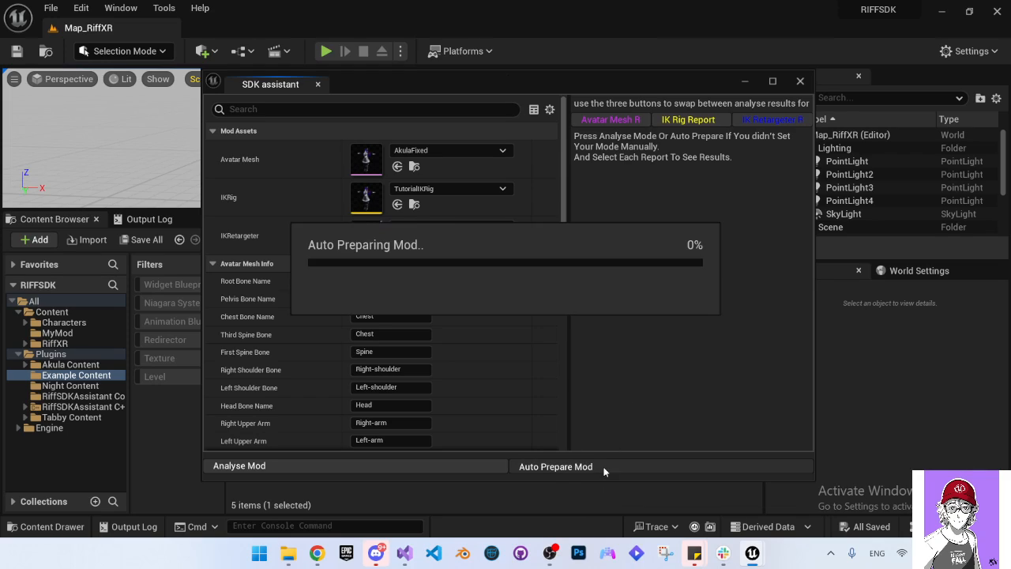
{"action": "left_click", "coordinate": [556, 465]}
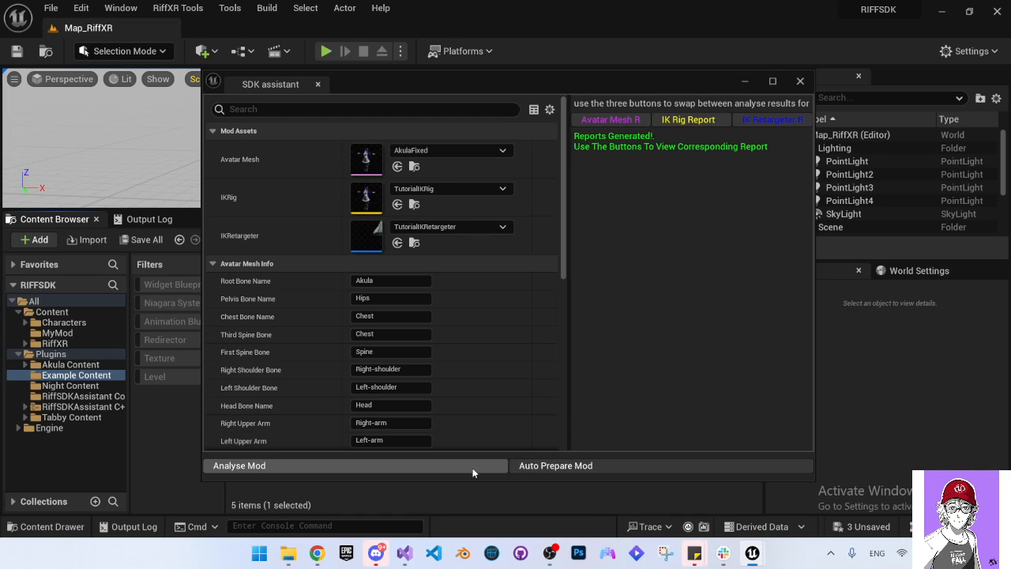
{"action": "mouse_move", "coordinate": [609, 307]}
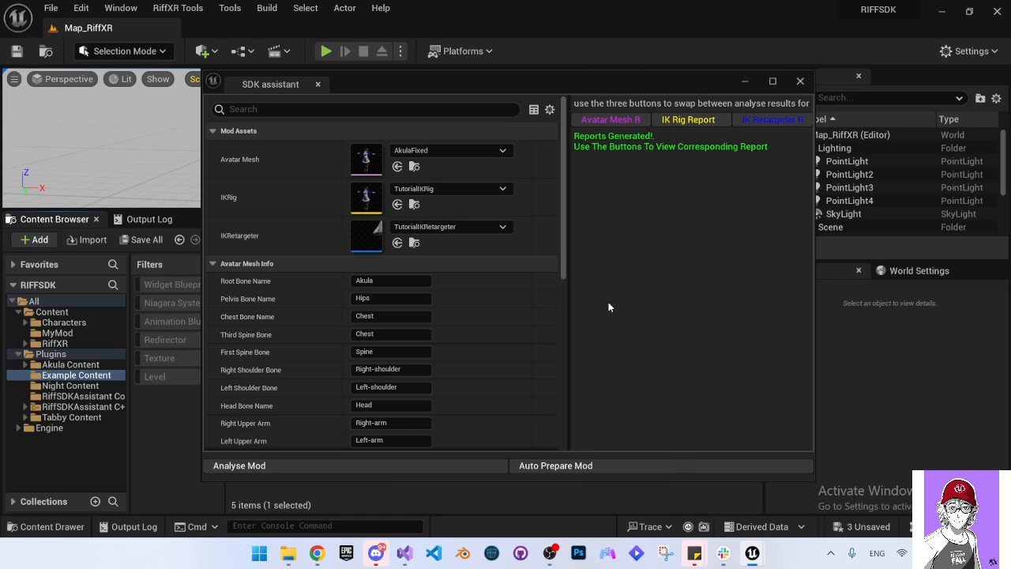
{"action": "mouse_move", "coordinate": [626, 146]}
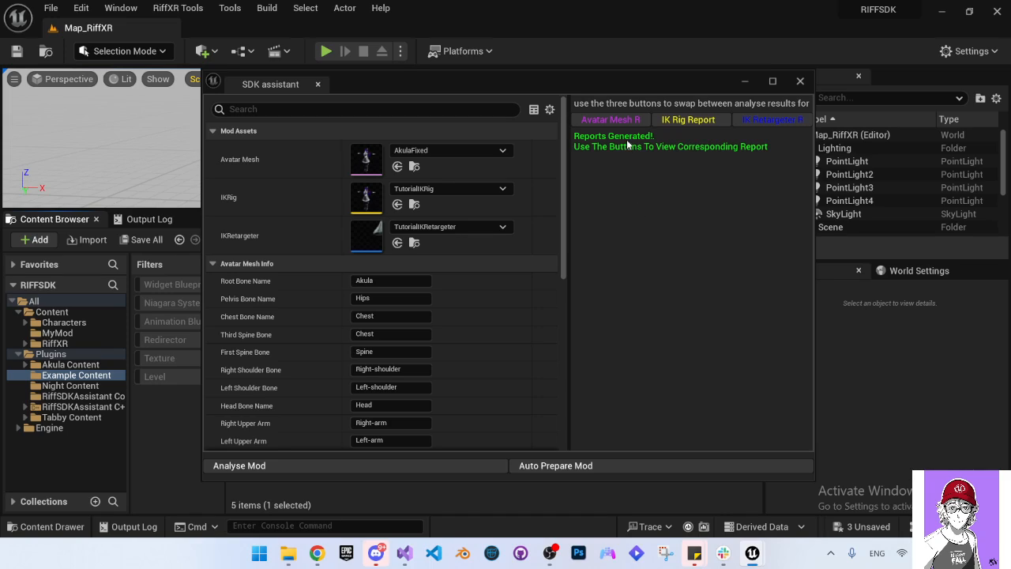
Review the Avatar Mesh, IK Rig and IK Retargeter analysis reports in the assistant.
{"action": "left_click", "coordinate": [610, 119]}
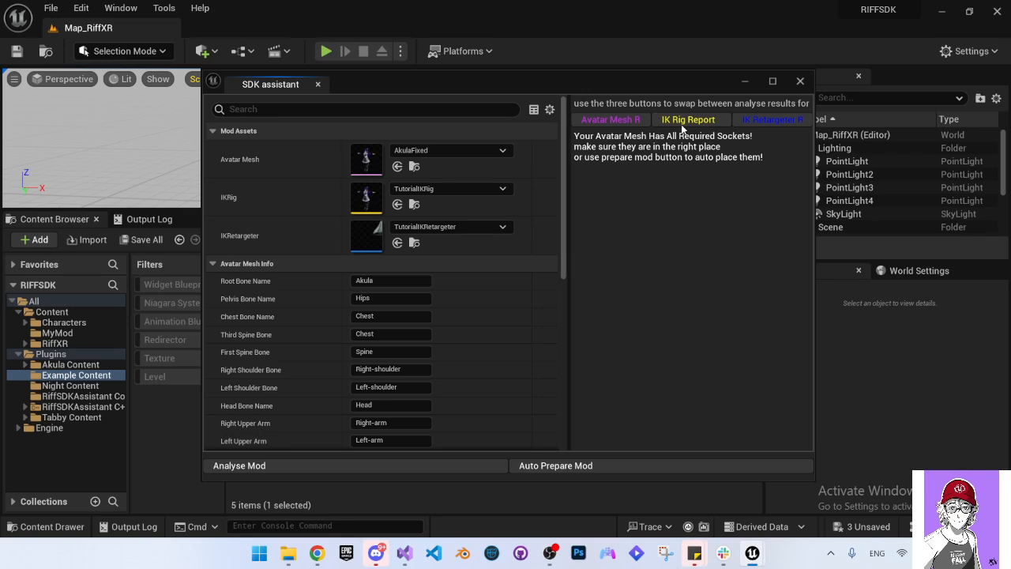
{"action": "left_click", "coordinate": [684, 120]}
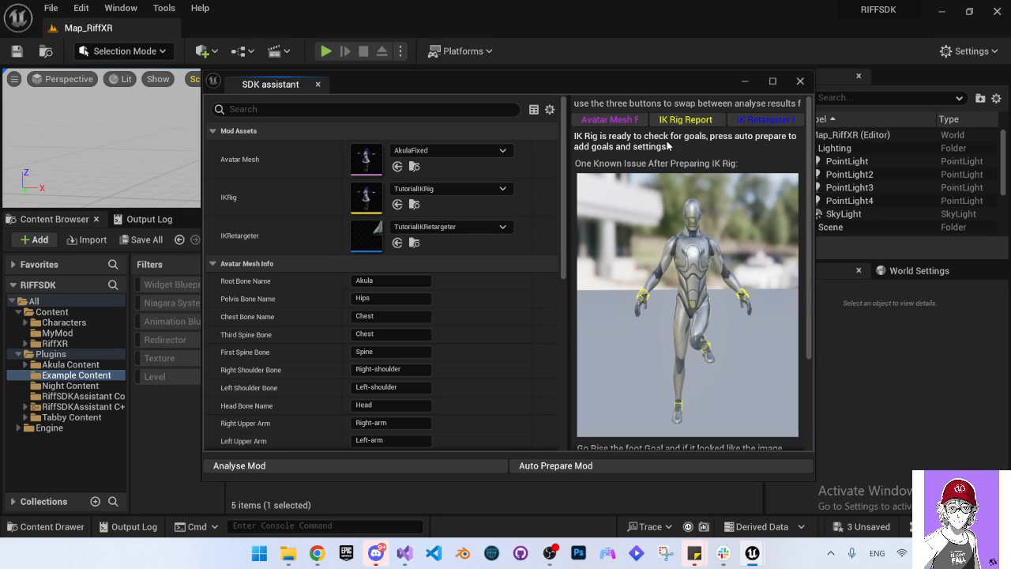
{"action": "mouse_move", "coordinate": [743, 147]}
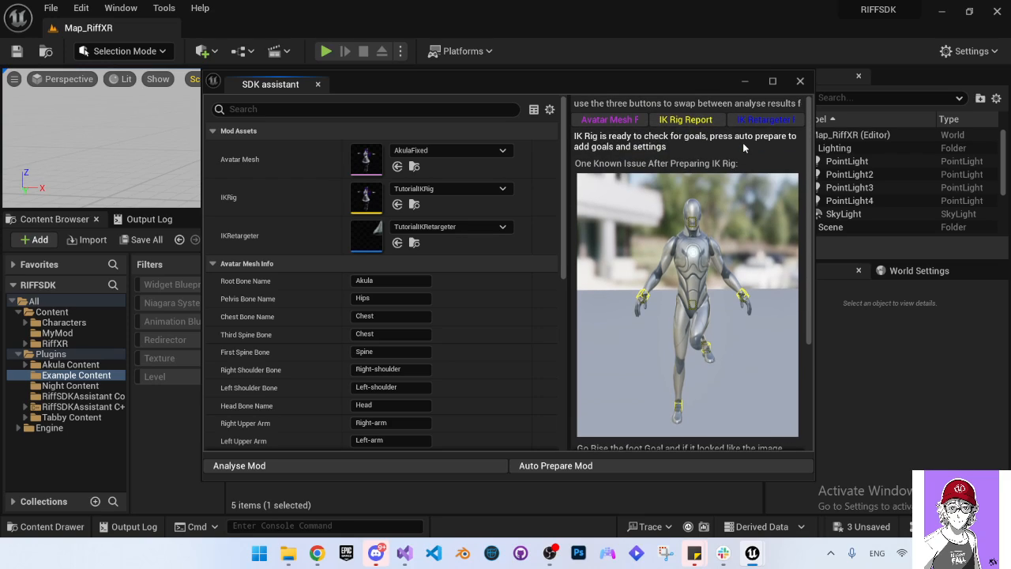
{"action": "scroll", "scroll_direction": "down", "scroll_amount": 3}
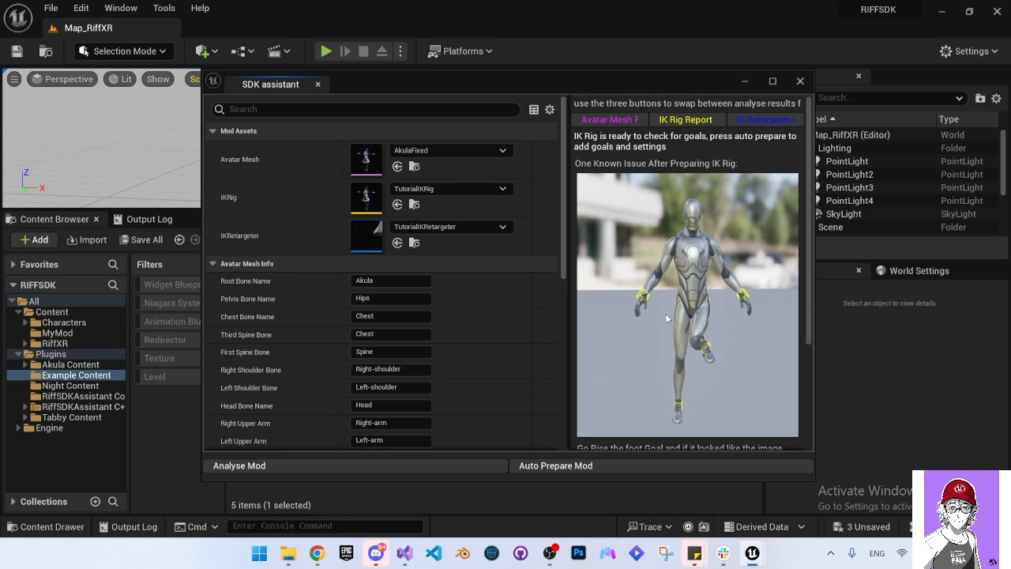
{"action": "mouse_move", "coordinate": [764, 119]}
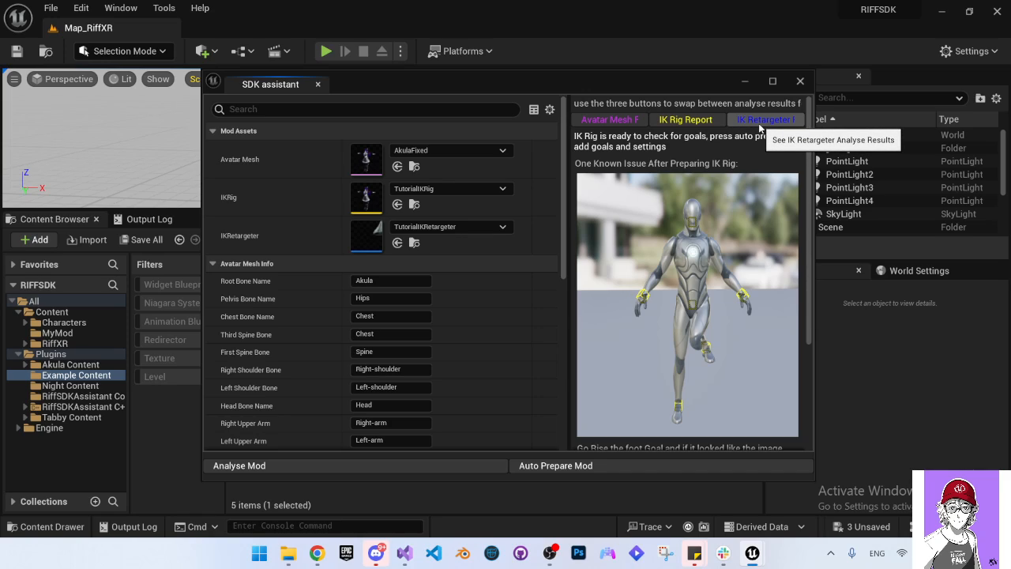
{"action": "left_click", "coordinate": [764, 120]}
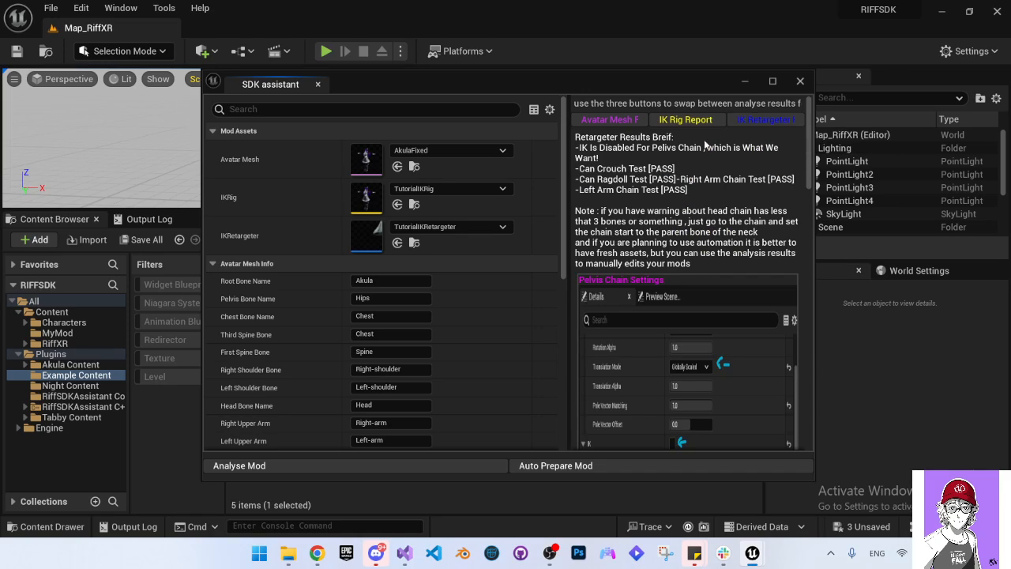
{"action": "mouse_move", "coordinate": [636, 170]}
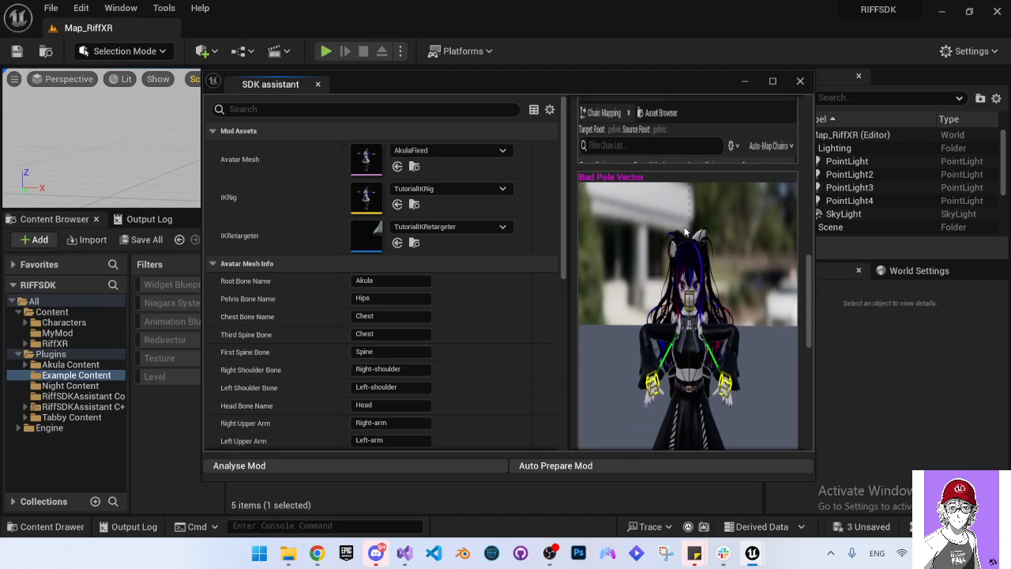
{"action": "scroll", "scroll_direction": "down", "scroll_amount": 3}
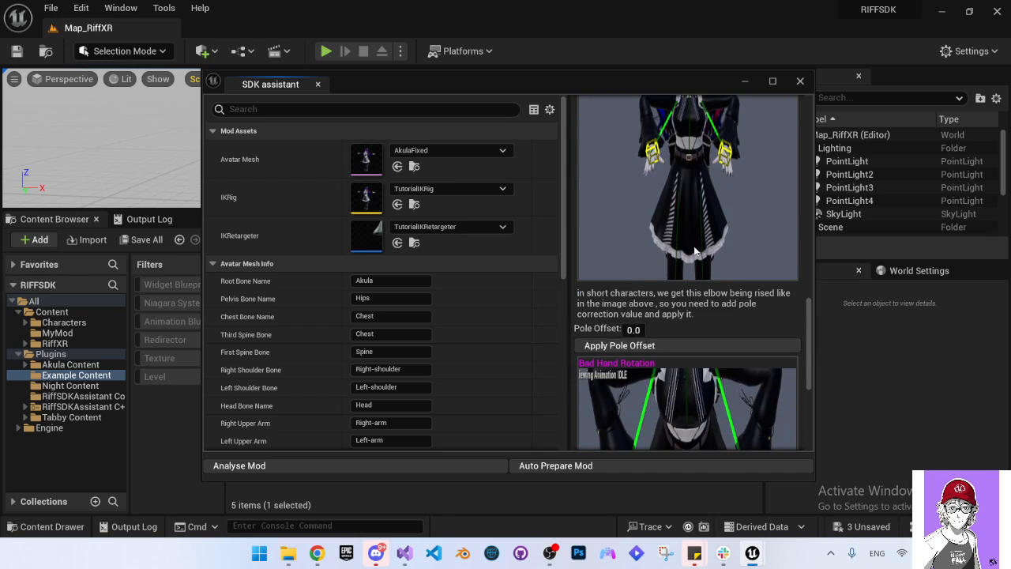
{"action": "mouse_move", "coordinate": [648, 345]}
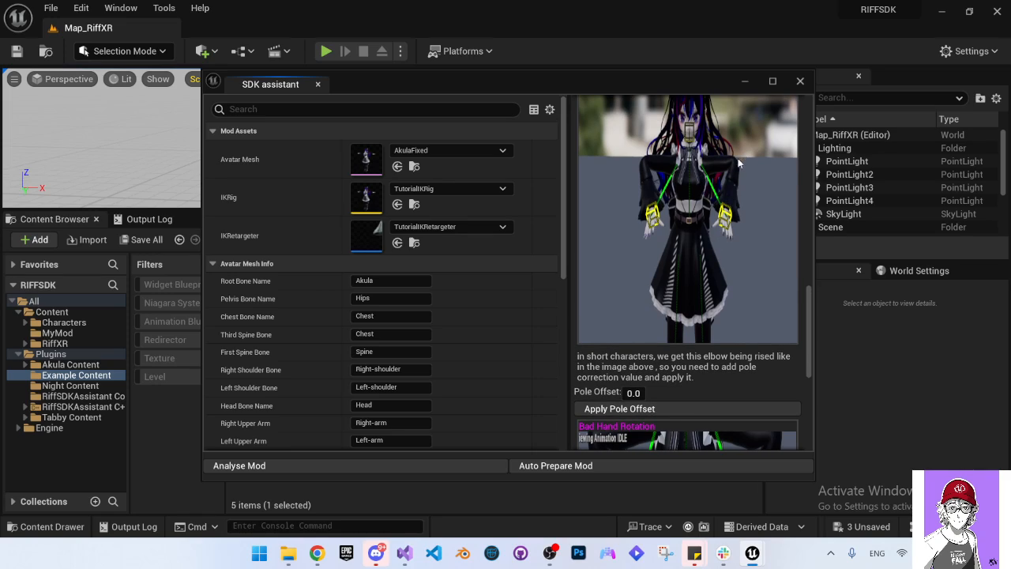
{"action": "mouse_move", "coordinate": [708, 178]}
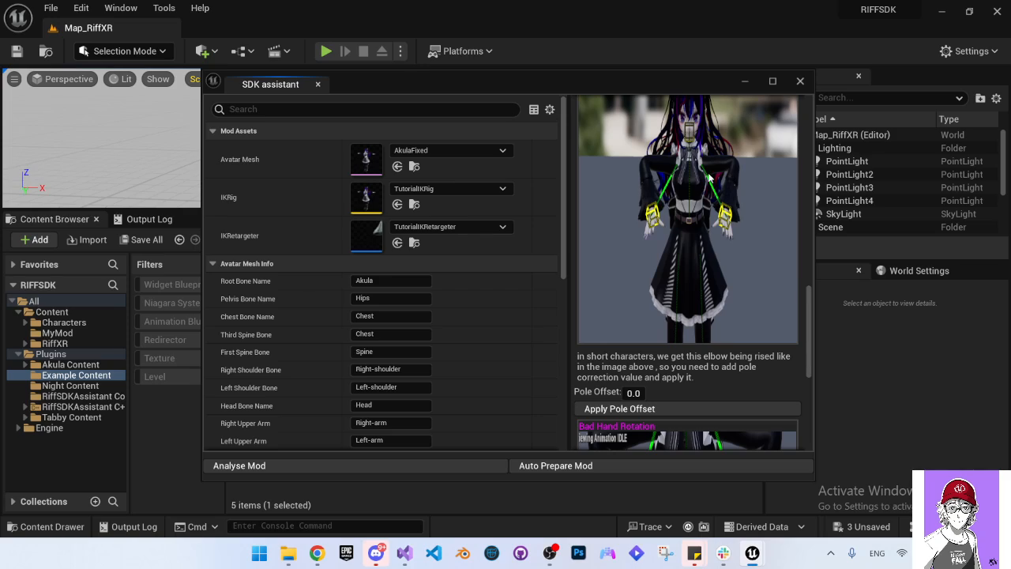
{"action": "mouse_move", "coordinate": [687, 246]}
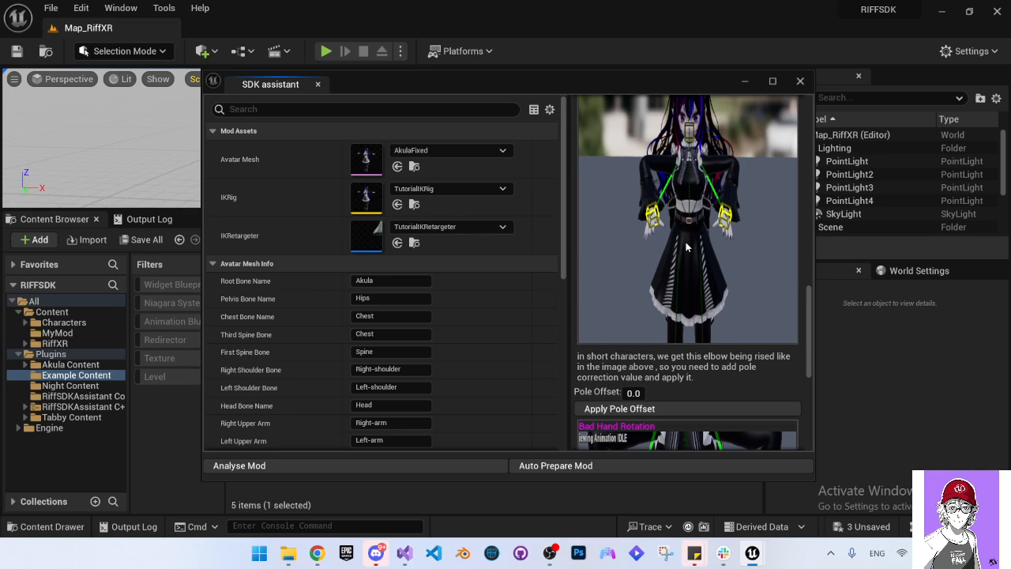
{"action": "mouse_move", "coordinate": [632, 393]}
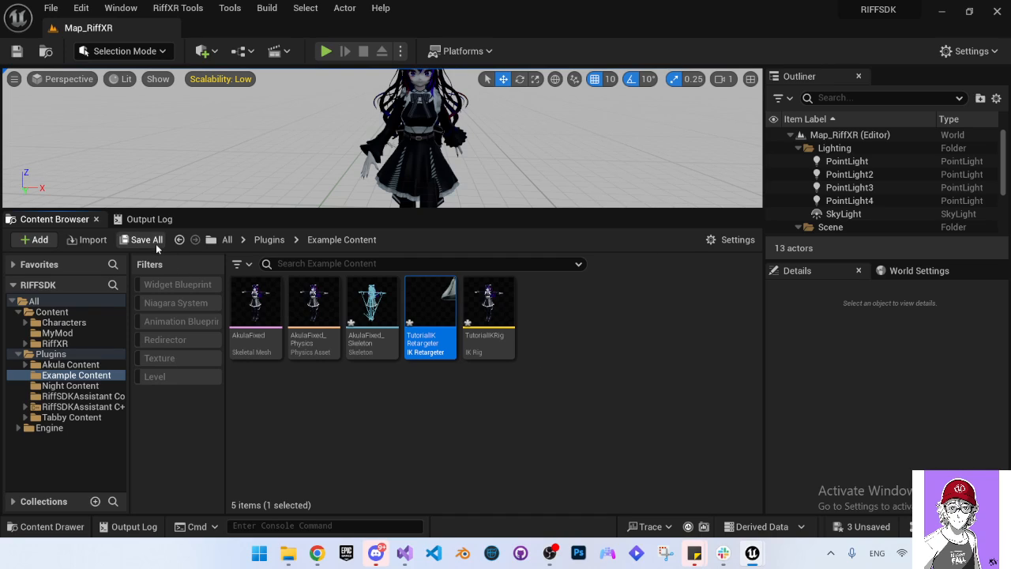
Save all mod assets, then test-move TutorialIKRig's left wrist goal slightly outward.
{"action": "left_click", "coordinate": [143, 240]}
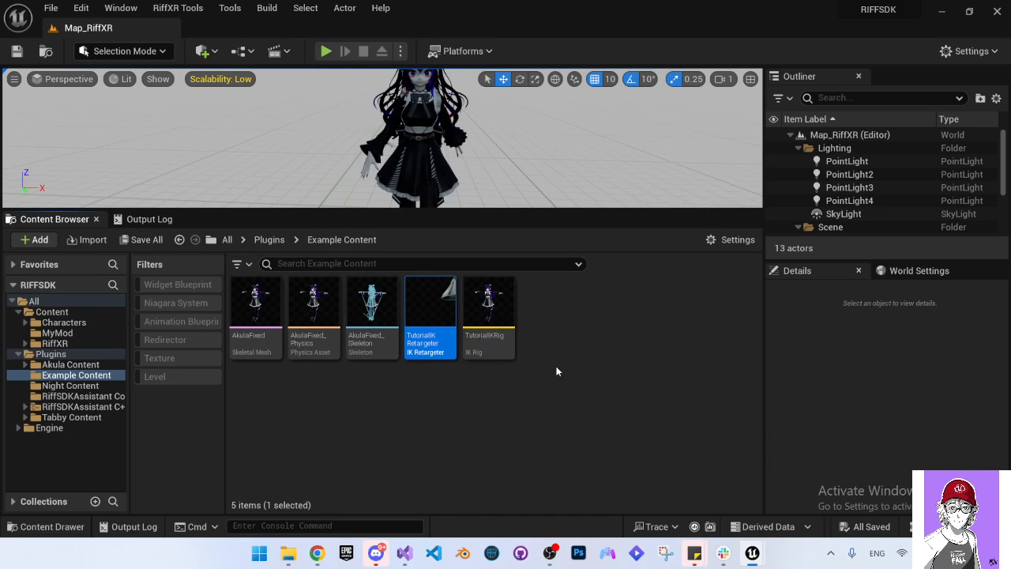
{"action": "mouse_move", "coordinate": [488, 302]}
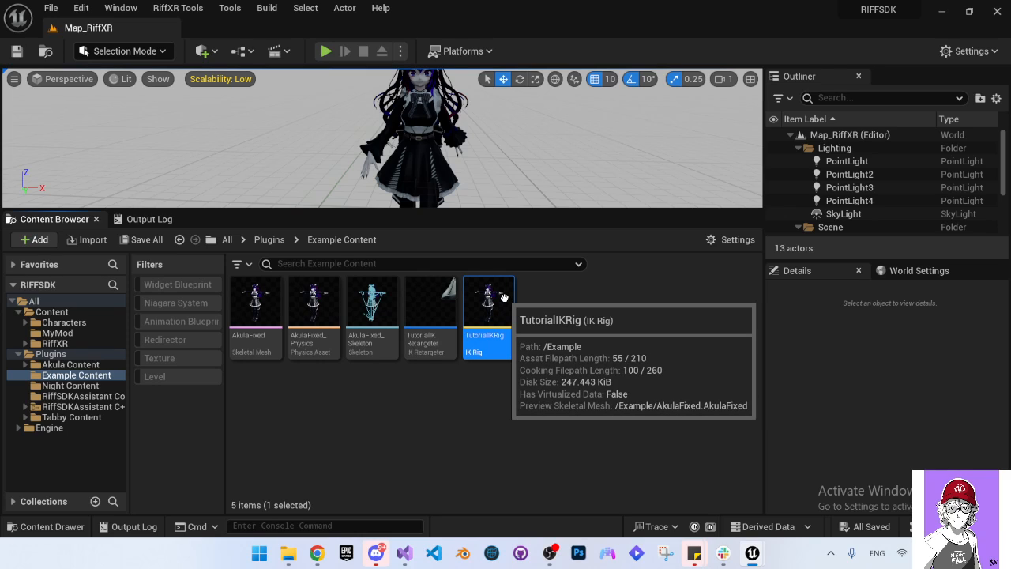
{"action": "double_click", "coordinate": [488, 302]}
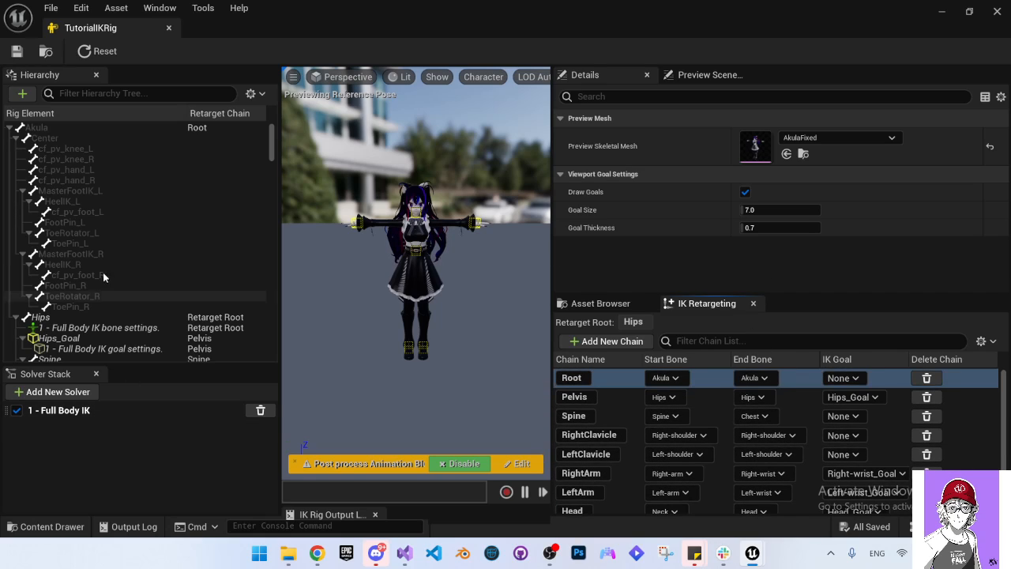
{"action": "scroll", "scroll_direction": "down", "scroll_amount": 3}
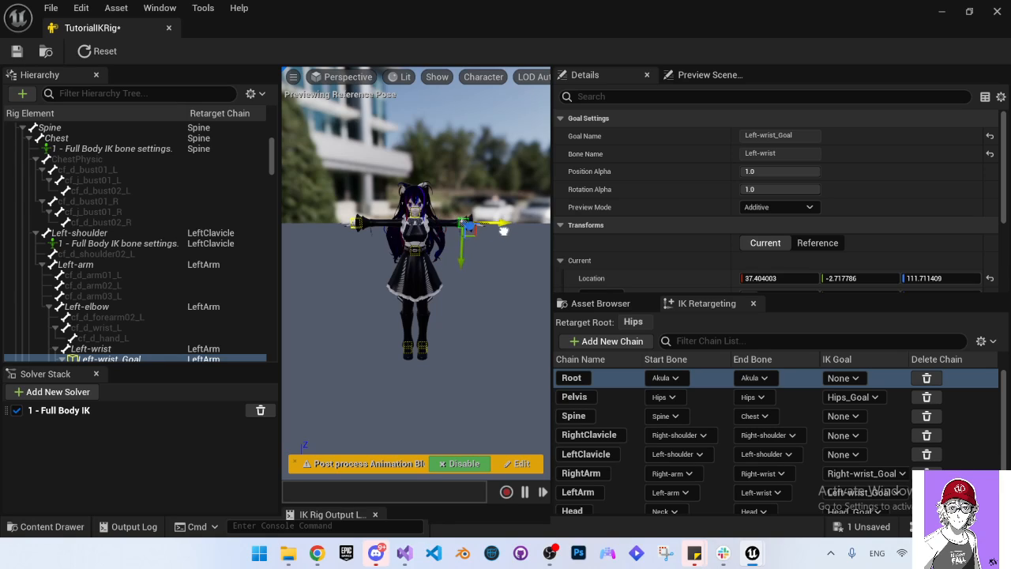
{"action": "left_click_drag", "start_coordinate": [470, 226], "coordinate": [501, 222]}
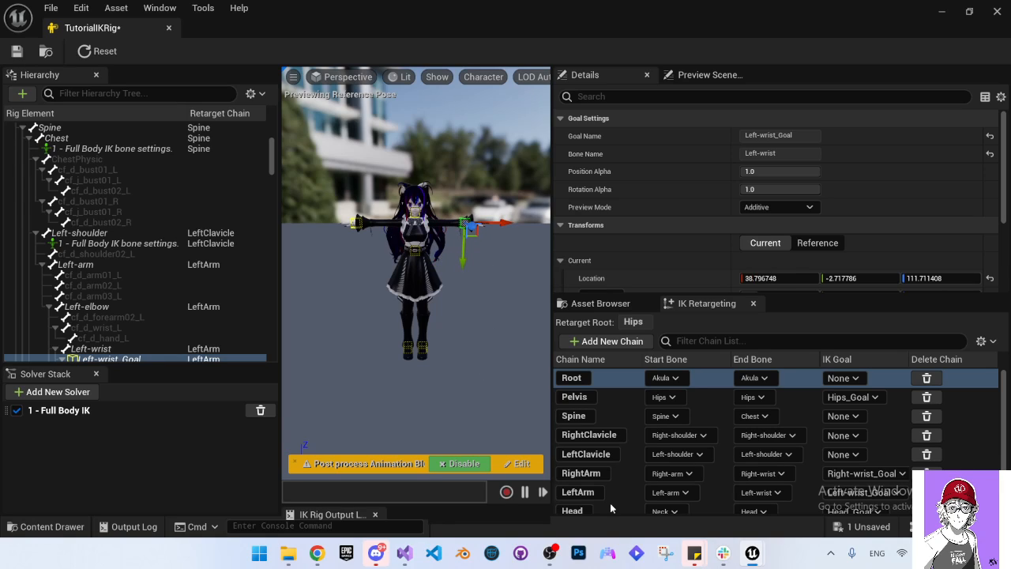
Check the assistant guide notes, then close the IK Rig editor.
{"action": "left_click", "coordinate": [760, 492]}
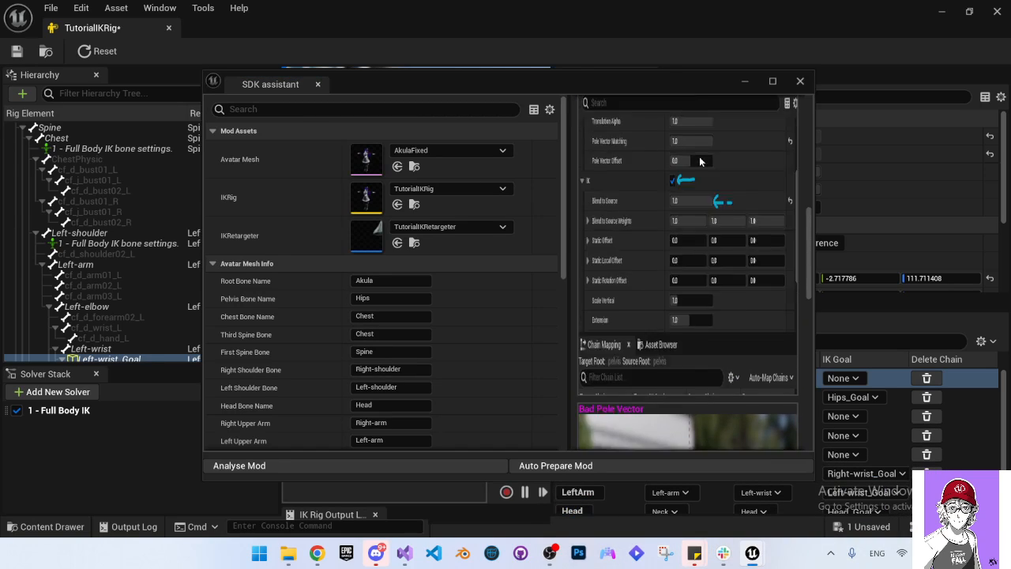
{"action": "left_click", "coordinate": [685, 121]}
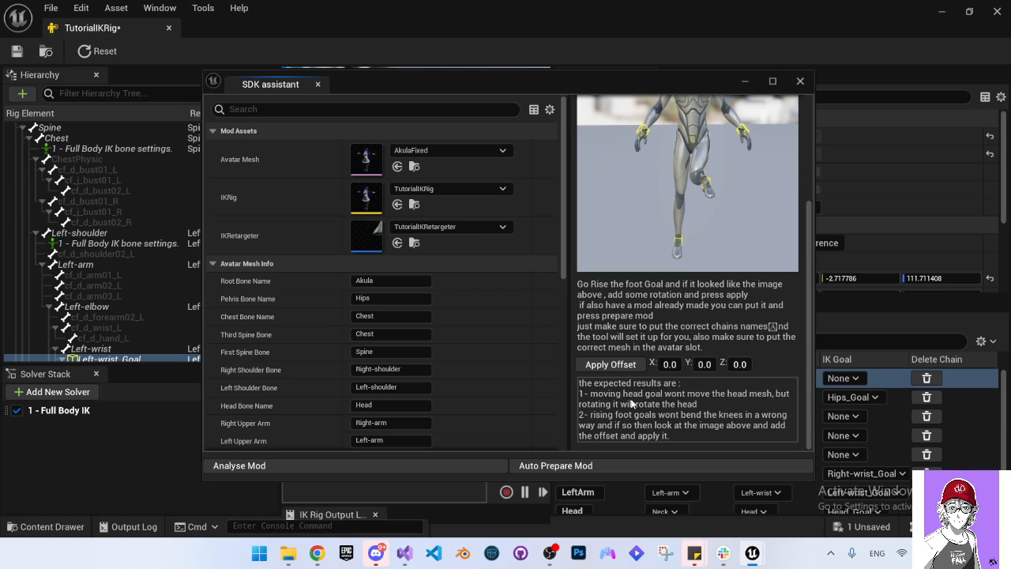
{"action": "mouse_move", "coordinate": [713, 403]}
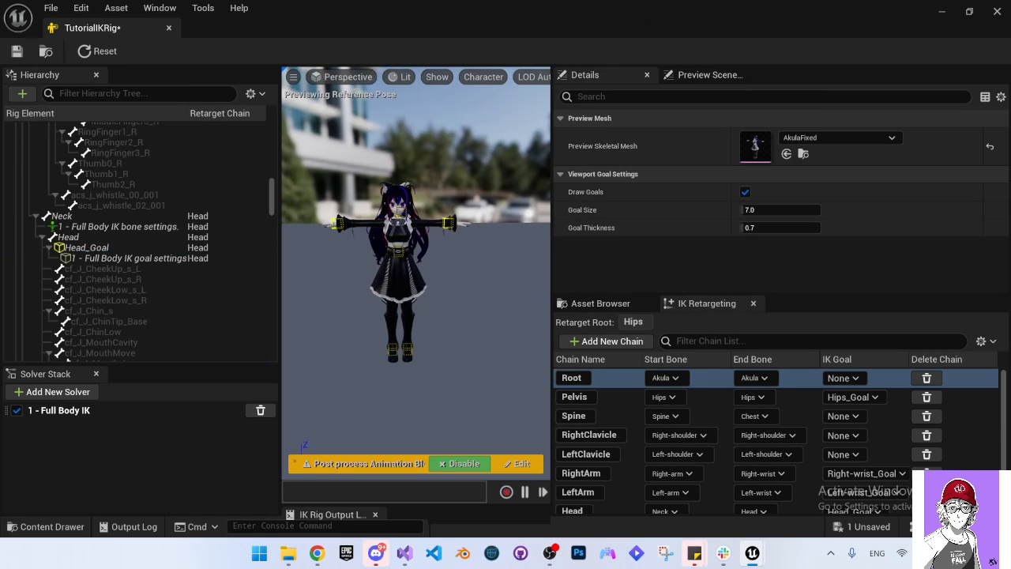
{"action": "left_click", "coordinate": [88, 247]}
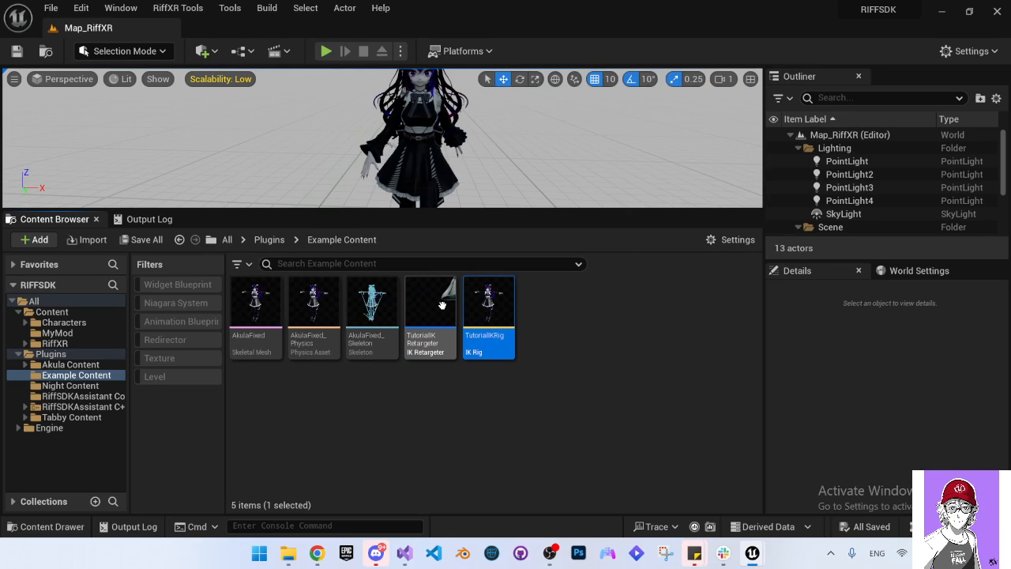
Enlarge the retarget output log to read its warnings.
{"action": "double_click", "coordinate": [488, 301]}
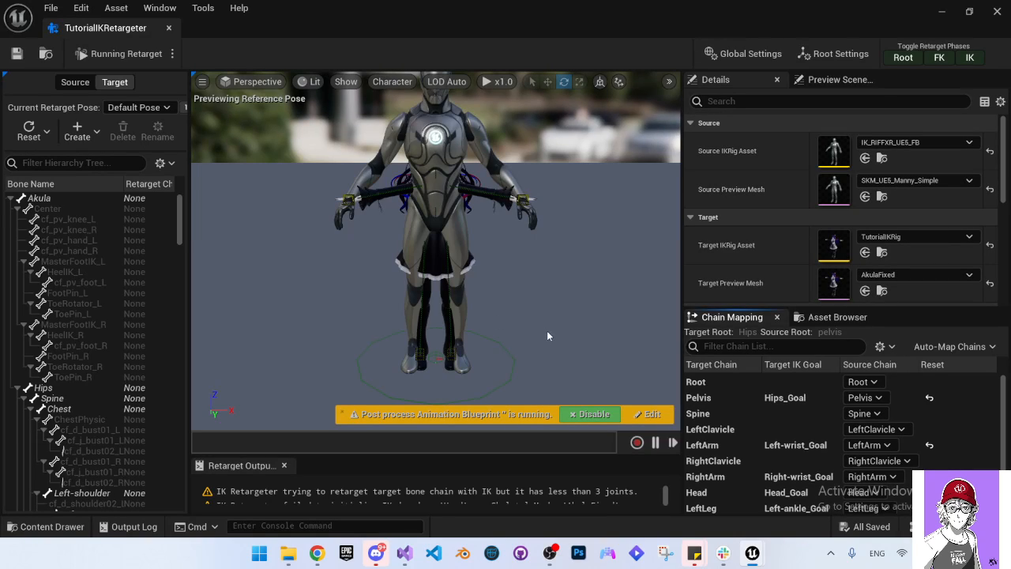
{"action": "mouse_move", "coordinate": [314, 439]}
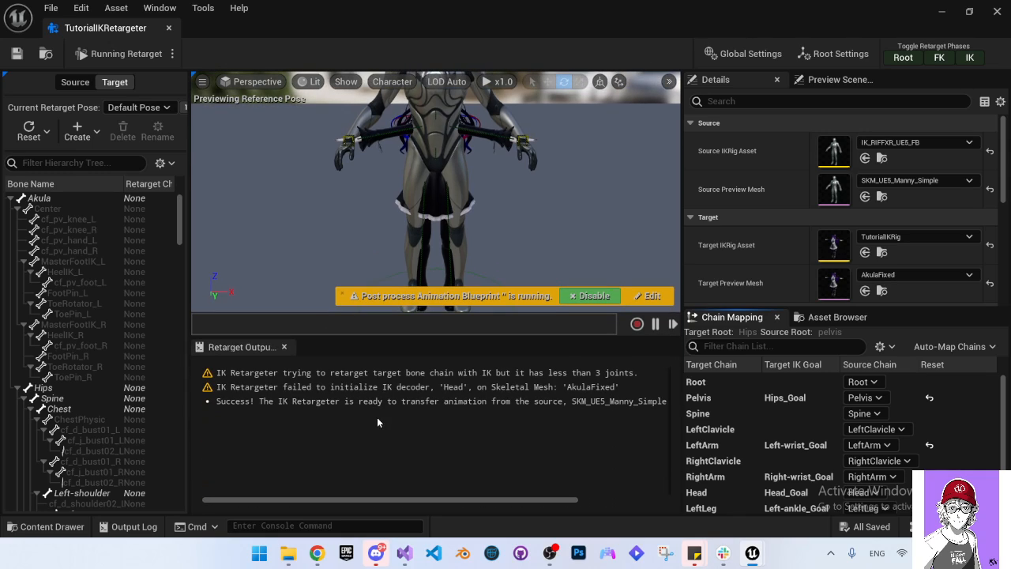
{"action": "mouse_move", "coordinate": [327, 337]}
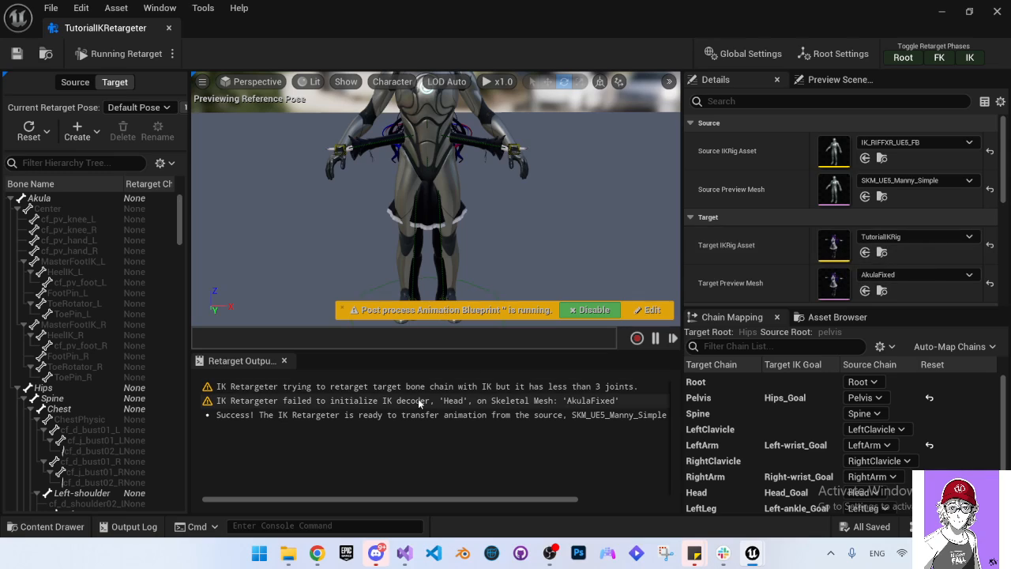
{"action": "mouse_move", "coordinate": [586, 397]}
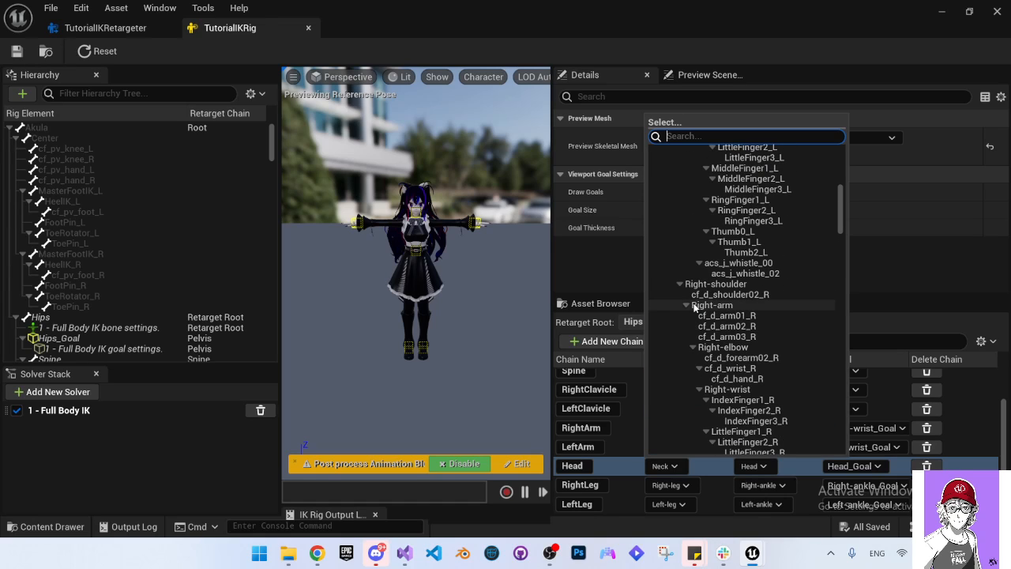
Scroll the retargeter Details toward Preview Settings' Target Mesh Offset.
{"action": "scroll", "scroll_direction": "down", "scroll_amount": 3}
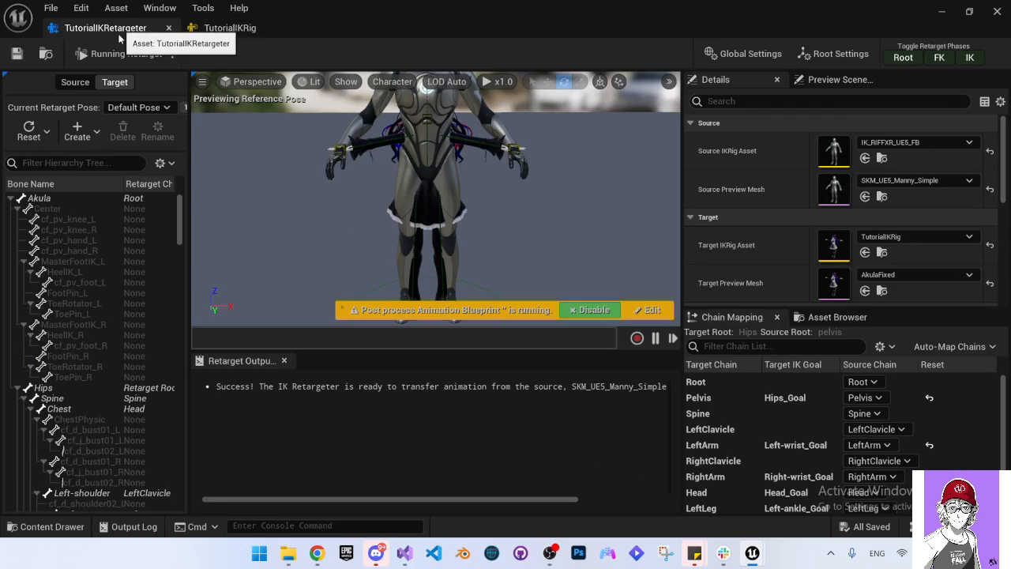
{"action": "mouse_move", "coordinate": [515, 227]}
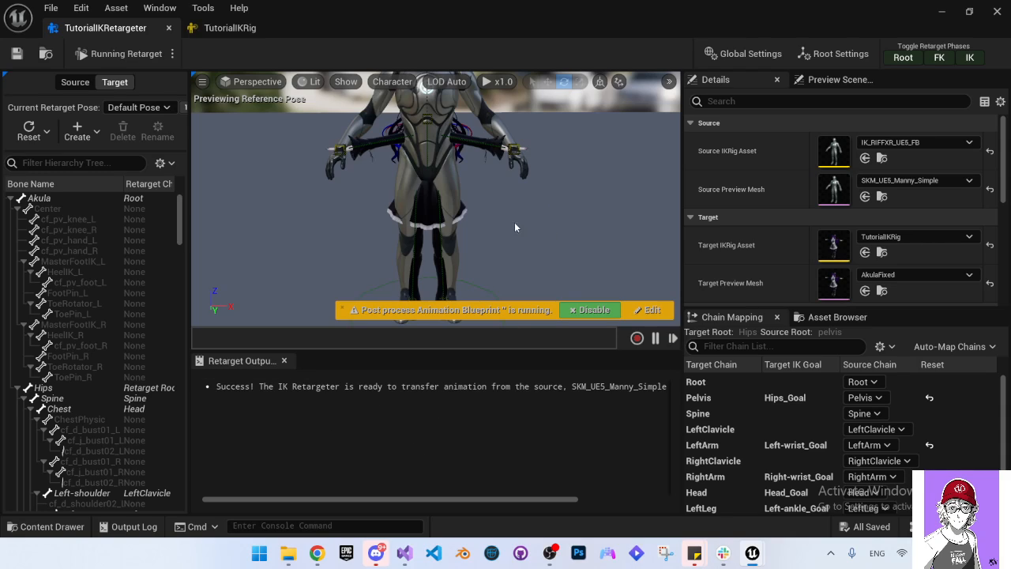
{"action": "mouse_move", "coordinate": [534, 152]}
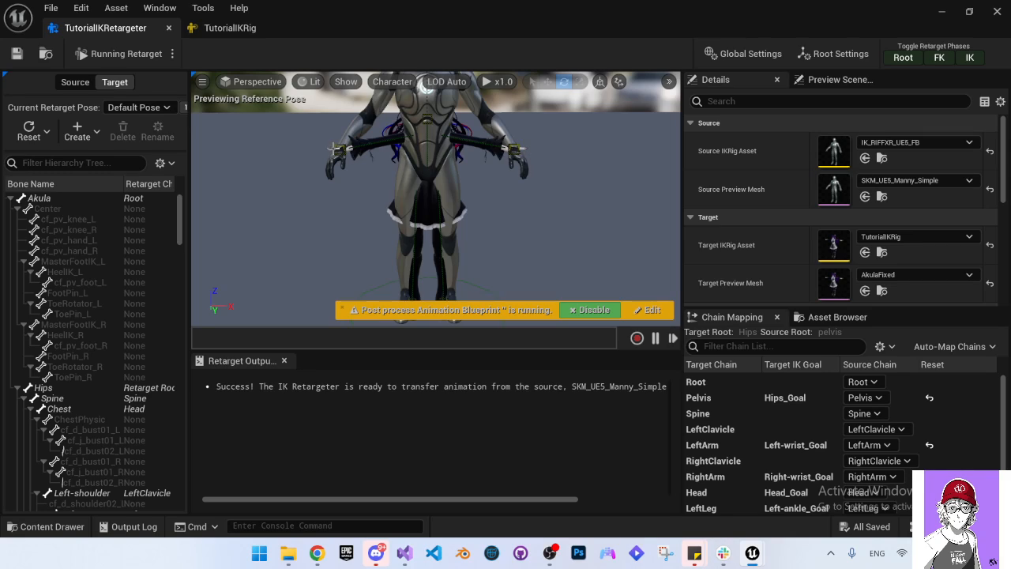
{"action": "mouse_move", "coordinate": [565, 175]}
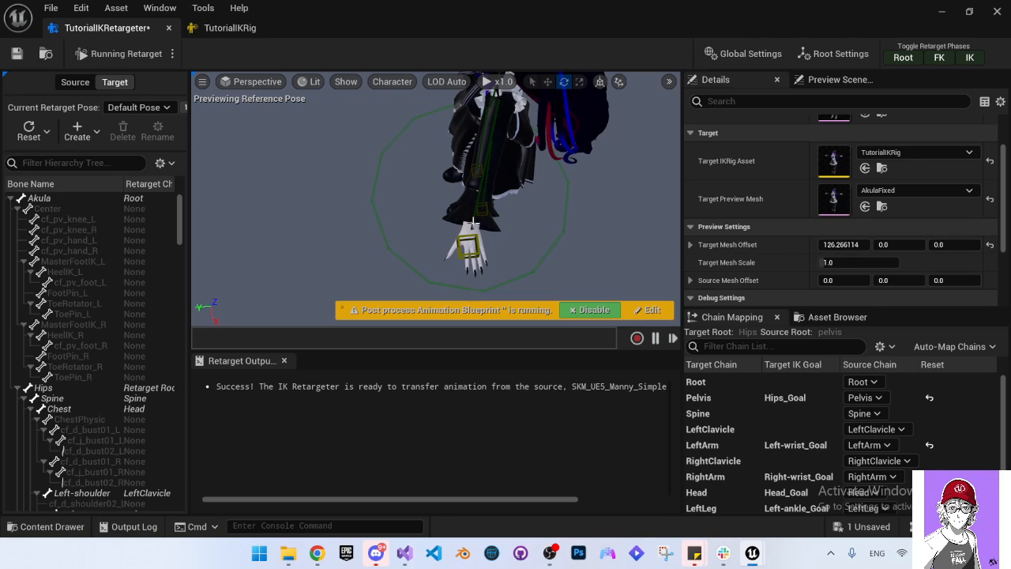
{"action": "mouse_move", "coordinate": [615, 260]}
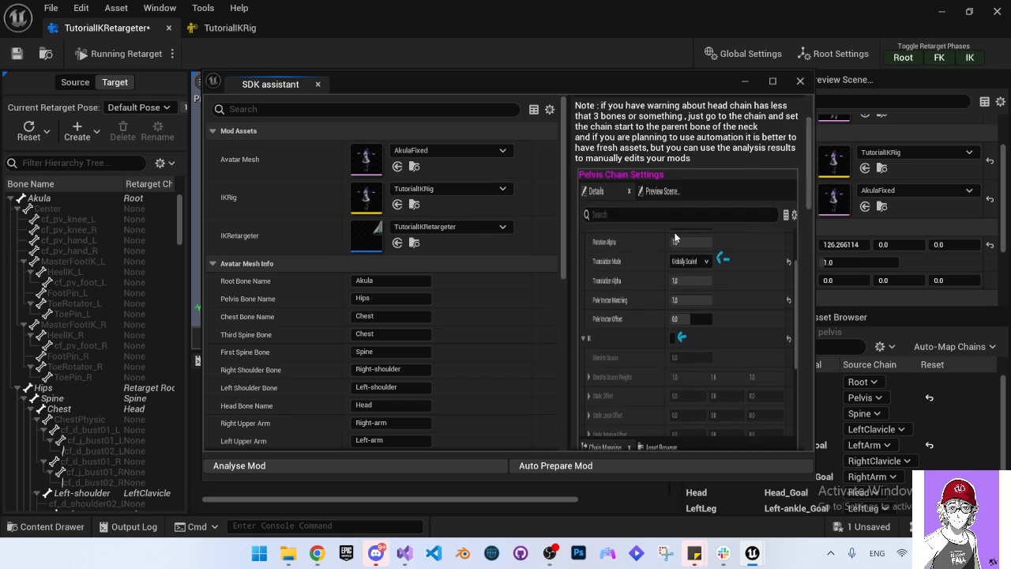
Enter -3 as the hand offset in the SDK assistant.
{"action": "scroll", "scroll_direction": "down", "scroll_amount": 3}
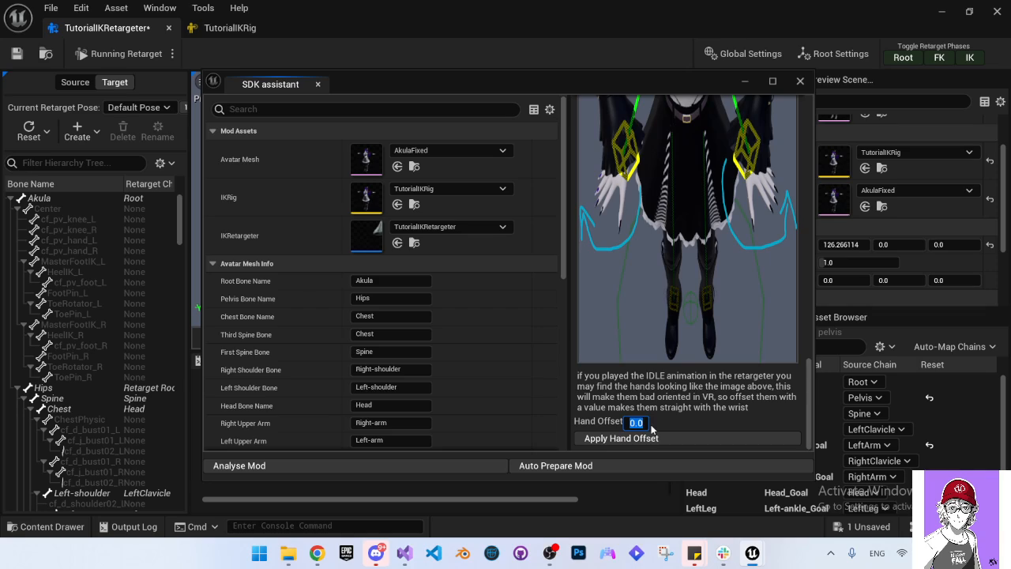
{"action": "type", "text": "-3"}
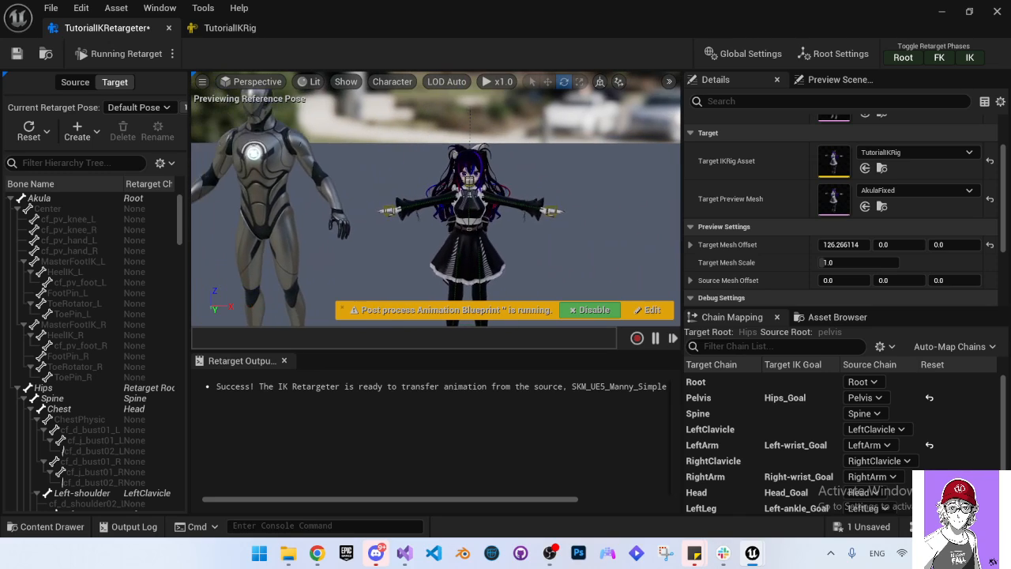
Reopen the SDK assistant and set Pole Offset to -50.
{"action": "left_click", "coordinate": [837, 316]}
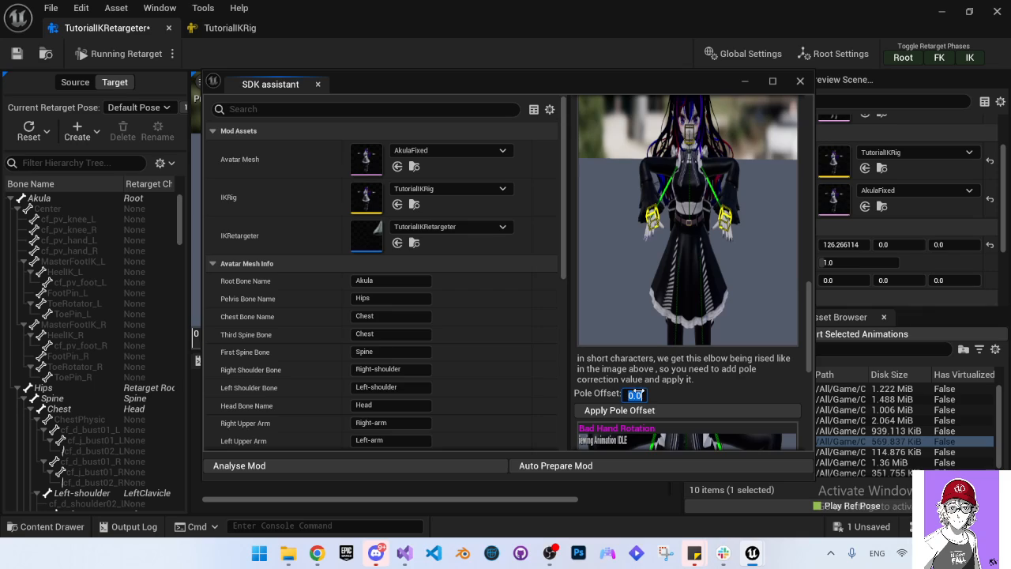
{"action": "type", "text": "-50"}
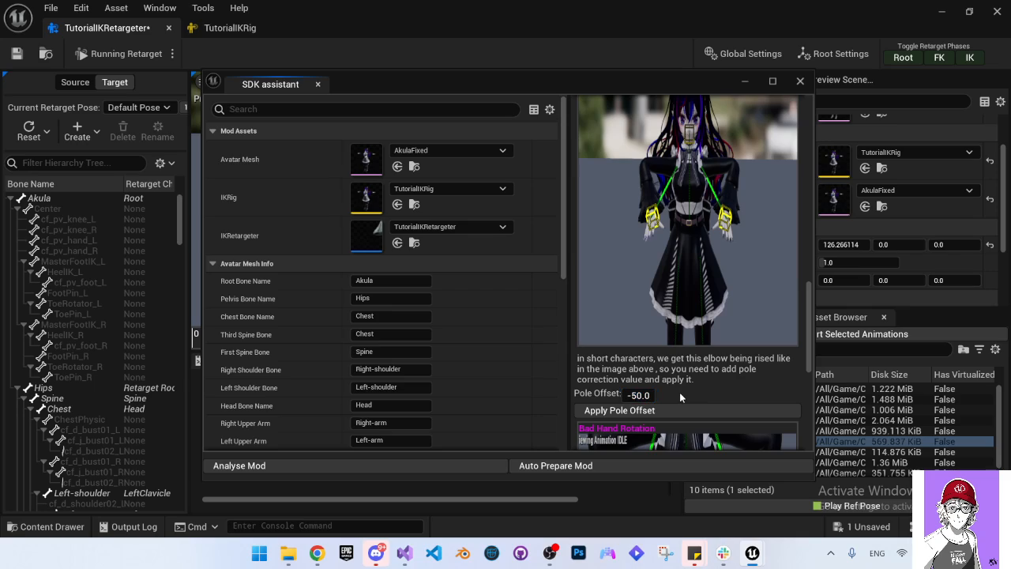
{"action": "mouse_move", "coordinate": [687, 224]}
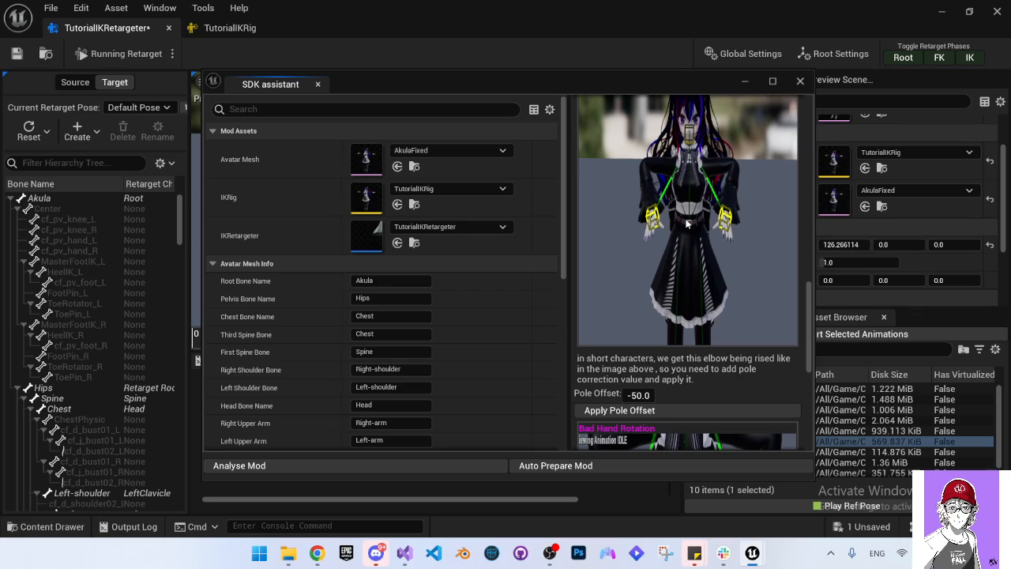
{"action": "mouse_move", "coordinate": [674, 403]}
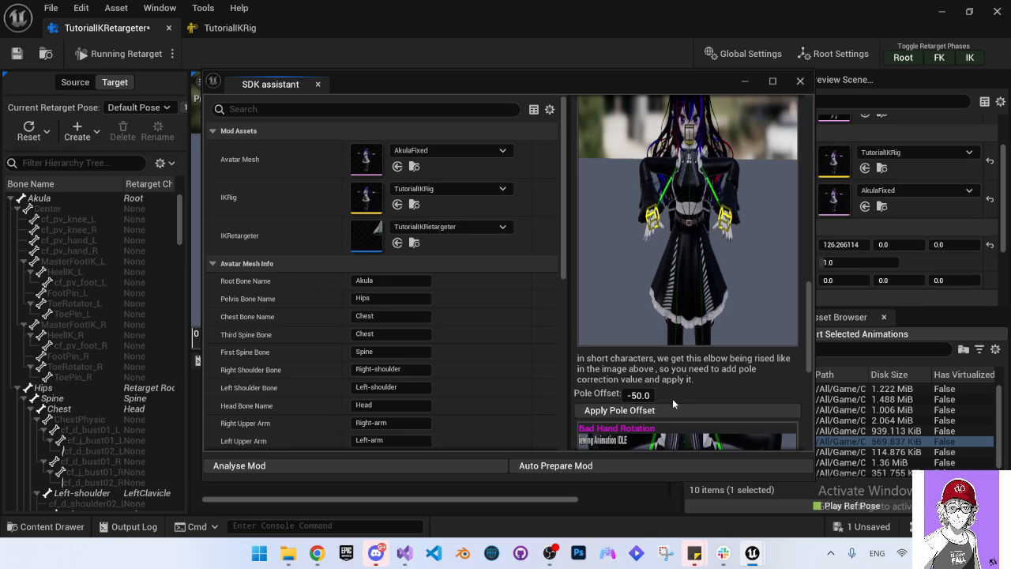
{"action": "mouse_move", "coordinate": [695, 416]}
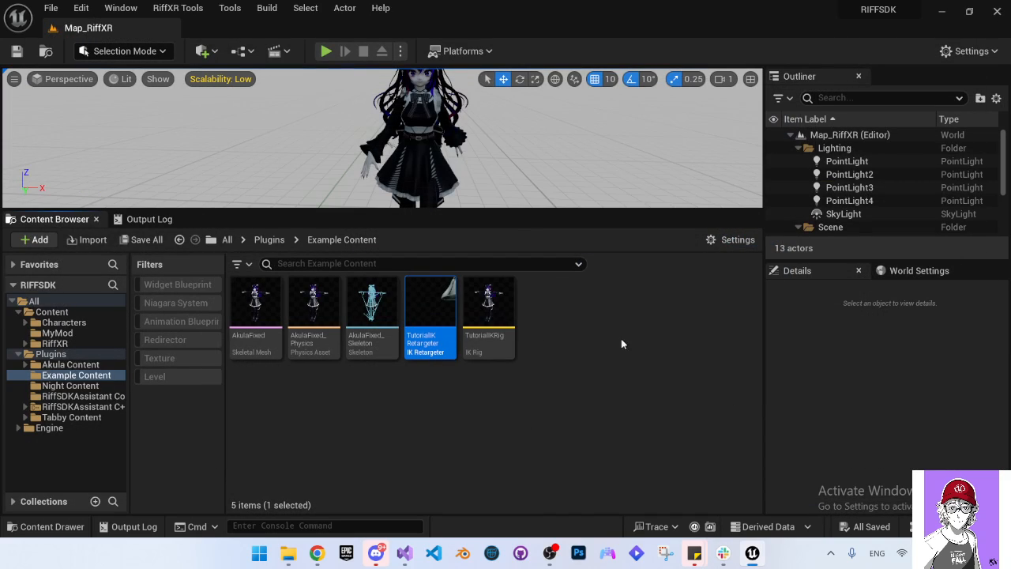
{"action": "mouse_move", "coordinate": [583, 340]}
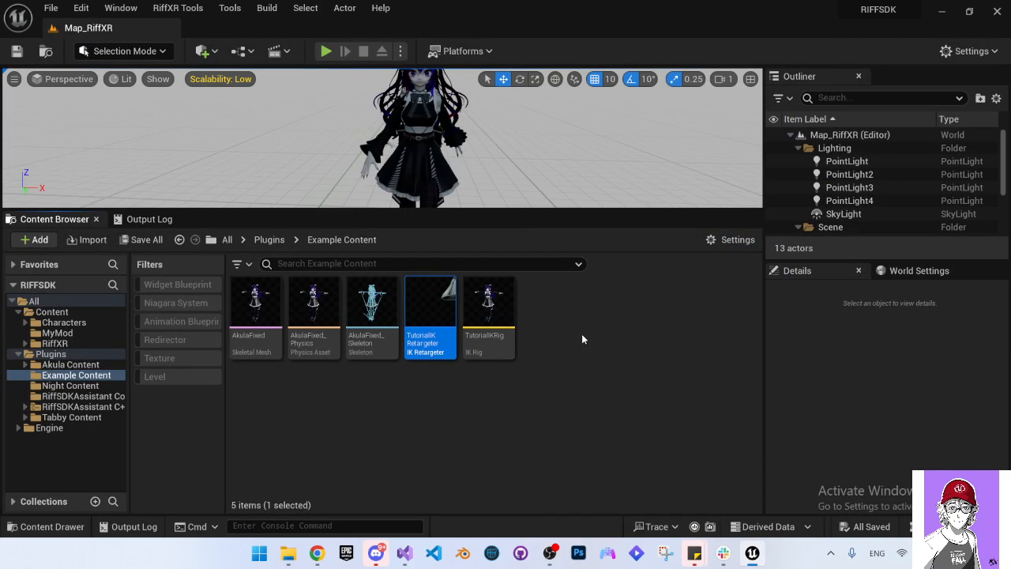
Create data asset DA_TutorialAvatar and assign AkulaFixed as its body mesh.
{"action": "left_click", "coordinate": [568, 312]}
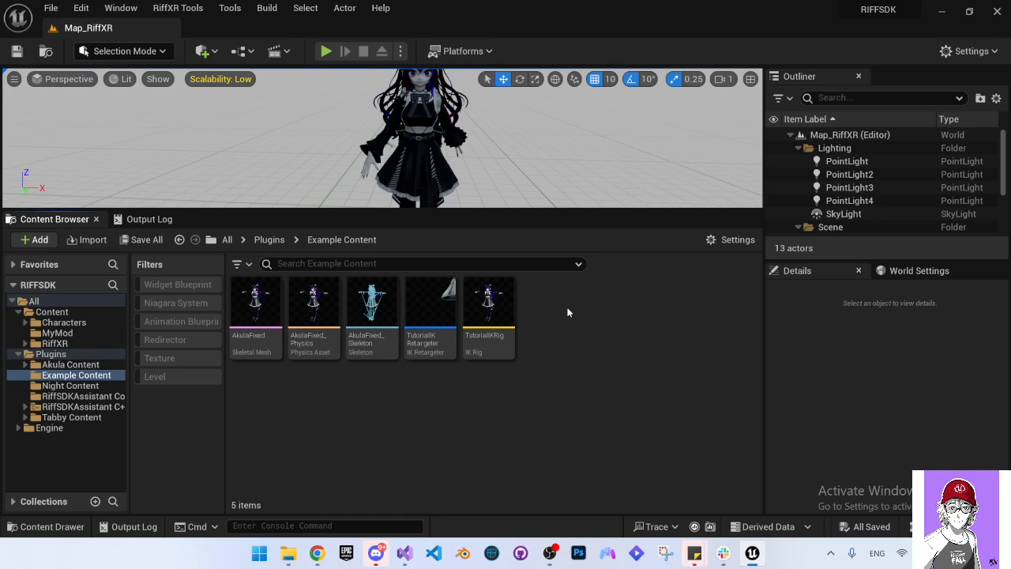
{"action": "left_click", "coordinate": [33, 239]}
{"action": "type", "text": "DA_Tu"}
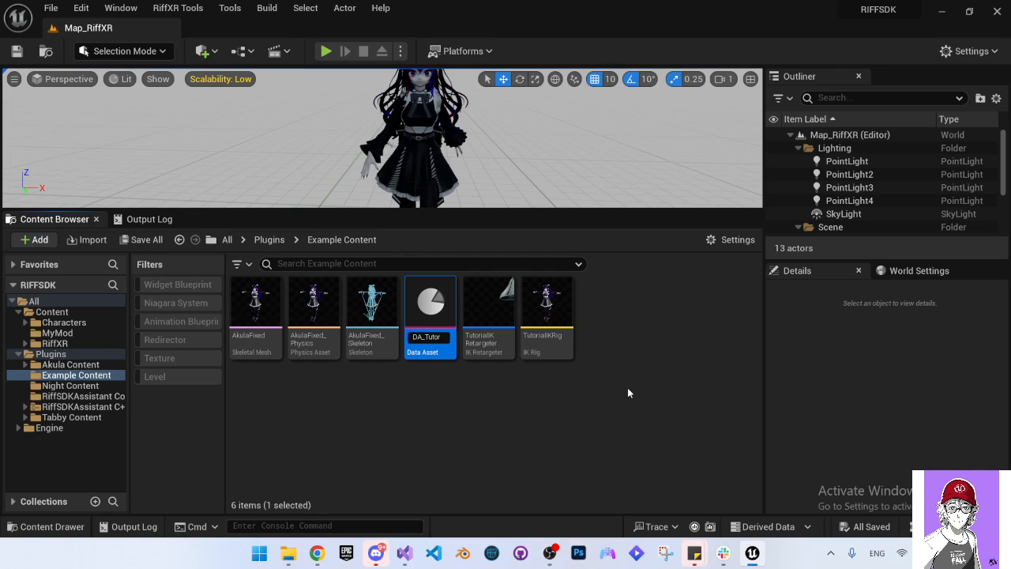
{"action": "type", "text": "torialAvatar"}
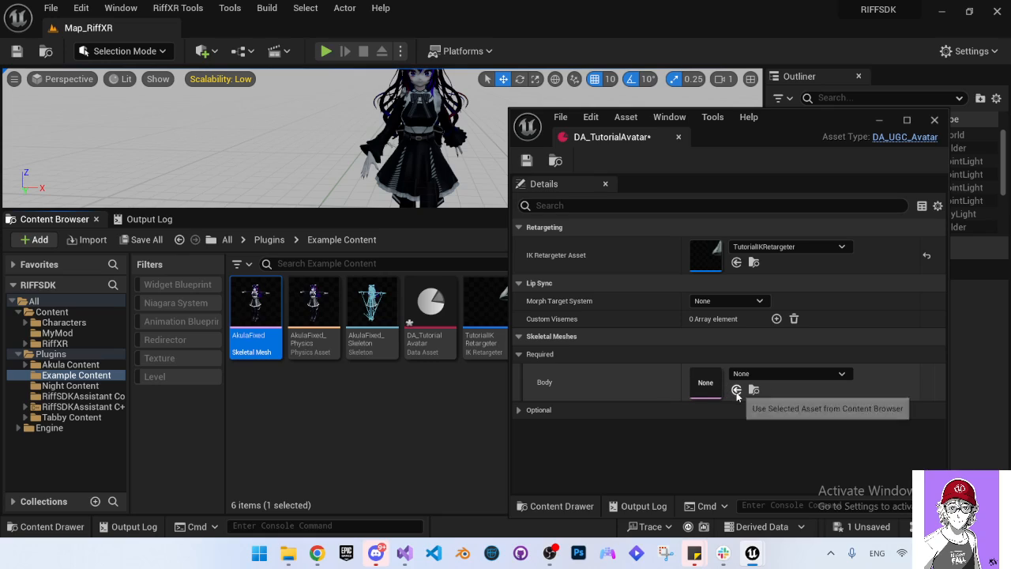
{"action": "left_click", "coordinate": [736, 389]}
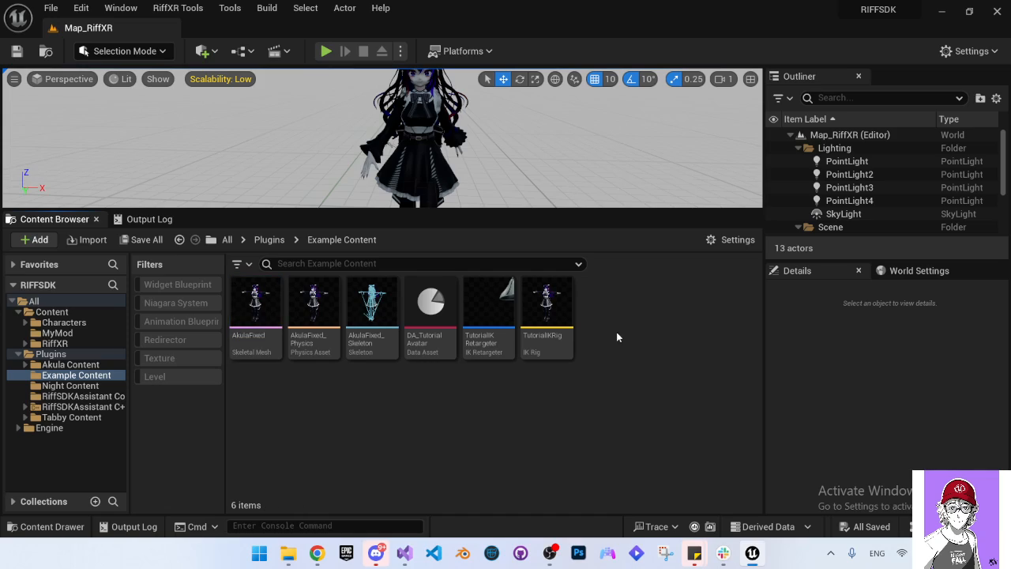
{"action": "mouse_move", "coordinate": [606, 311]}
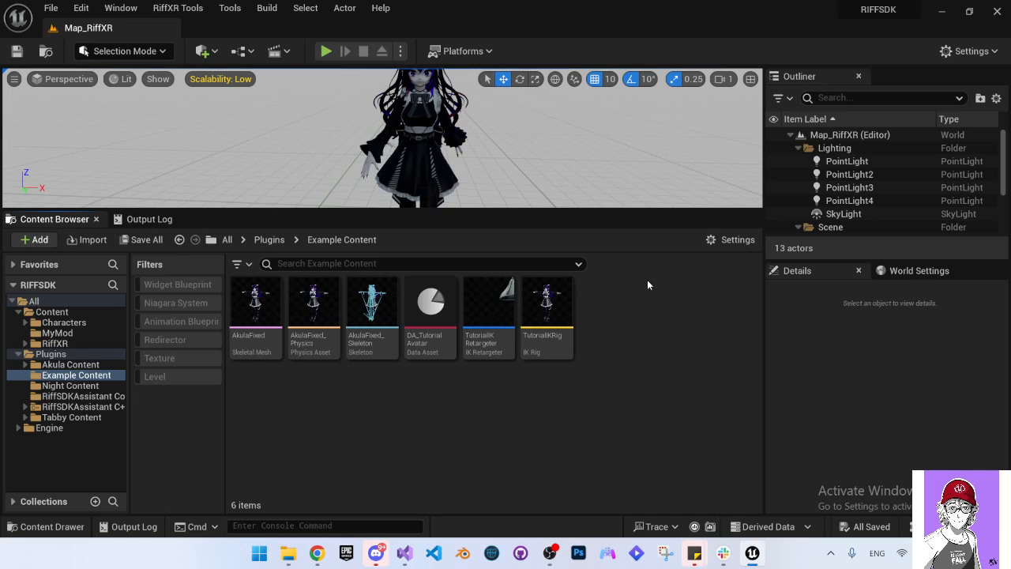
{"action": "mouse_move", "coordinate": [606, 286]}
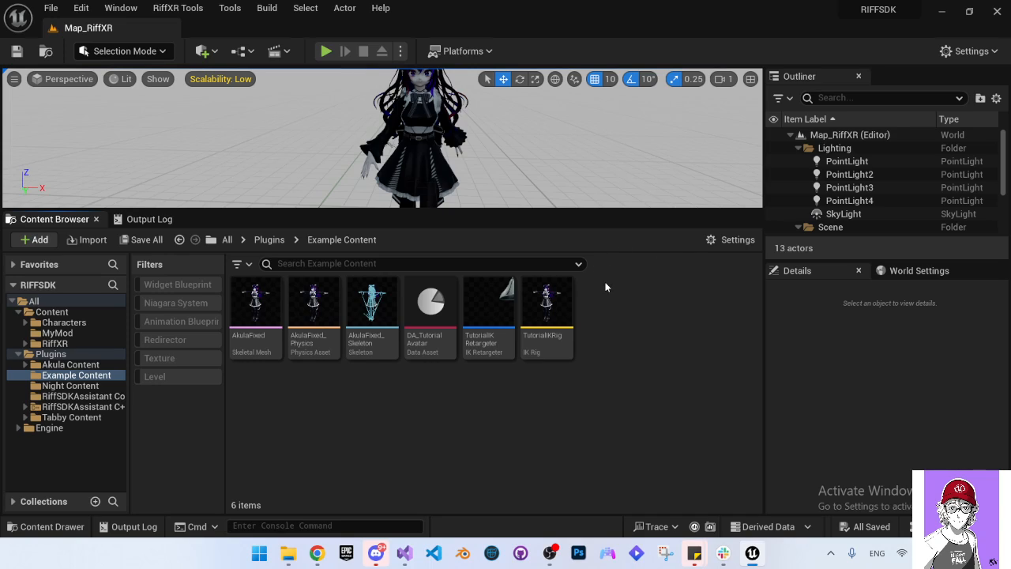
Launch the Project Launcher from the toolbar's Platforms menu.
{"action": "left_click", "coordinate": [461, 51]}
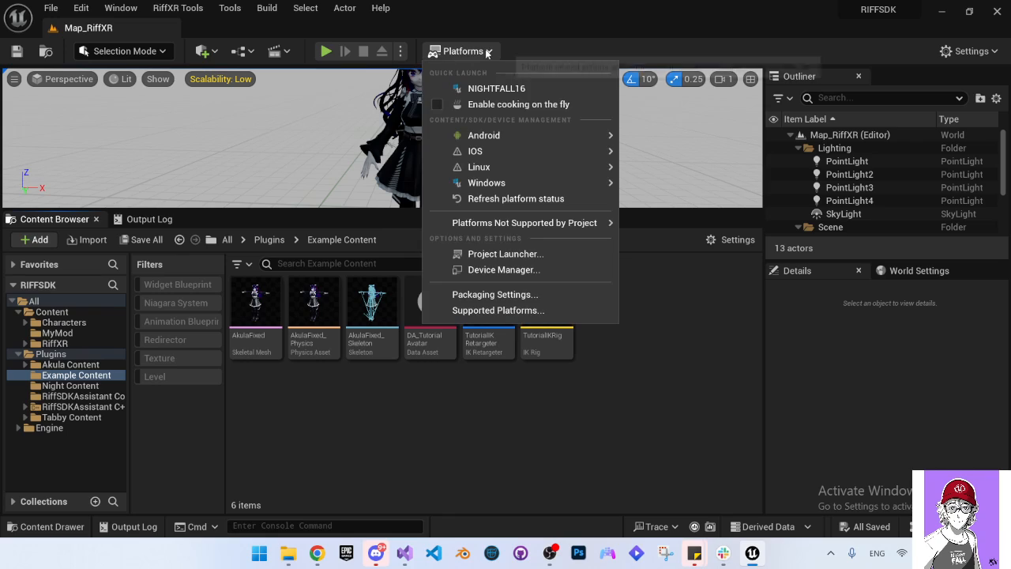
{"action": "mouse_move", "coordinate": [506, 253]}
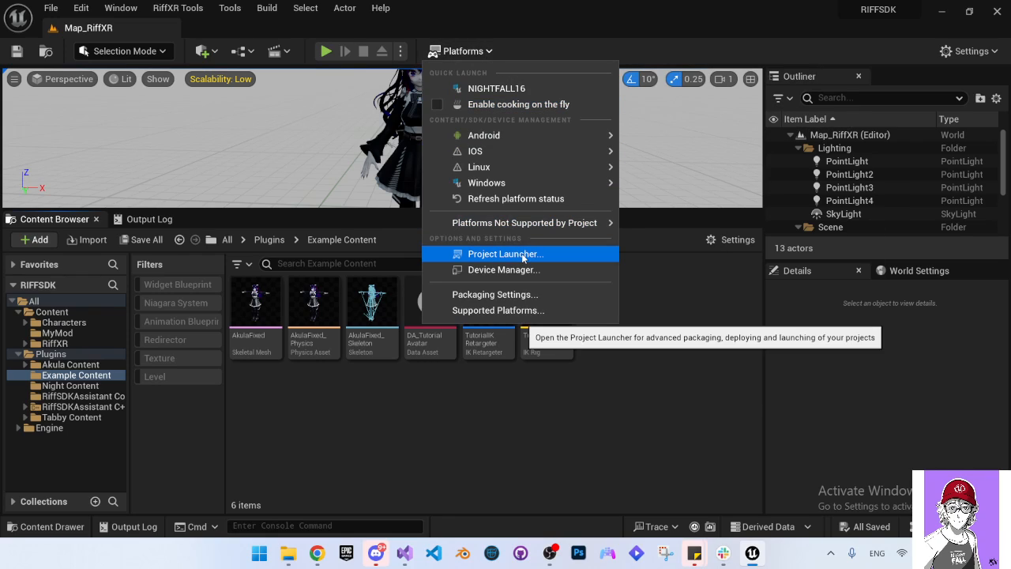
{"action": "left_click", "coordinate": [505, 253]}
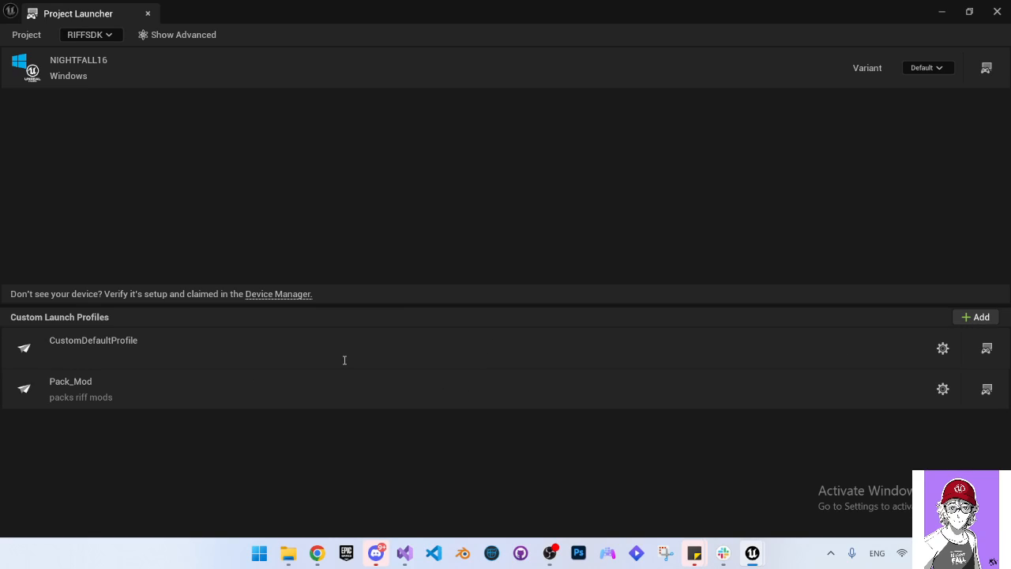
{"action": "mouse_move", "coordinate": [323, 373]}
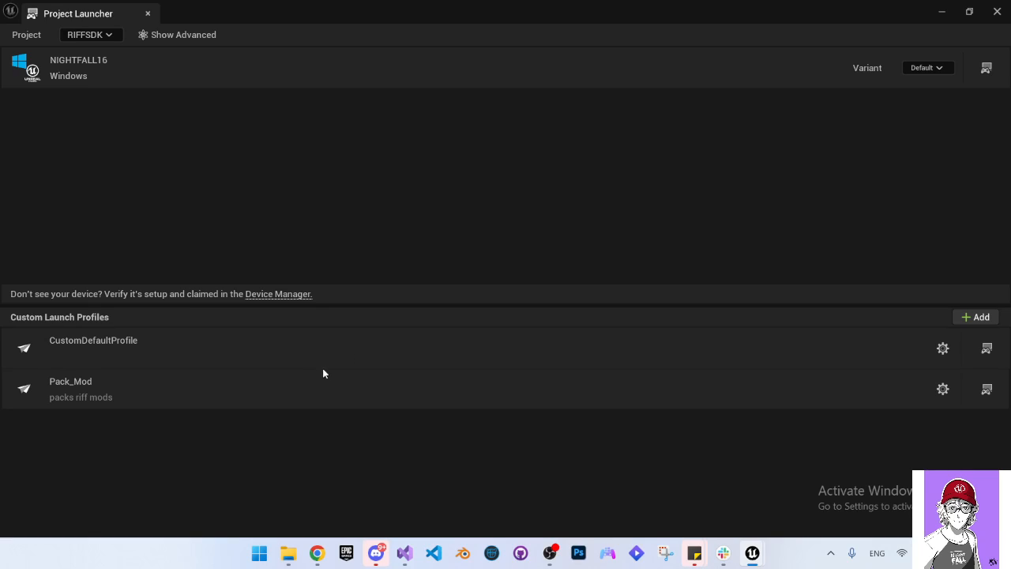
{"action": "mouse_move", "coordinate": [507, 410]}
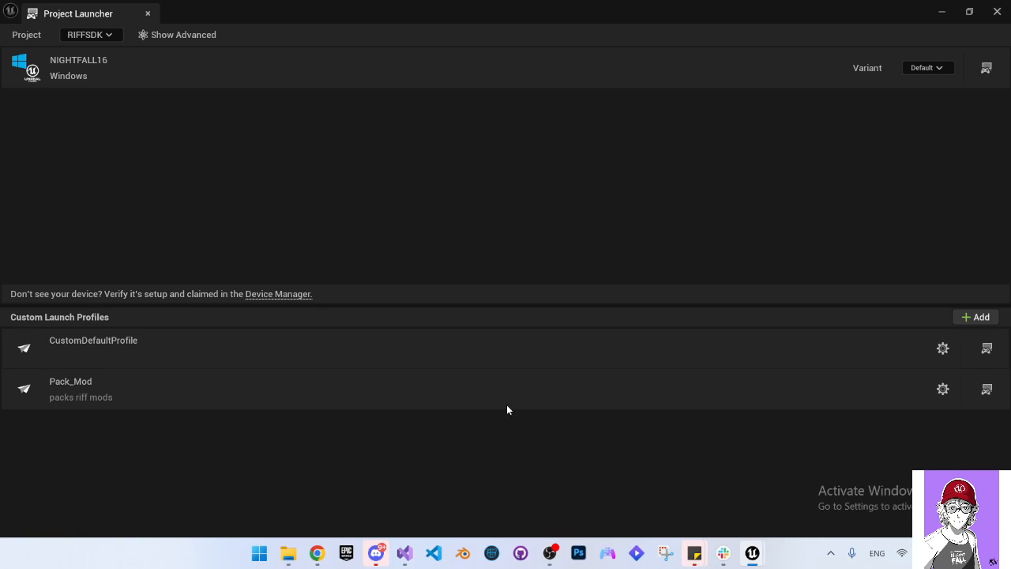
Open CustomDefaultProfile, review its cook options, and expand Release / DLC / Patching Settings.
{"action": "left_click", "coordinate": [941, 347]}
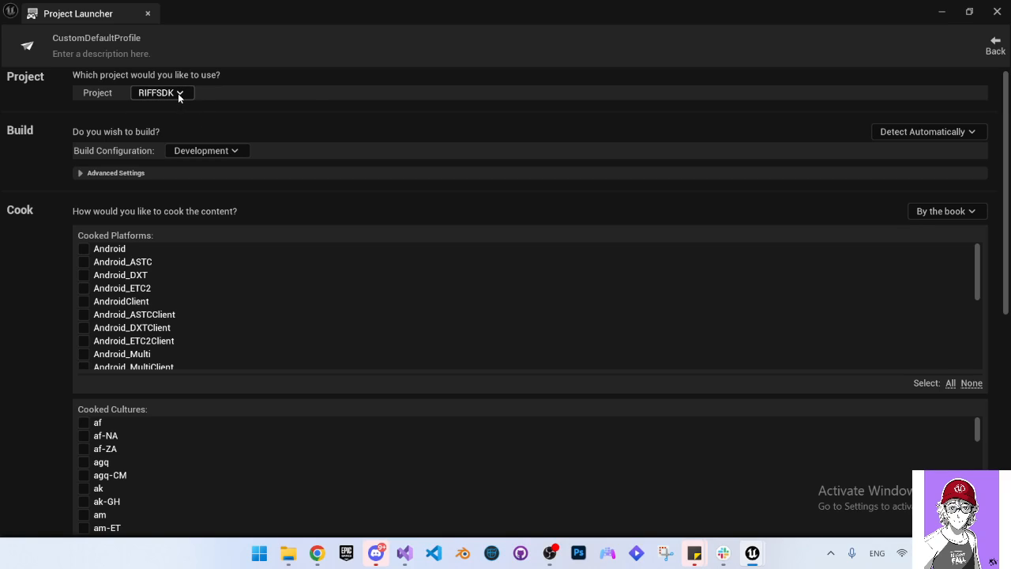
{"action": "mouse_move", "coordinate": [183, 76]}
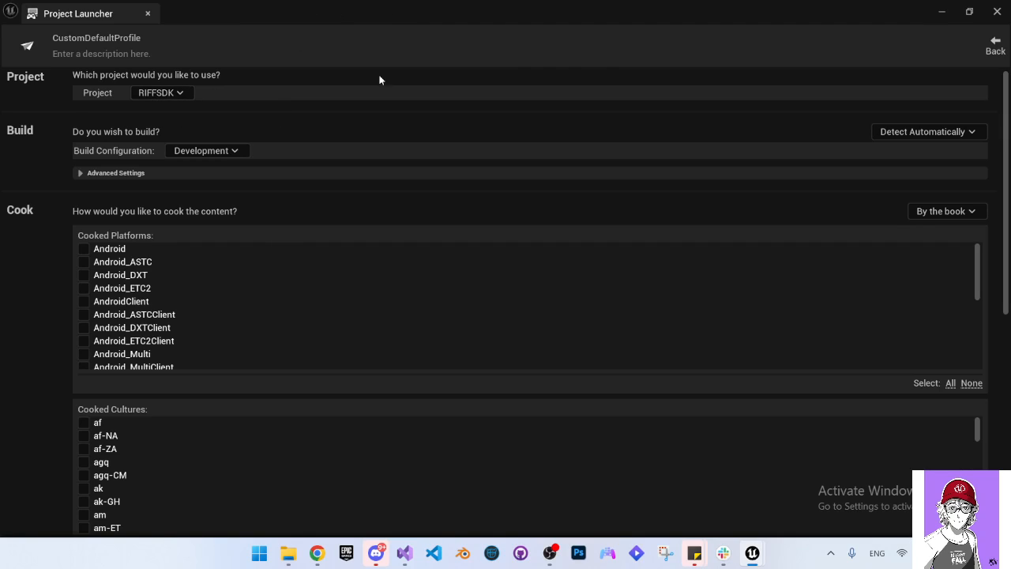
{"action": "mouse_move", "coordinate": [975, 223]}
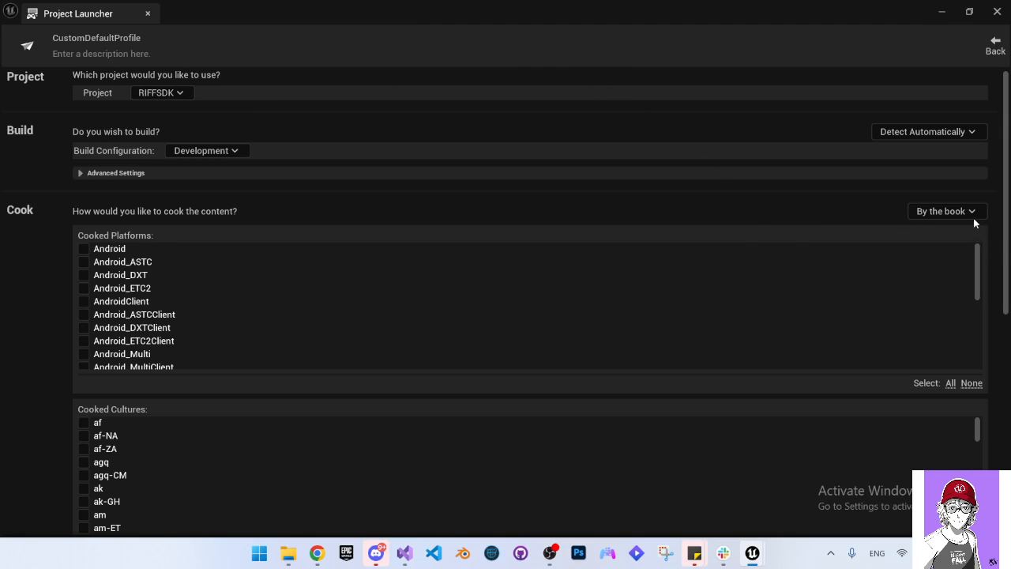
{"action": "left_click", "coordinate": [945, 211]}
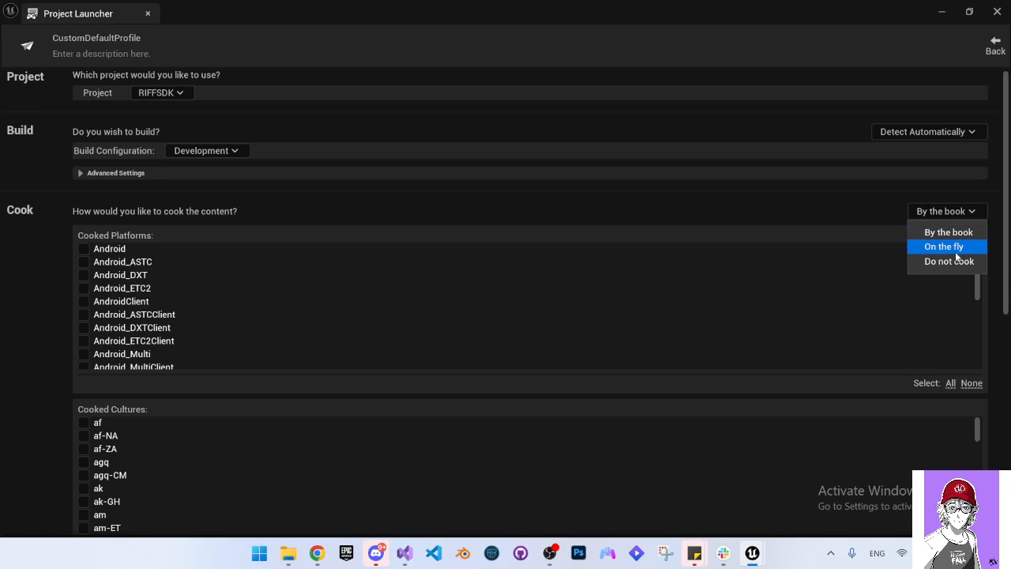
{"action": "mouse_move", "coordinate": [825, 217]}
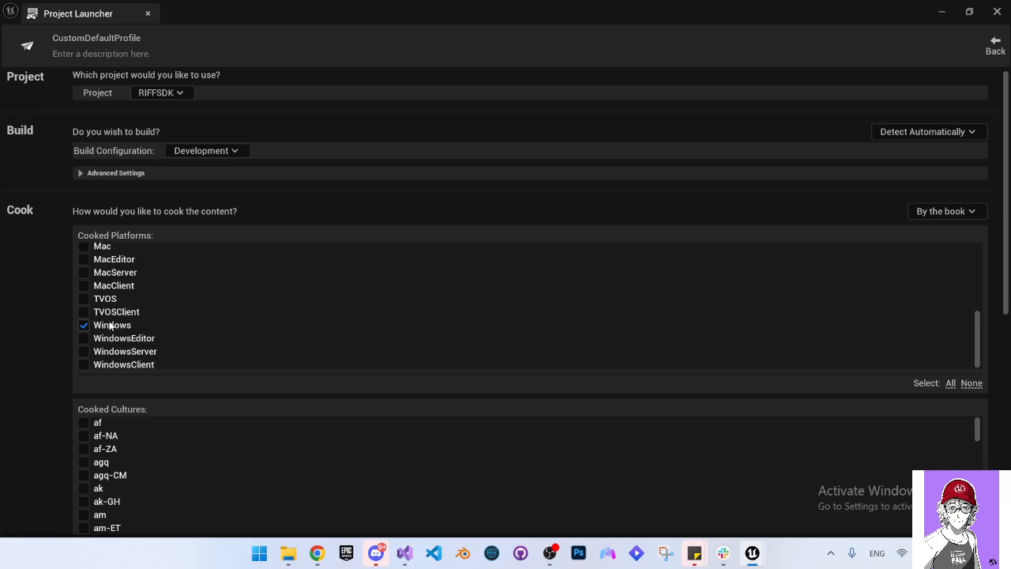
{"action": "scroll", "scroll_direction": "down", "scroll_amount": 3}
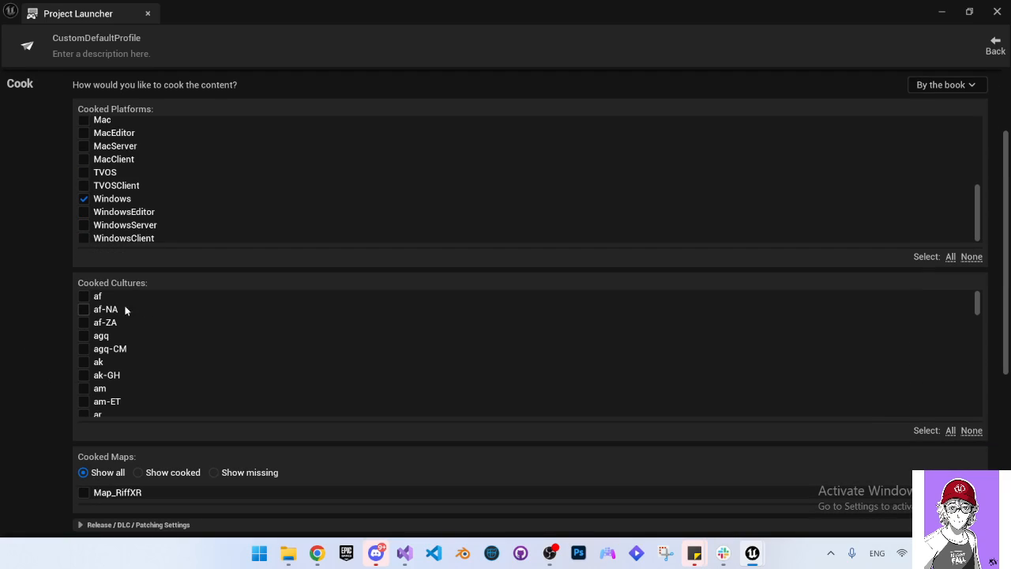
{"action": "scroll", "scroll_direction": "down", "scroll_amount": 3}
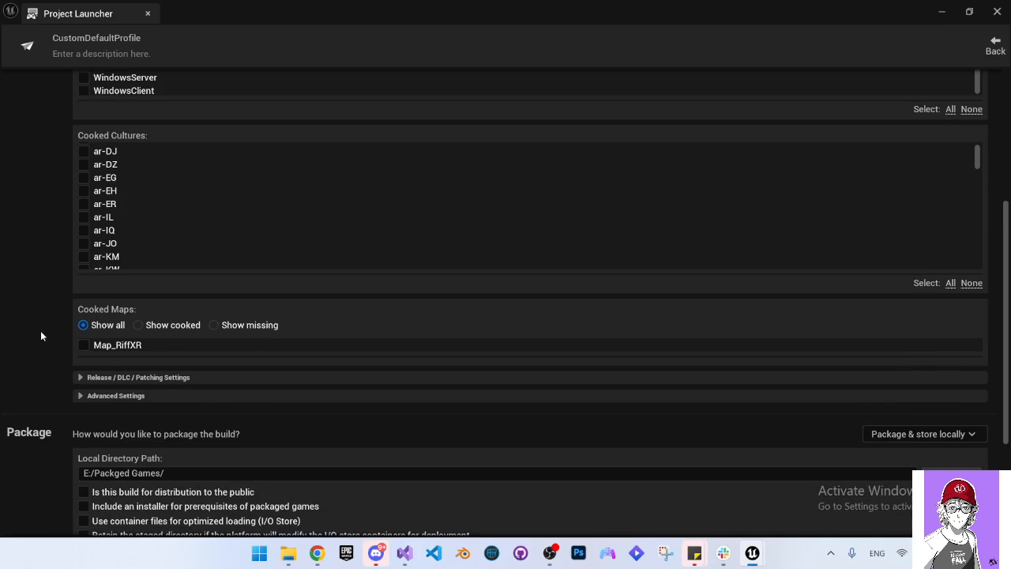
{"action": "left_click", "coordinate": [80, 377]}
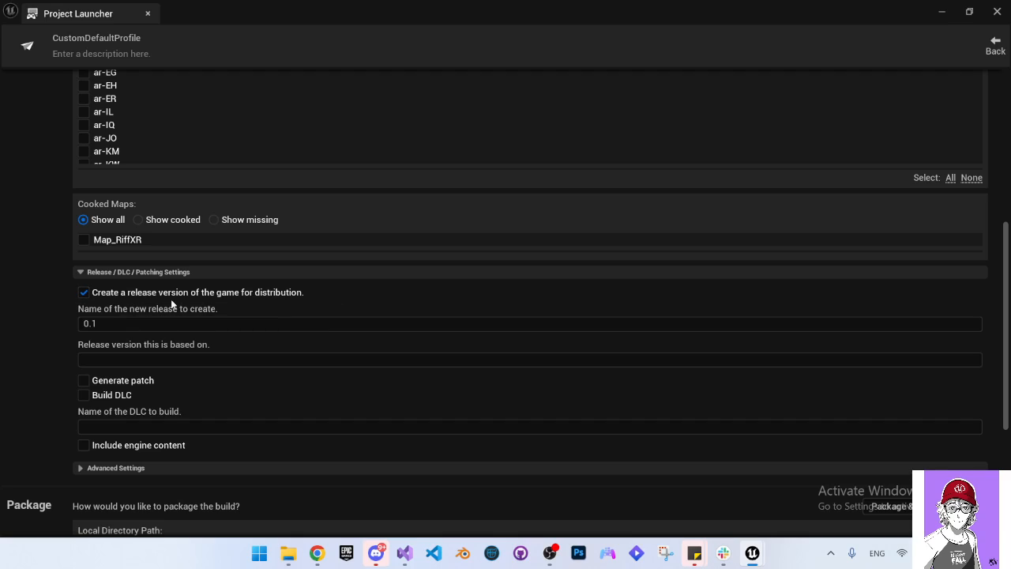
{"action": "mouse_move", "coordinate": [247, 298]}
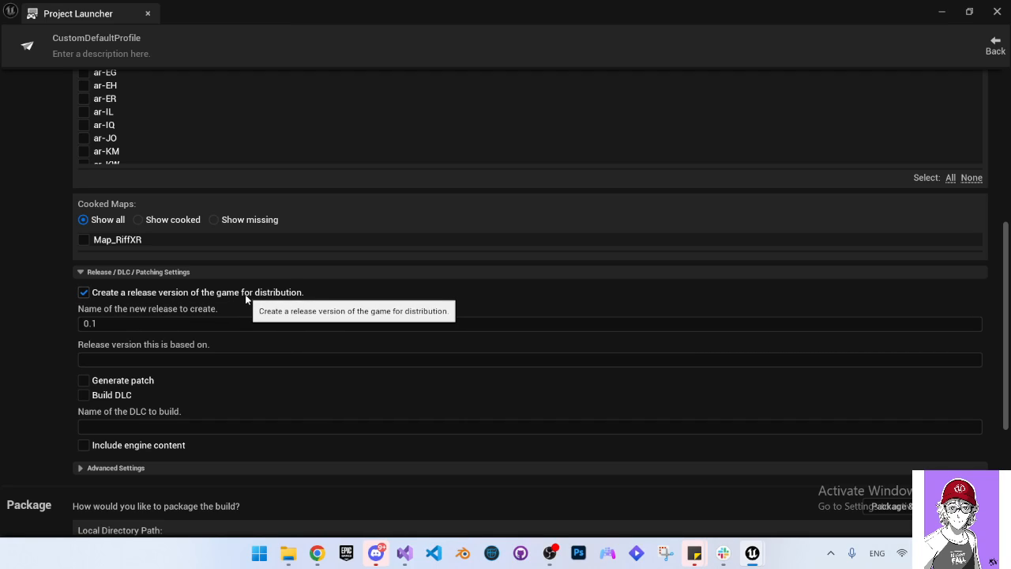
{"action": "mouse_move", "coordinate": [211, 271]}
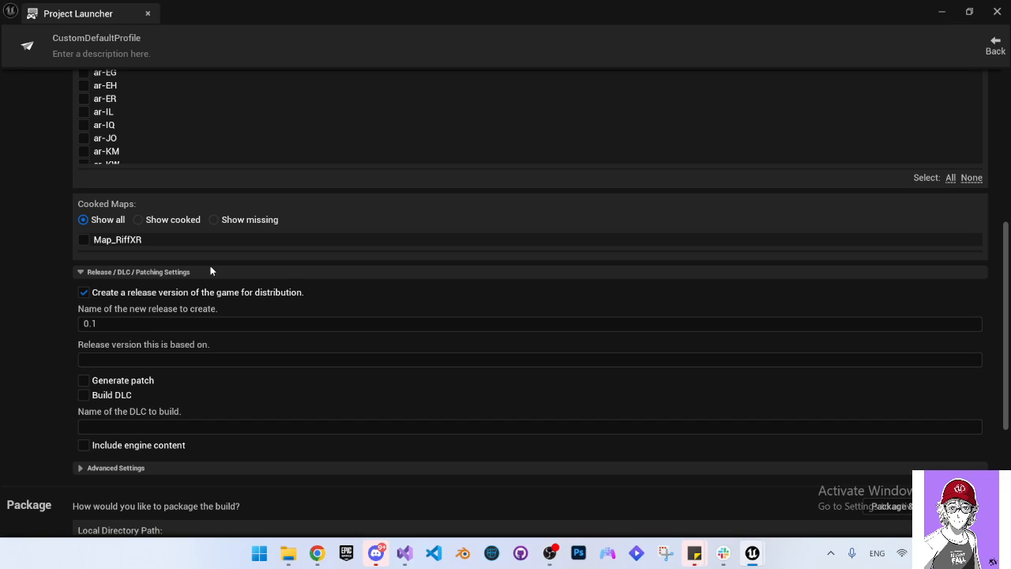
{"action": "mouse_move", "coordinate": [320, 286]}
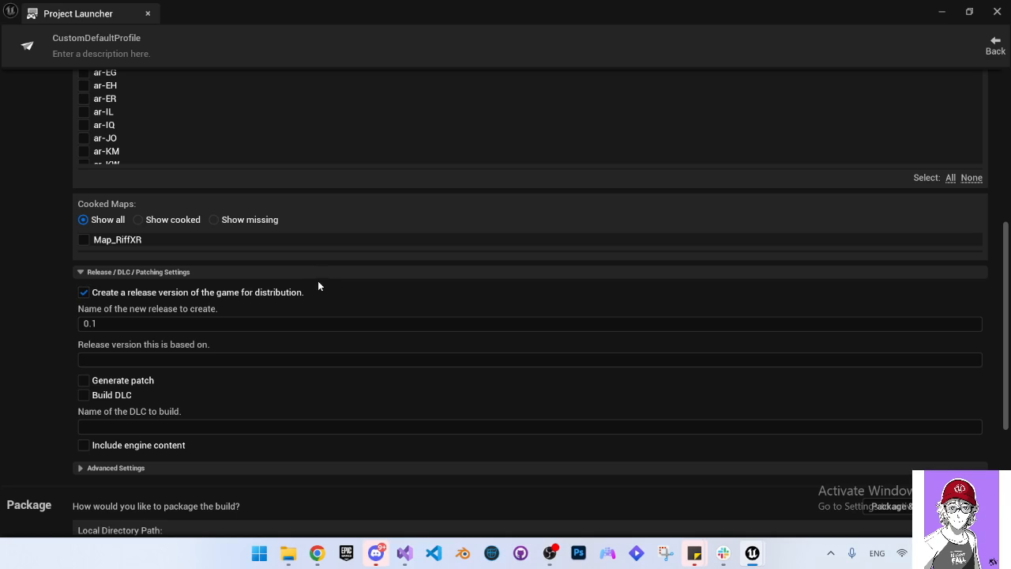
{"action": "scroll", "scroll_direction": "down", "scroll_amount": 3}
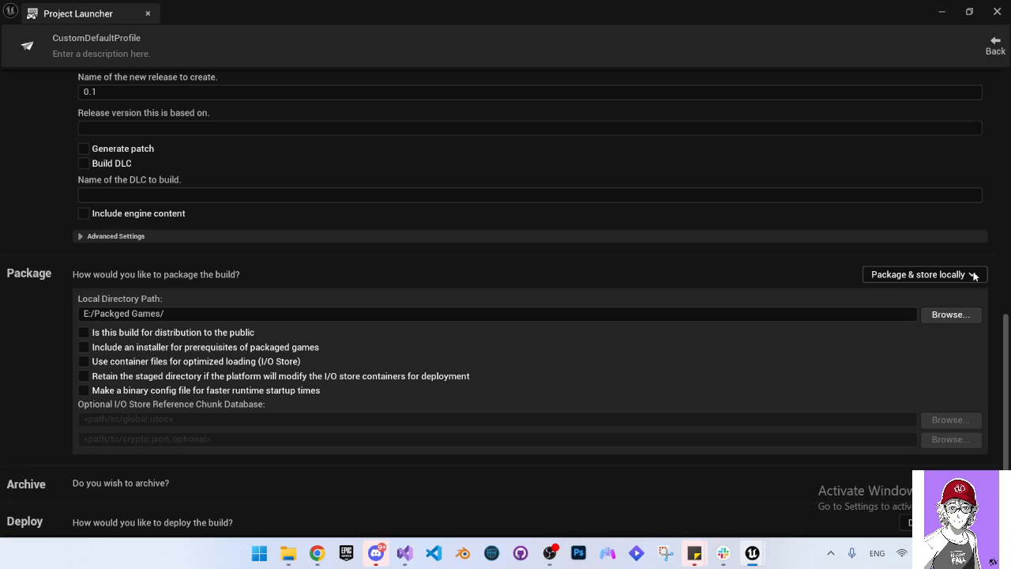
{"action": "mouse_move", "coordinate": [944, 278]}
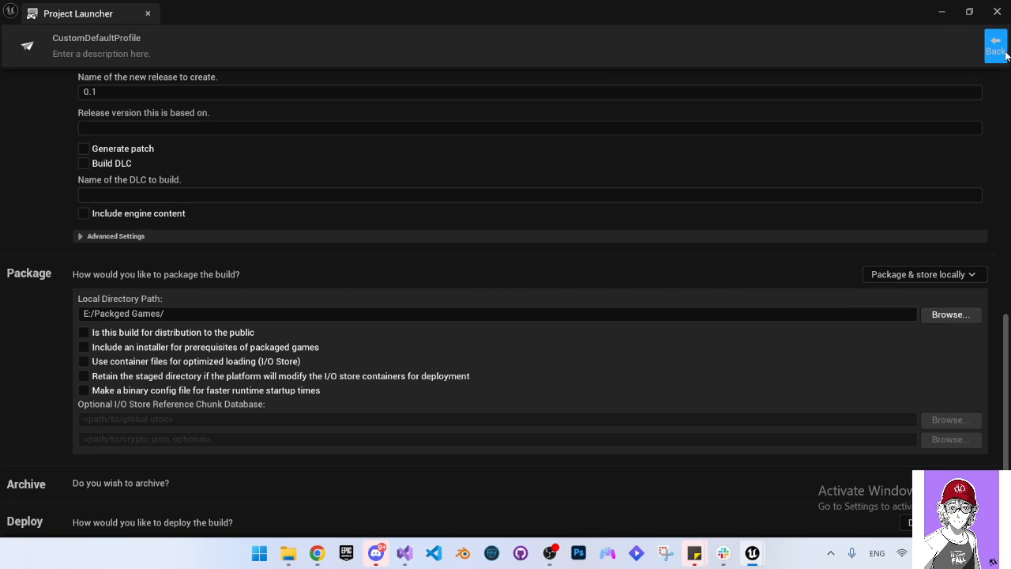
In the Pack_Mod profile, change the DLC name from Akula to Example and review Advanced Settings.
{"action": "left_click", "coordinate": [995, 45]}
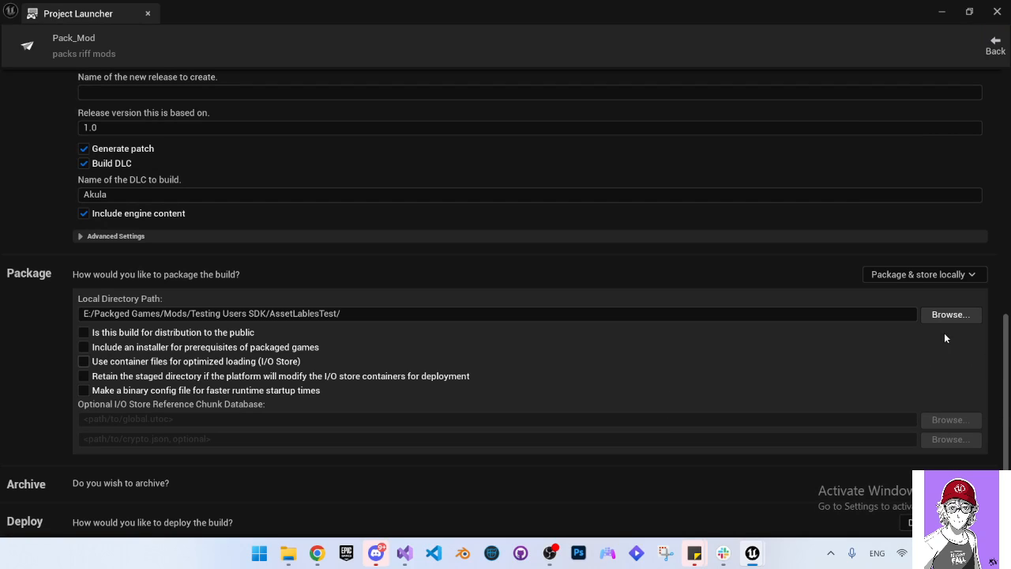
{"action": "scroll", "scroll_direction": "down", "scroll_amount": 3}
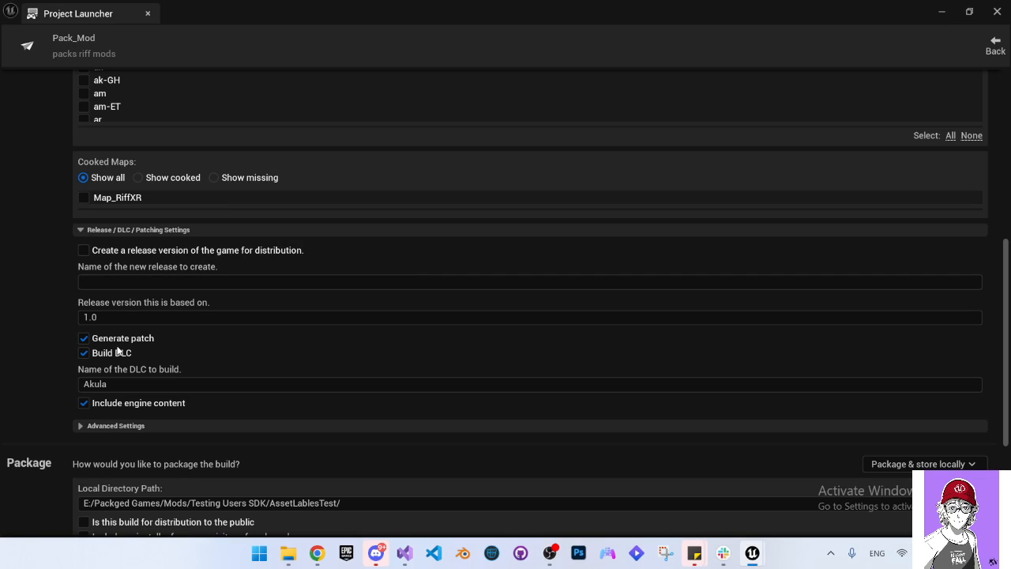
{"action": "mouse_move", "coordinate": [92, 358]}
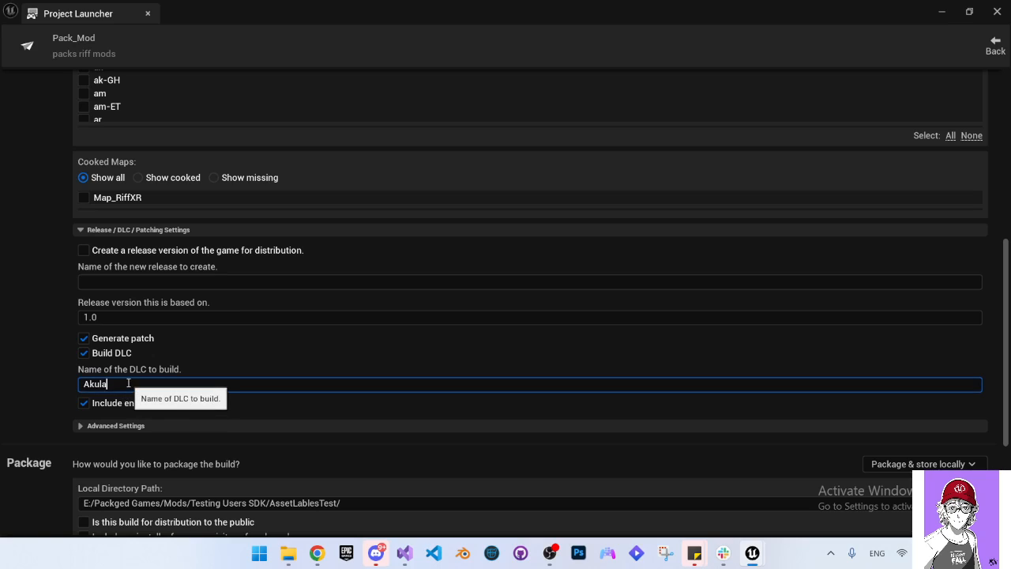
{"action": "type", "text": "Example"}
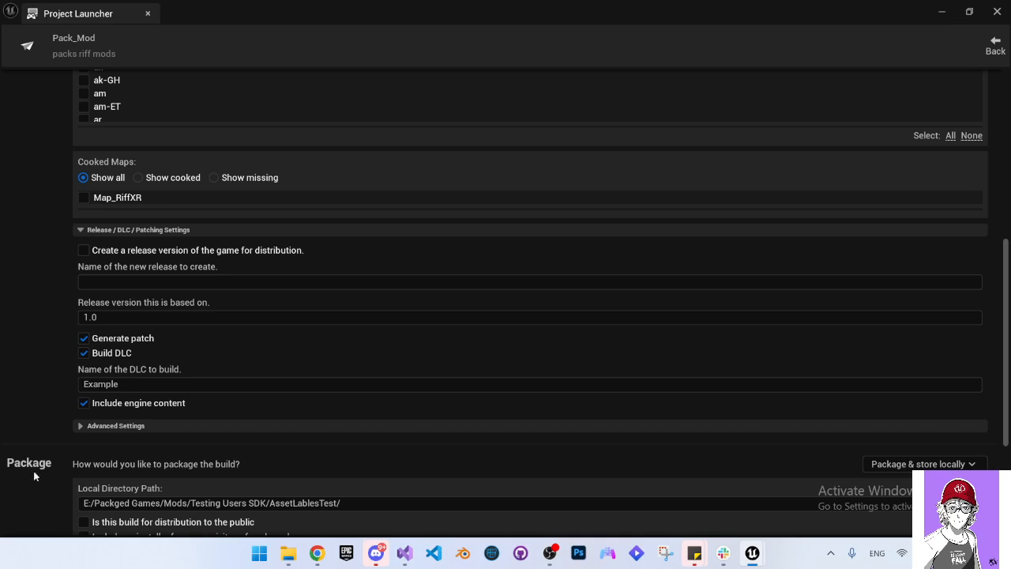
{"action": "mouse_move", "coordinate": [87, 429]}
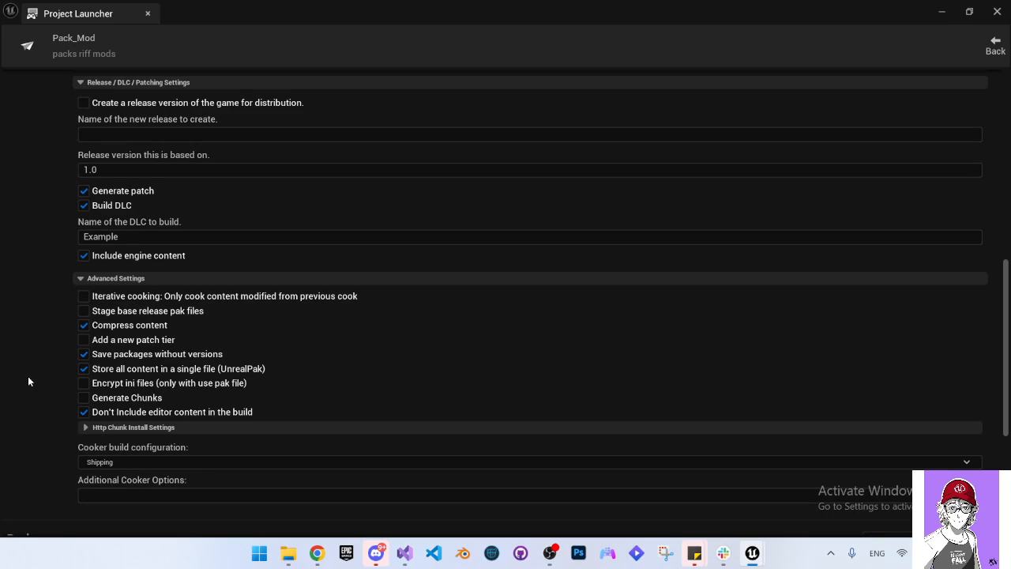
{"action": "left_click", "coordinate": [84, 368]}
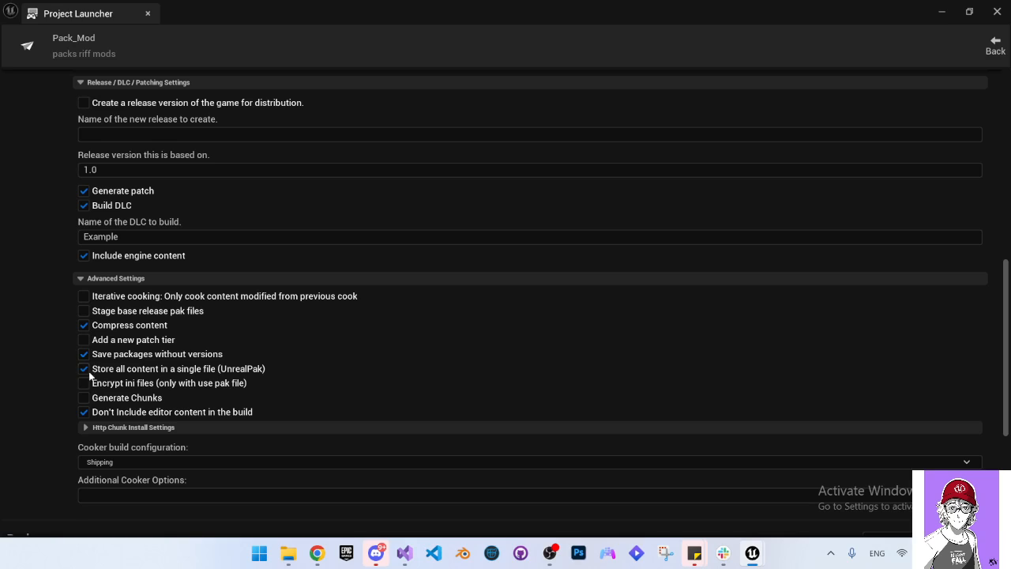
{"action": "scroll", "scroll_direction": "down", "scroll_amount": 3}
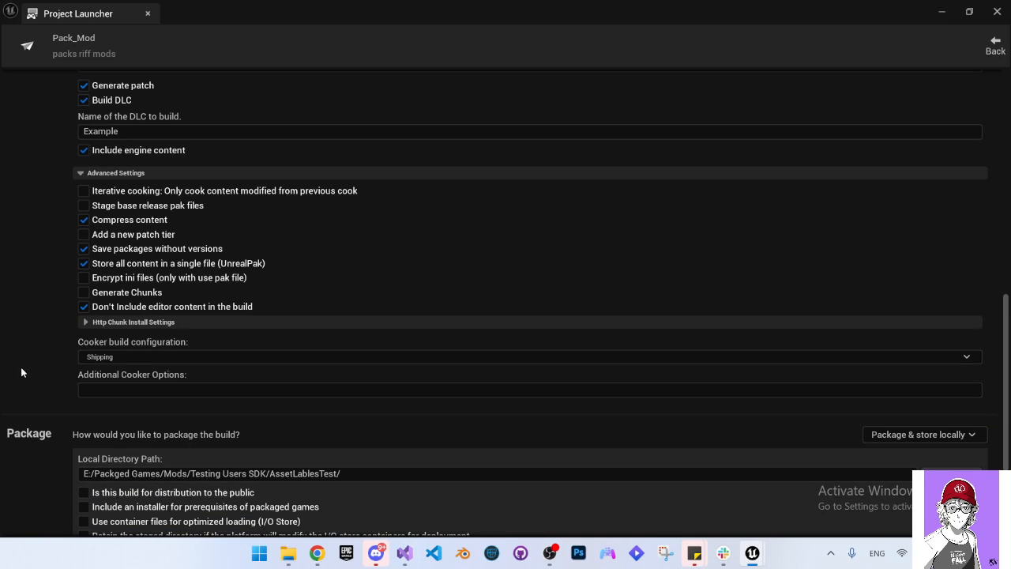
{"action": "scroll", "scroll_direction": "down", "scroll_amount": 3}
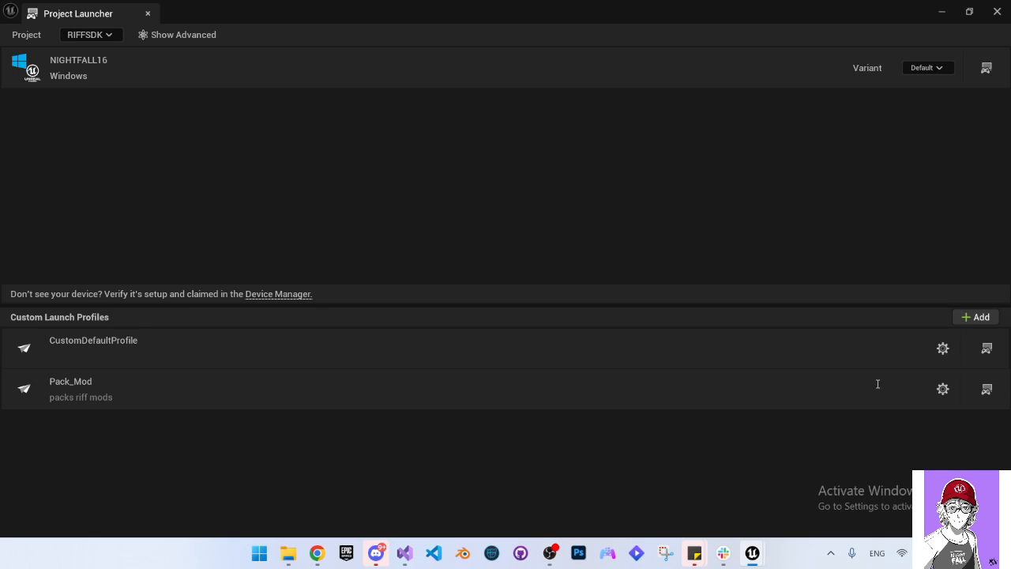
{"action": "mouse_move", "coordinate": [998, 411]}
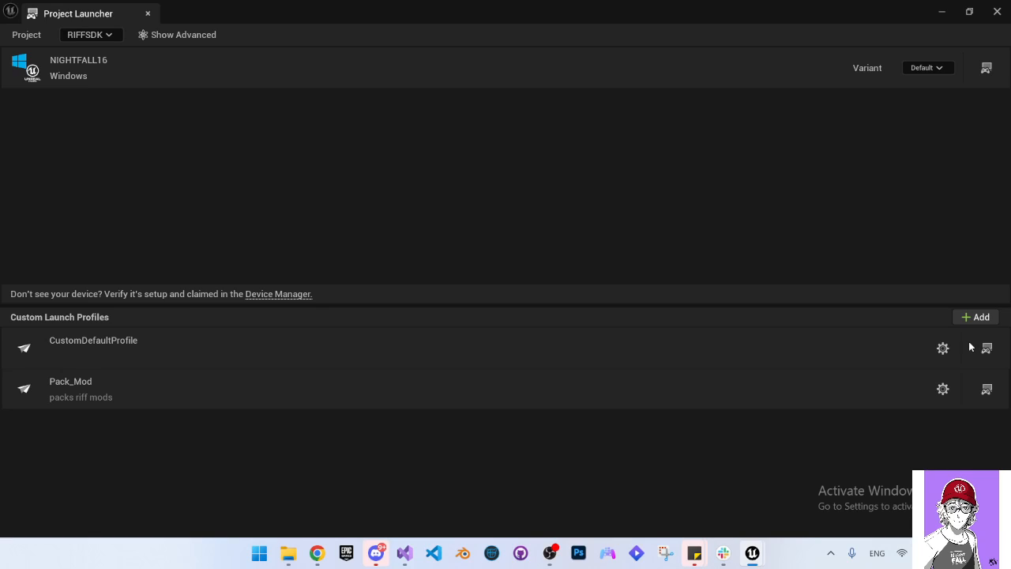
{"action": "mouse_move", "coordinate": [974, 328]}
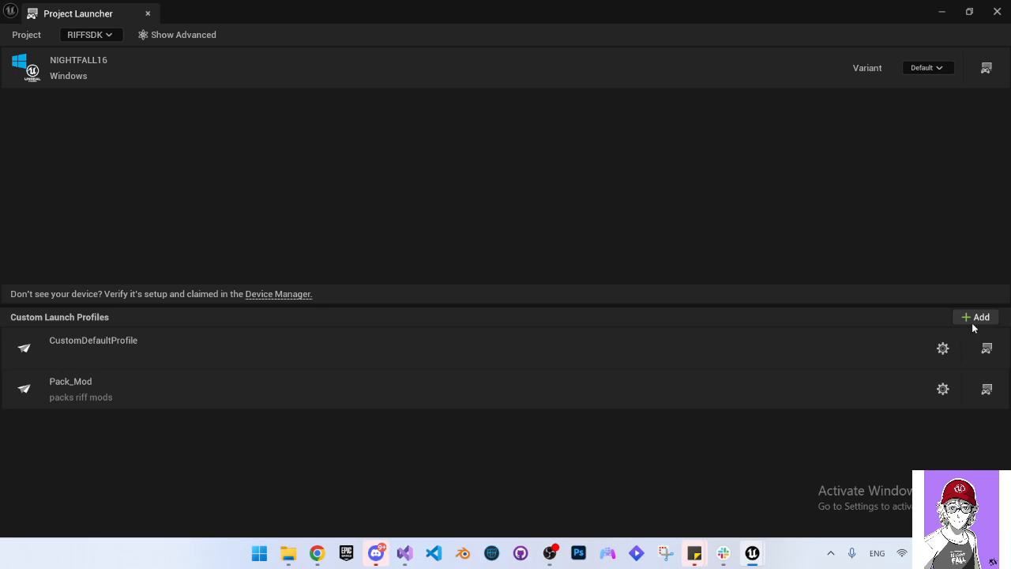
{"action": "mouse_move", "coordinate": [986, 347]}
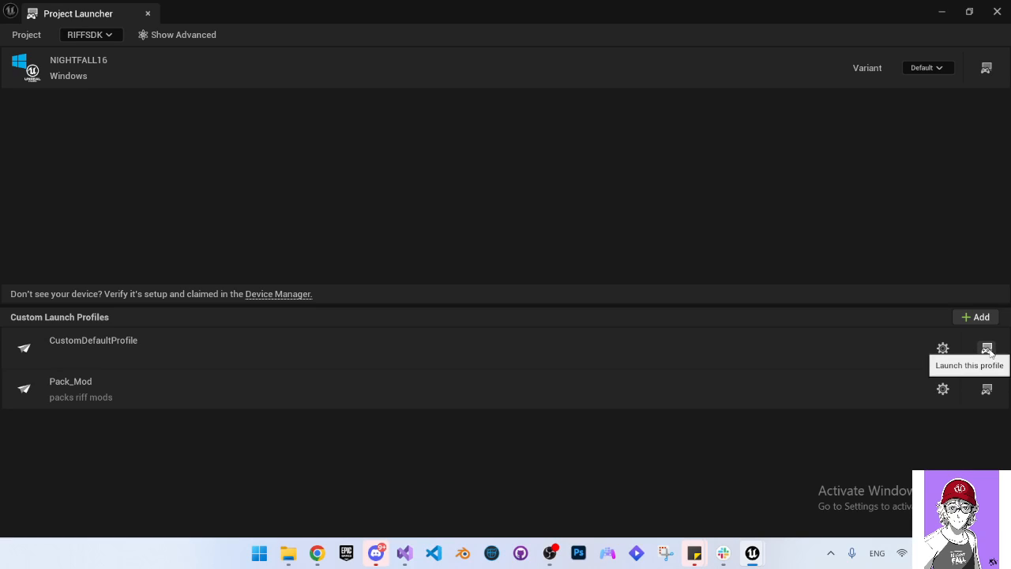
{"action": "mouse_move", "coordinate": [797, 307]}
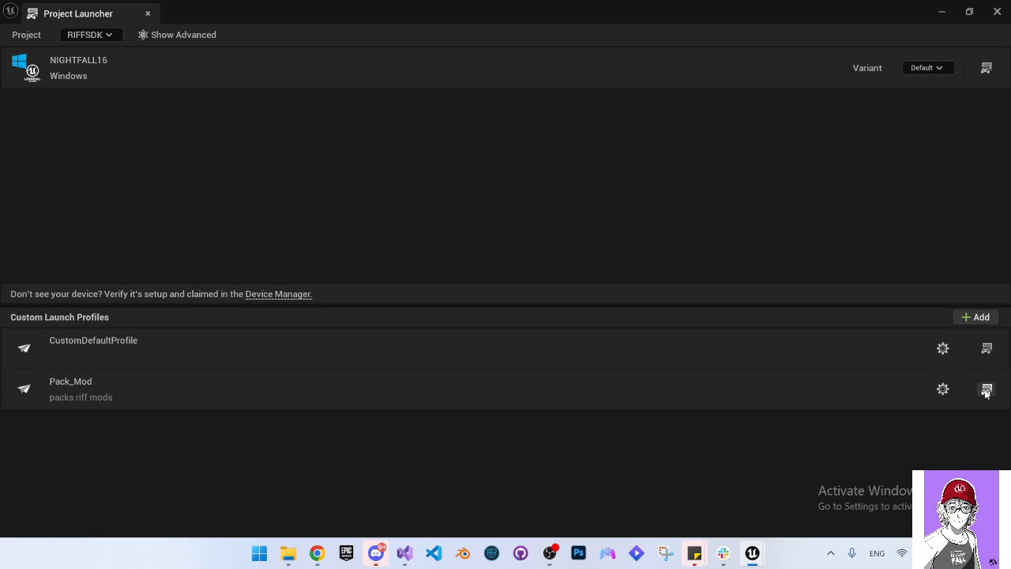
{"action": "mouse_move", "coordinate": [964, 392]}
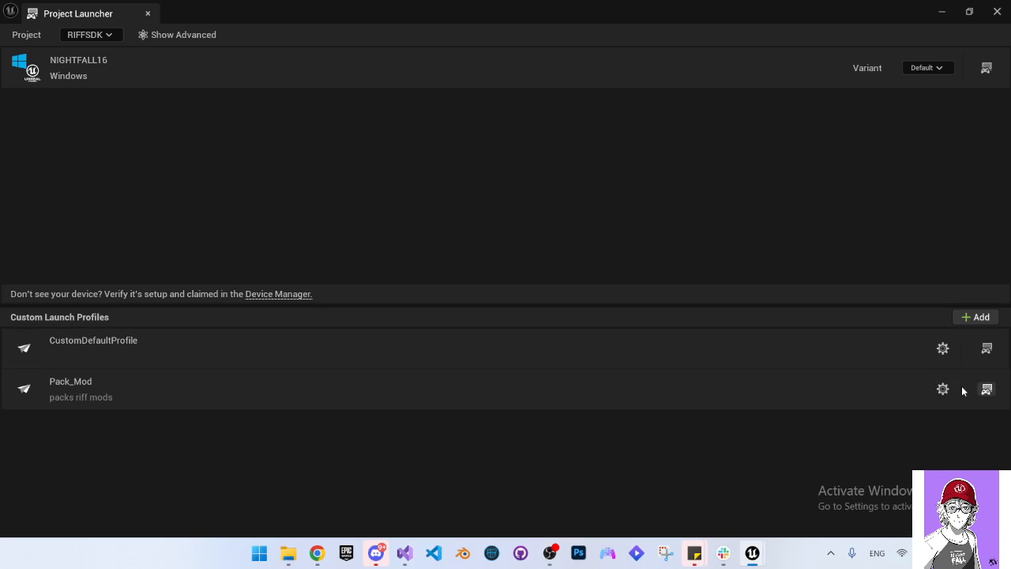
{"action": "mouse_move", "coordinate": [880, 285]}
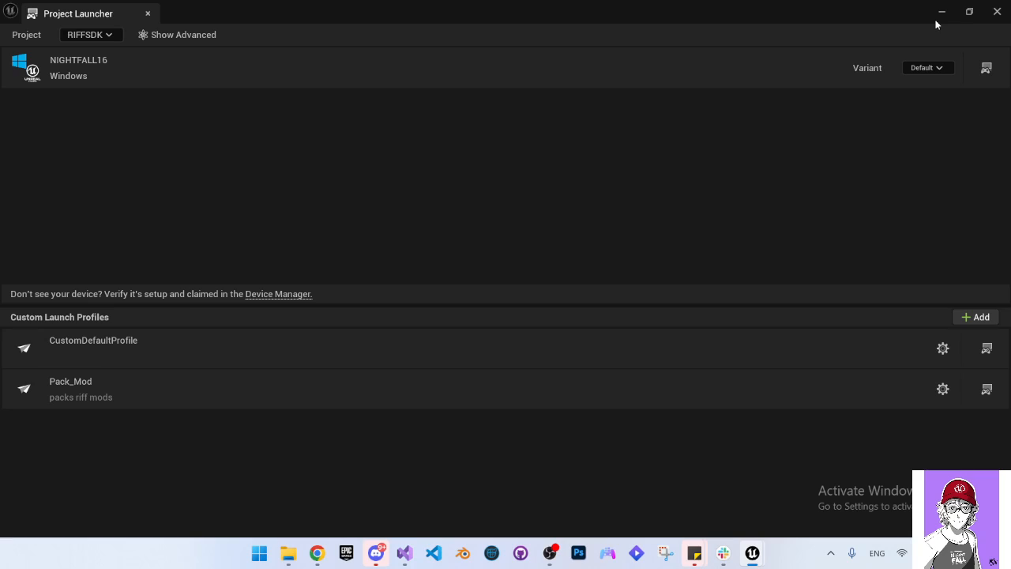
{"action": "mouse_move", "coordinate": [995, 26]}
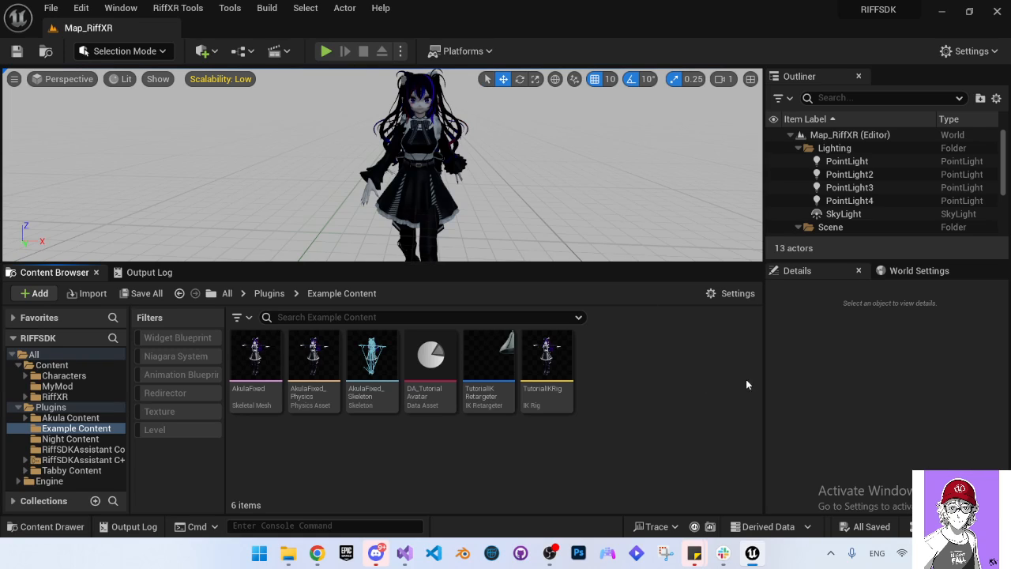
{"action": "mouse_move", "coordinate": [548, 553]}
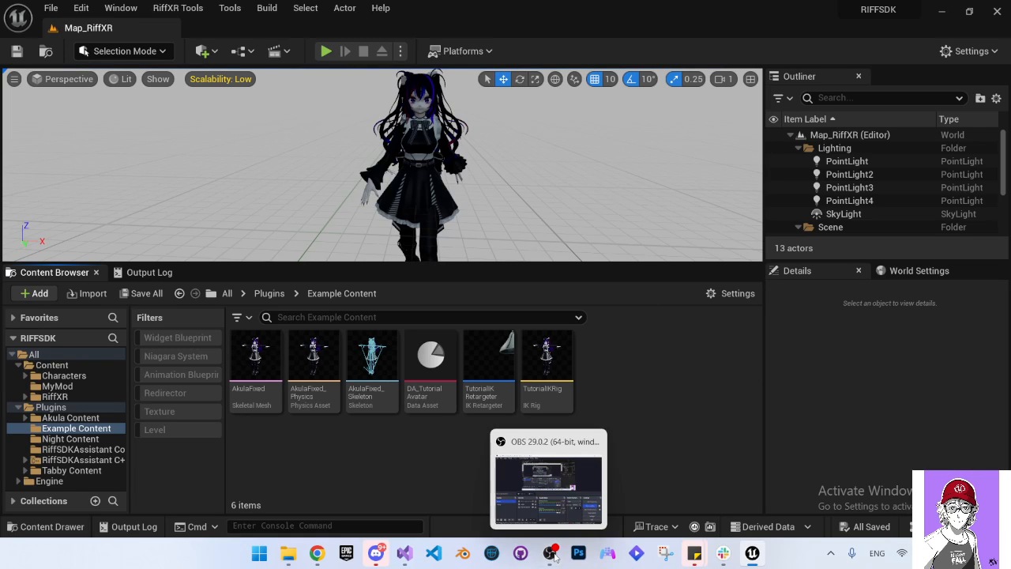